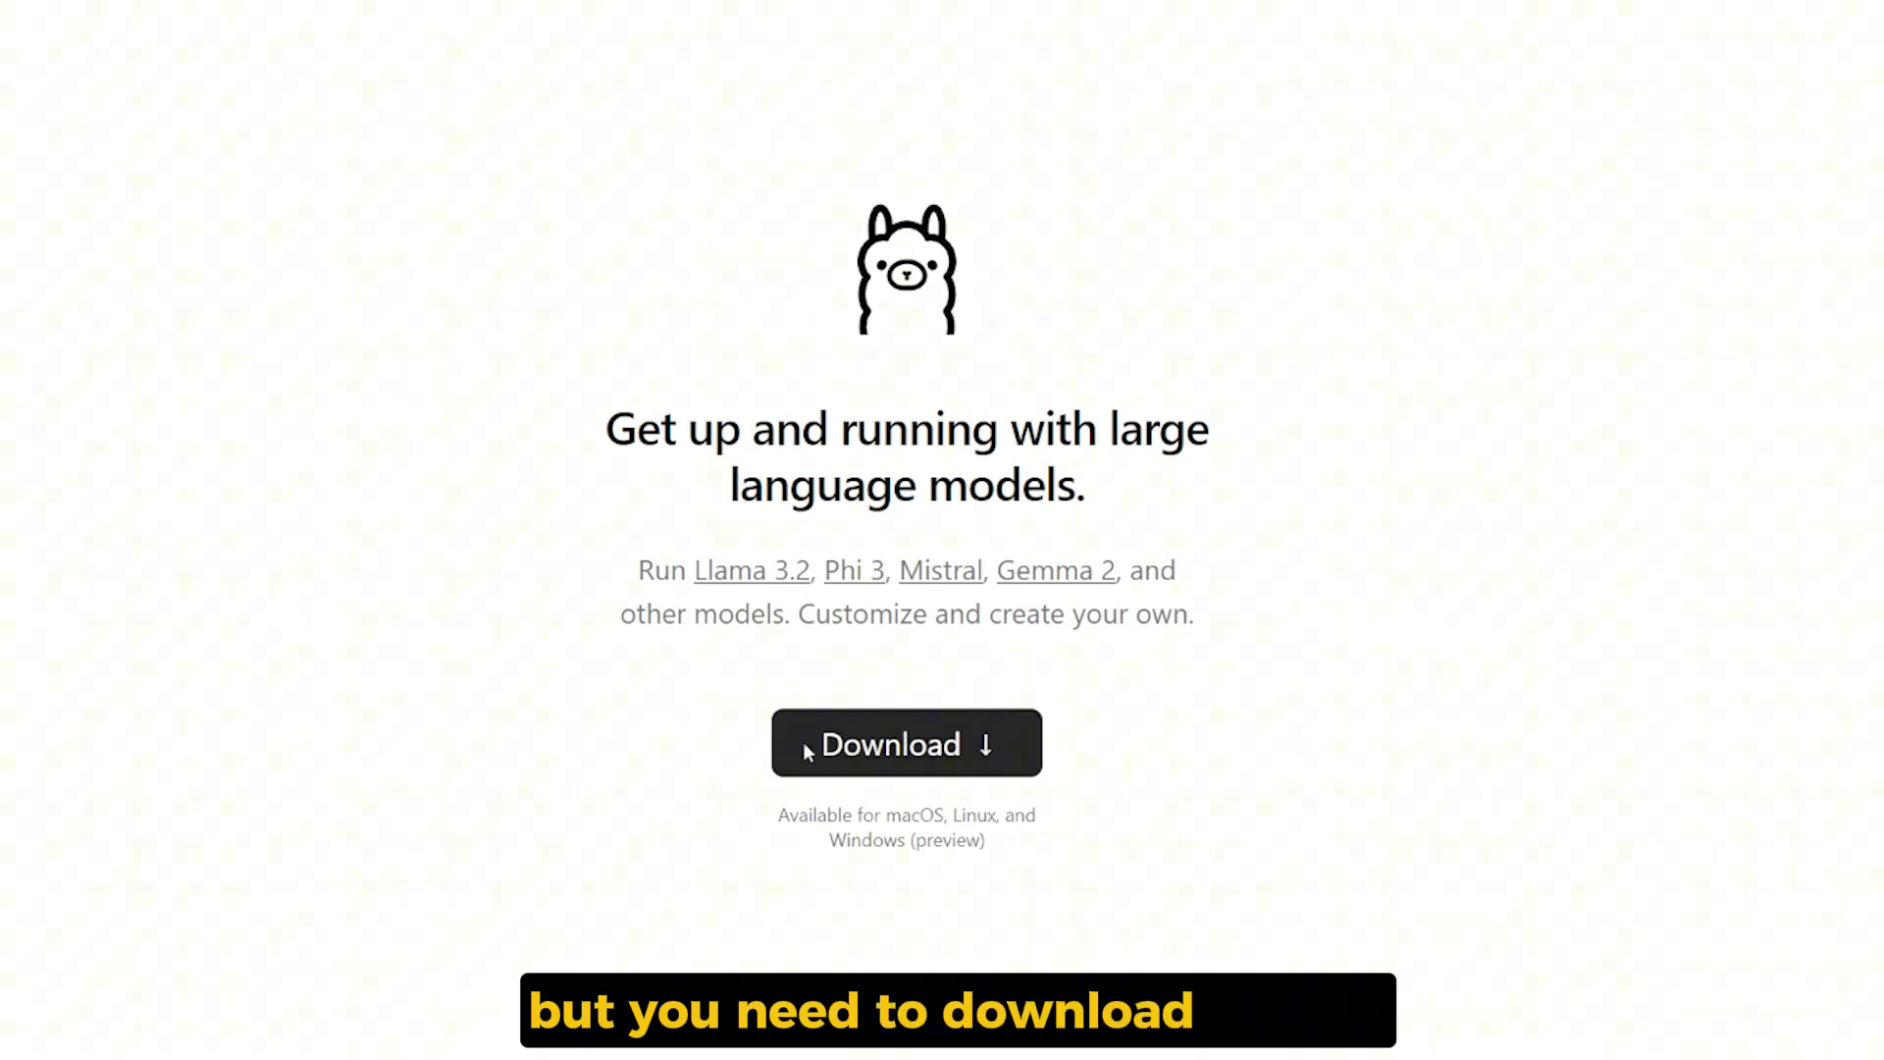
Search Ollama models for "qwen", pick qwen2.5-coder and copy its ollama run command
click(907, 742)
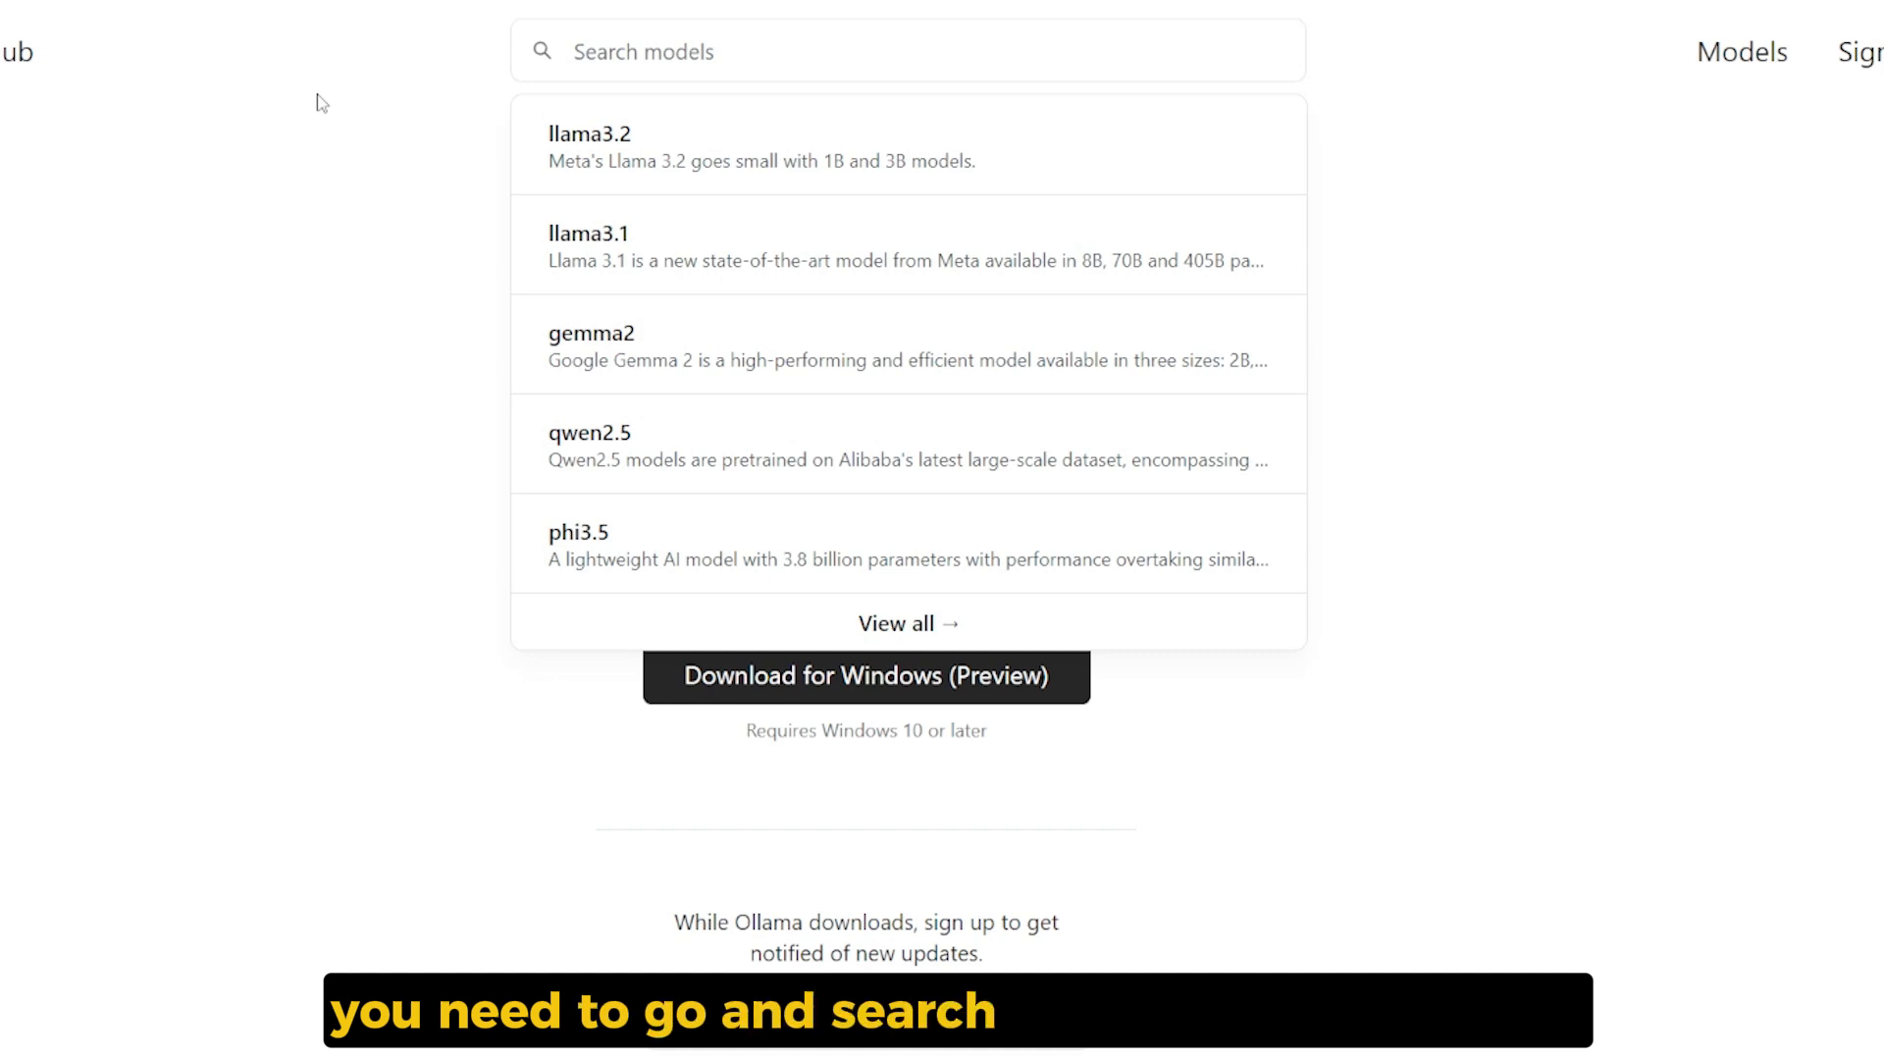
text(qwen)
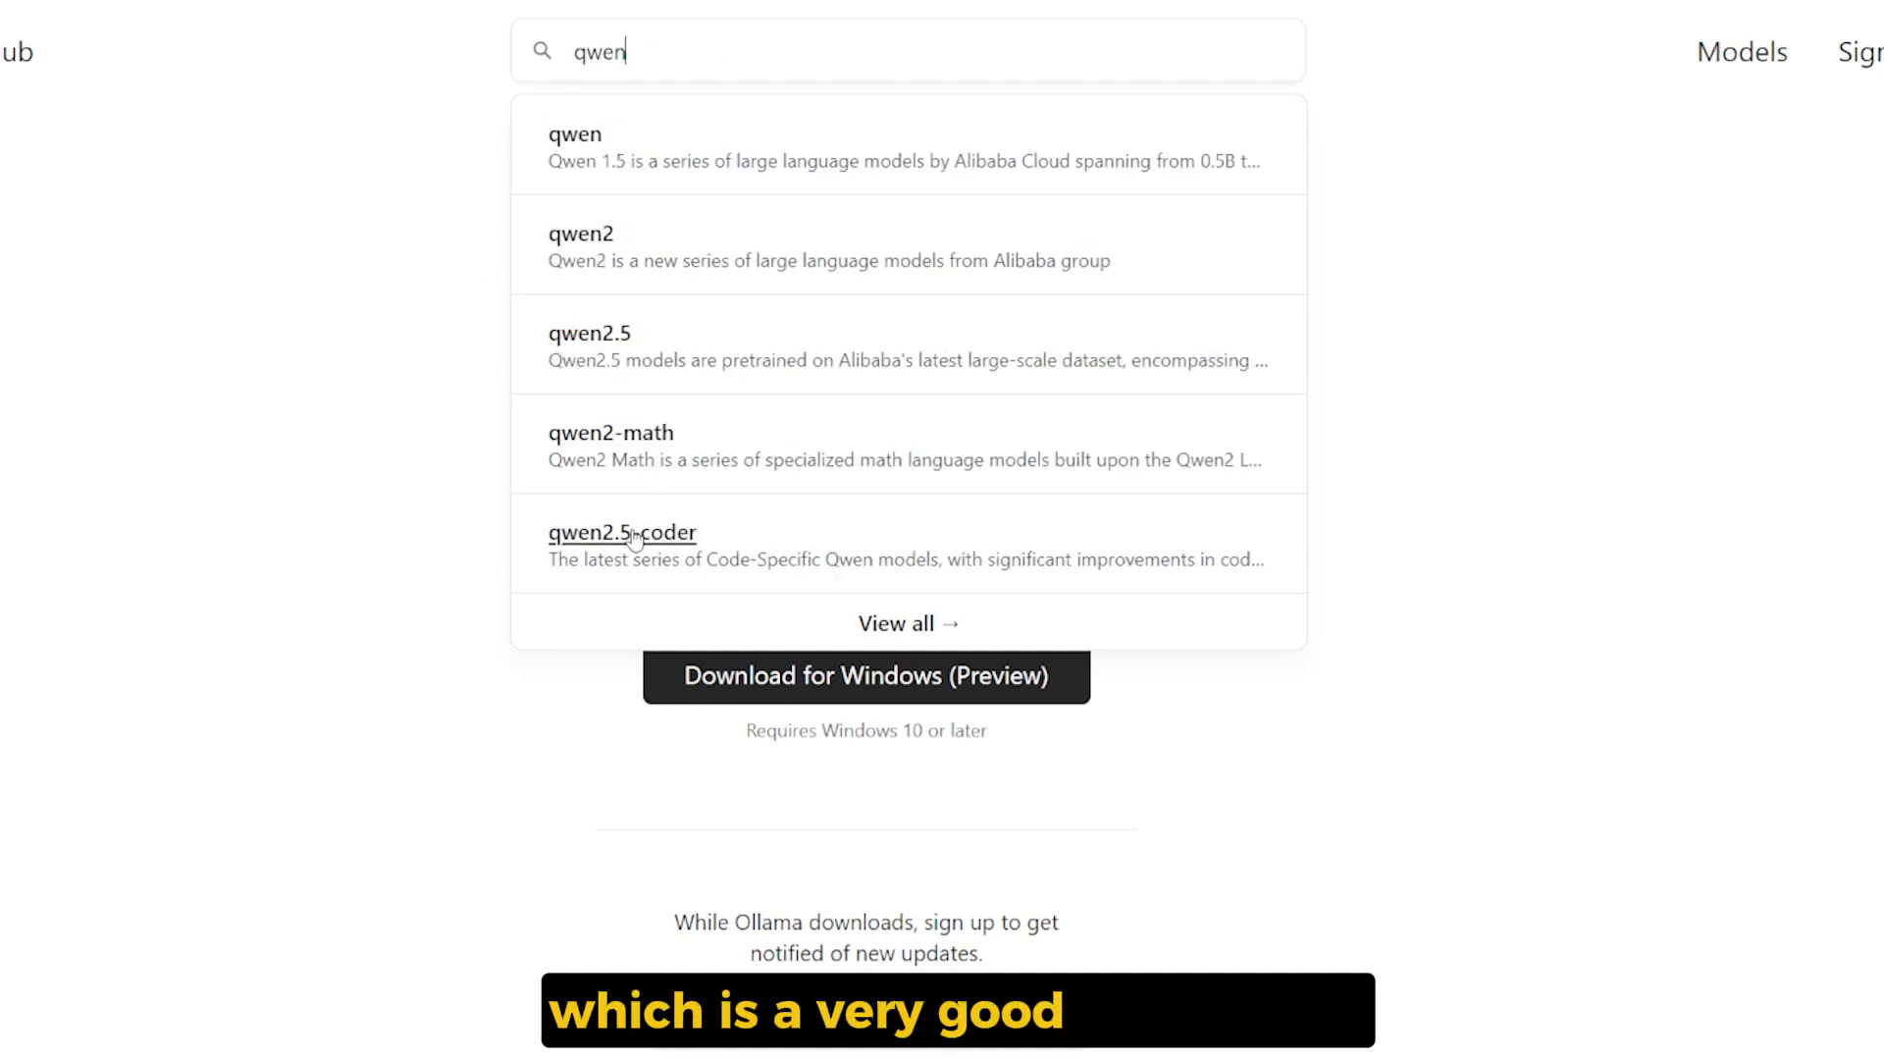
click(622, 532)
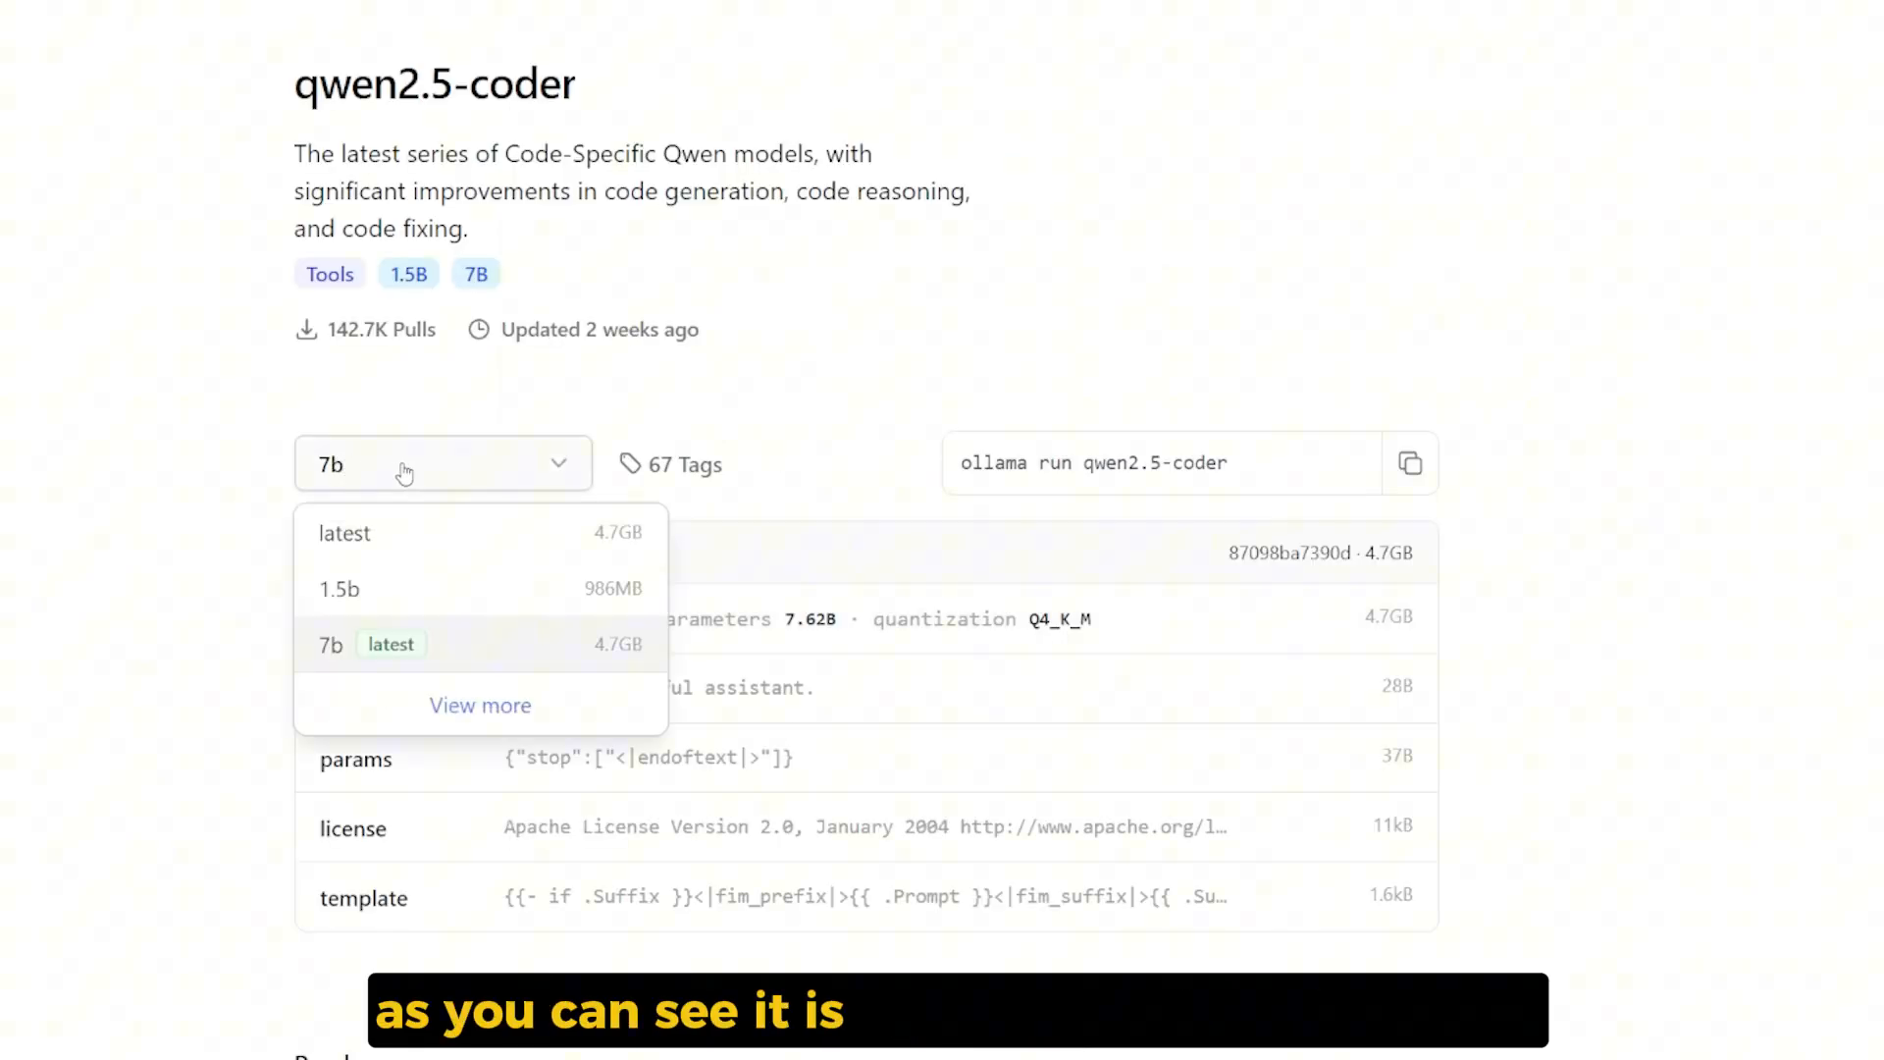
mouse_move(357, 605)
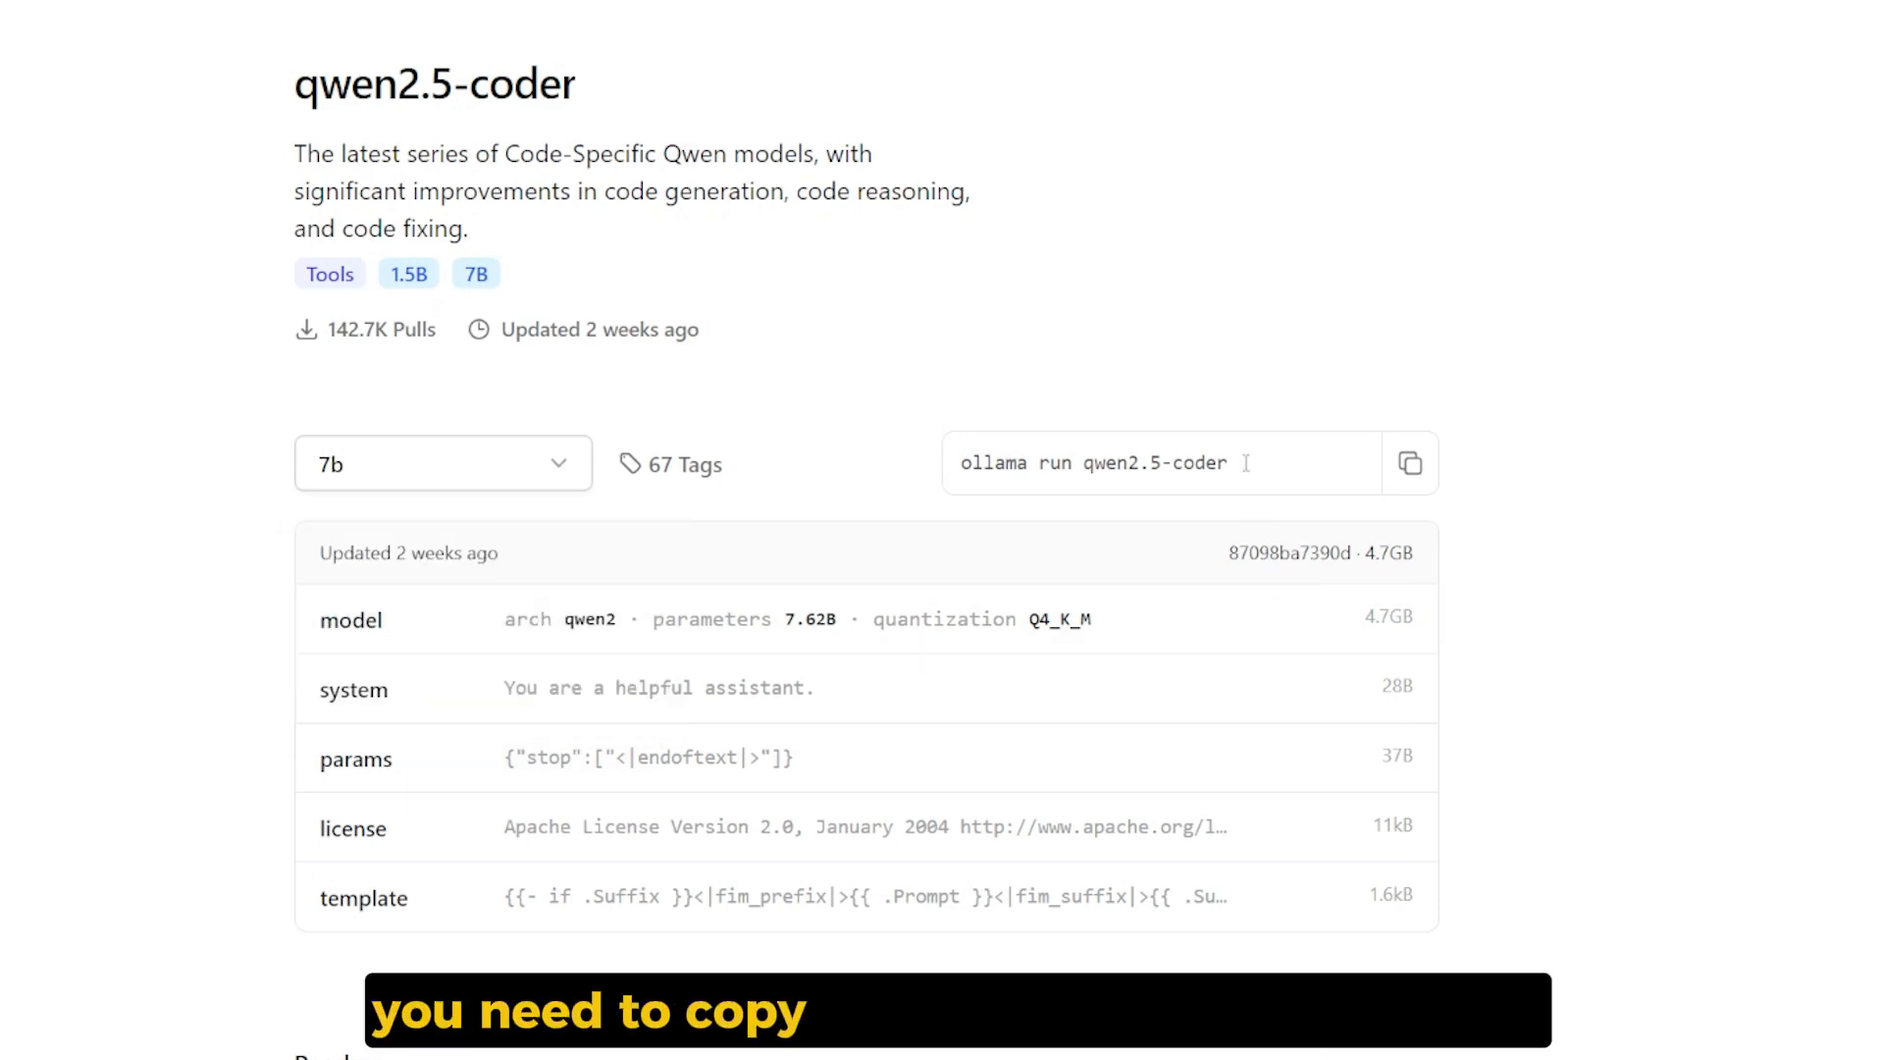
click(1409, 463)
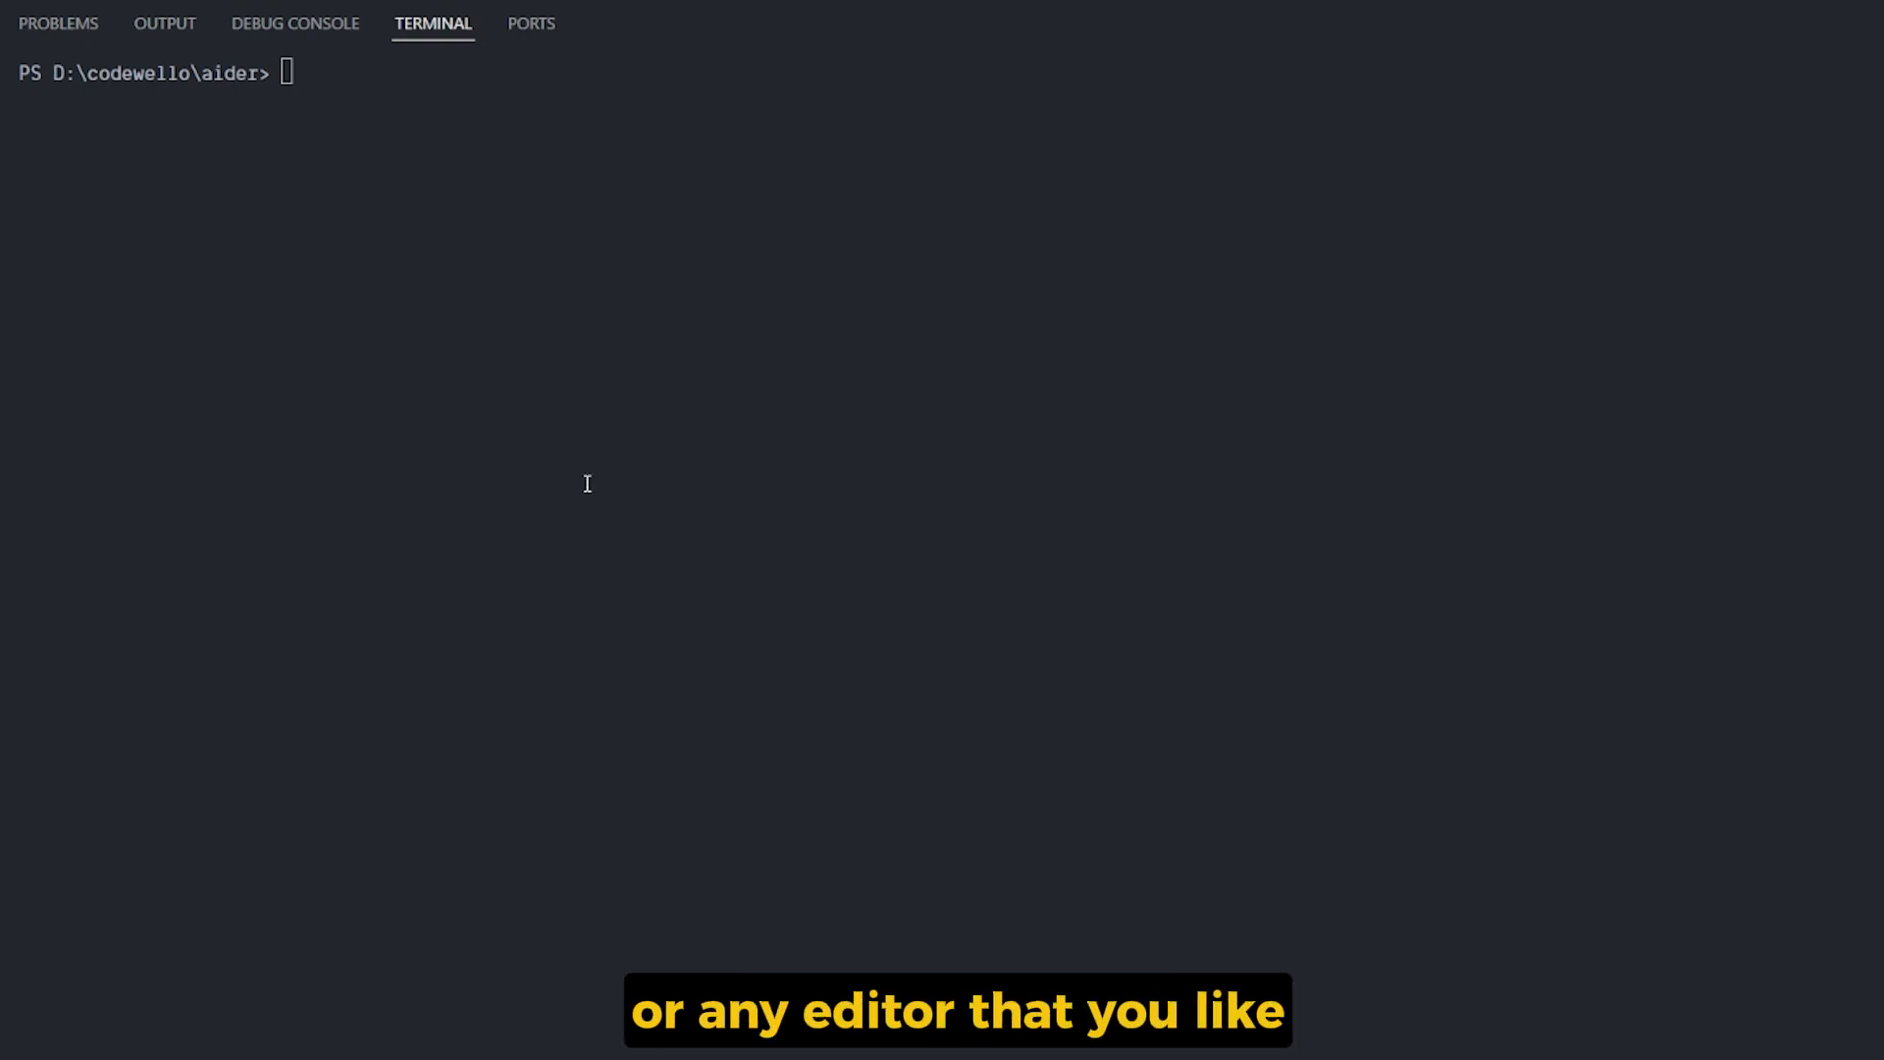
Create and activate the aider venv, then install aider-chat 0.58.1 with pip
text(python -m venv aider)
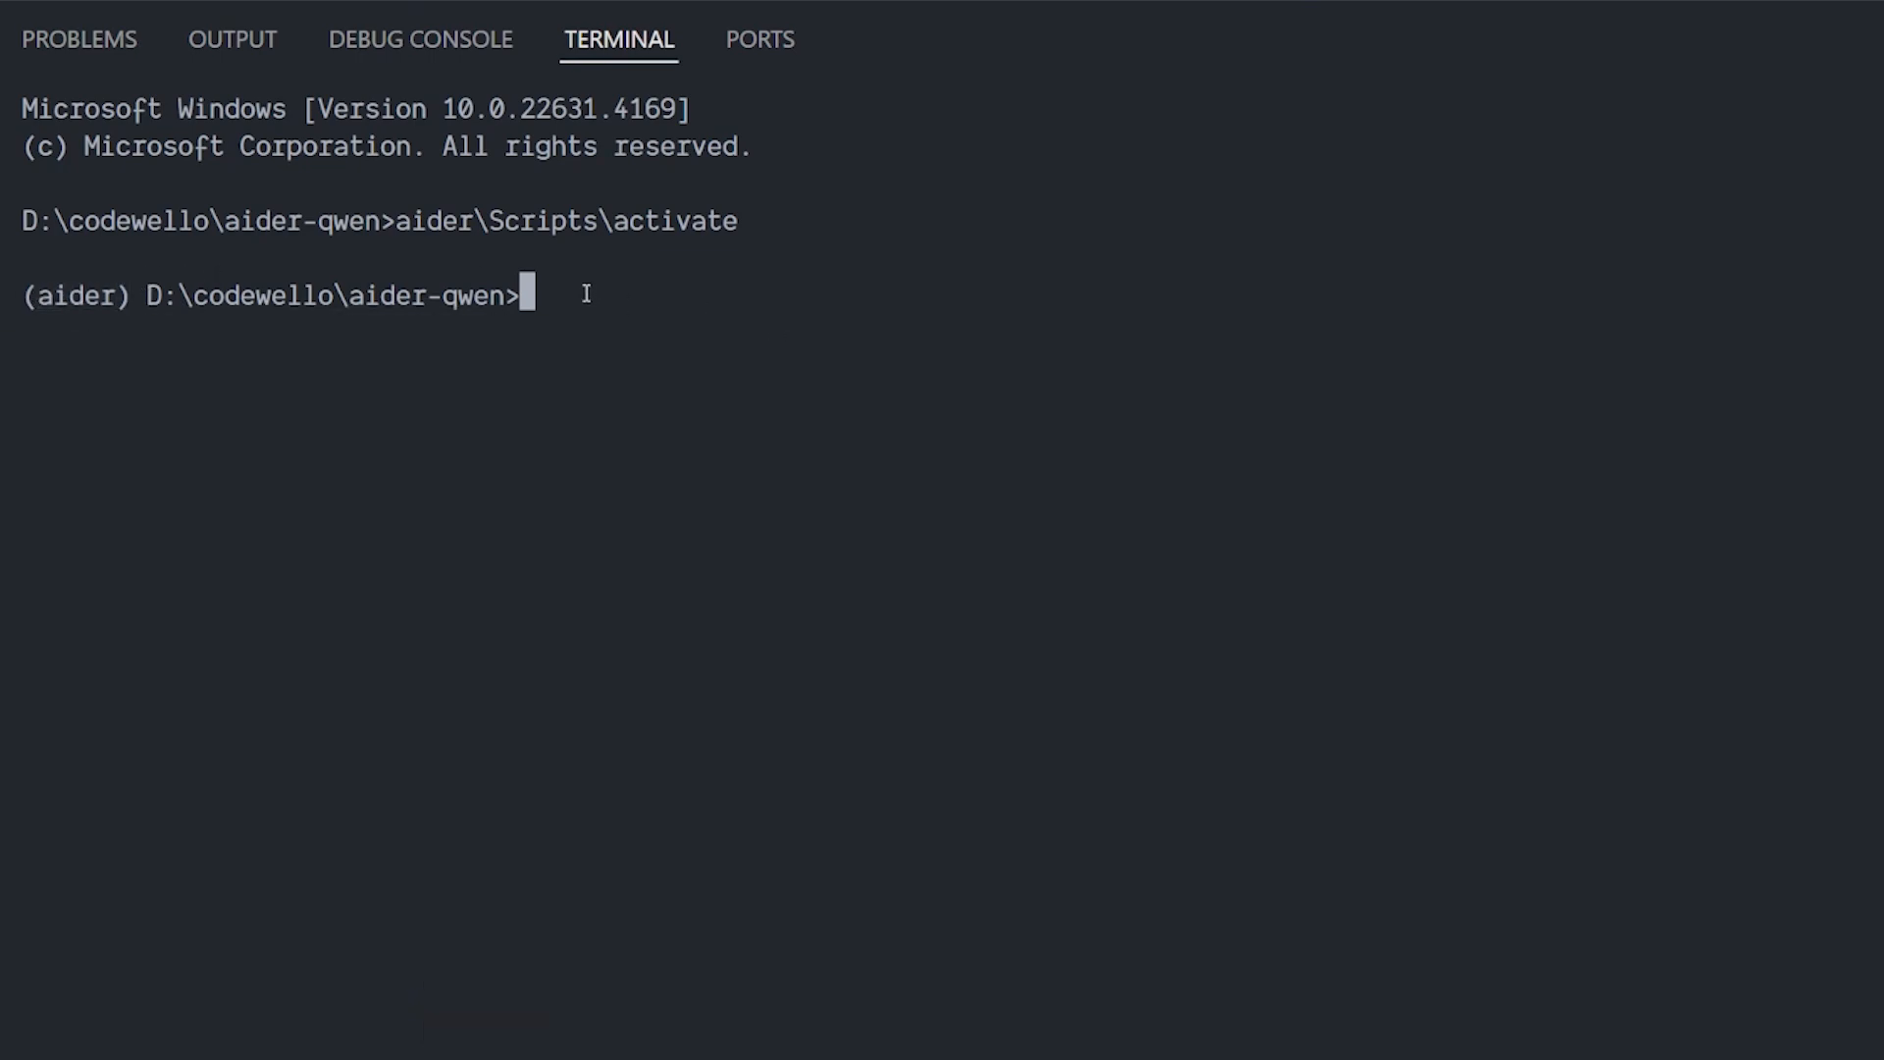
text(python -m pip install -U aider-chat)
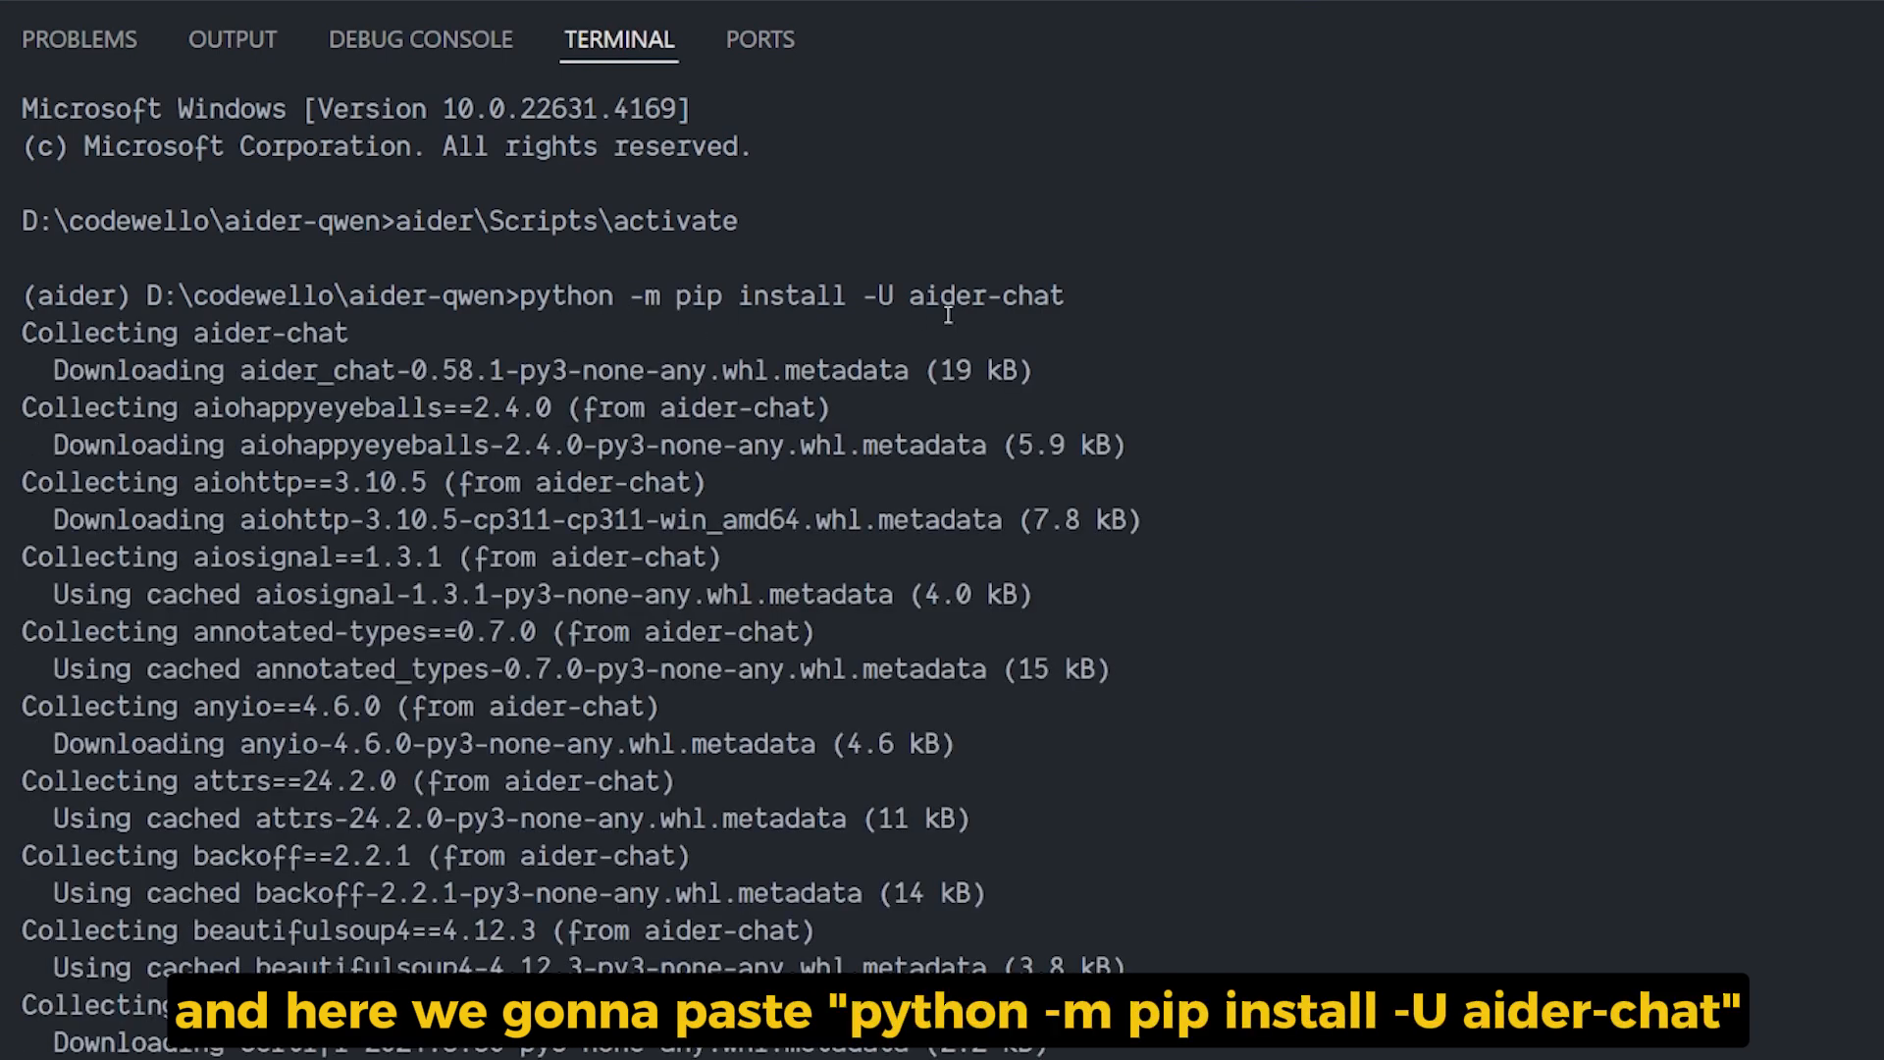
scroll(down, 3)
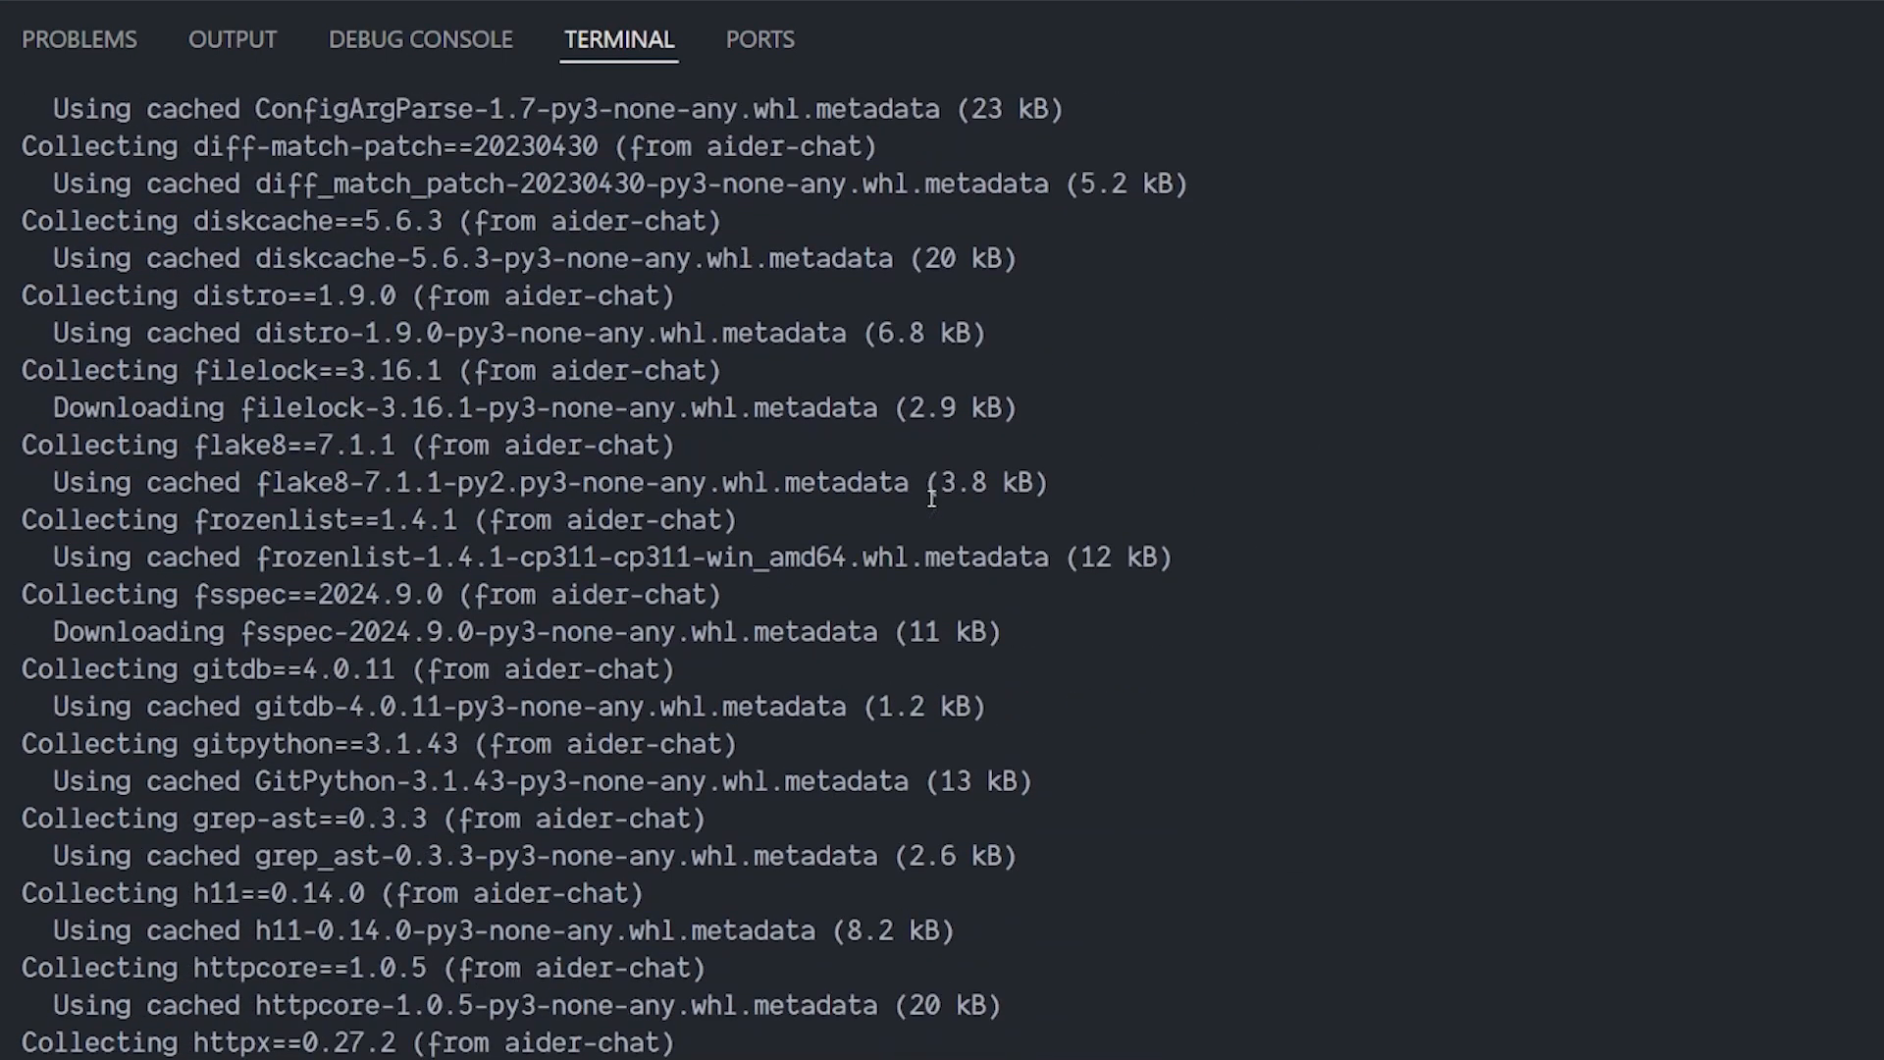
scroll(down, 3)
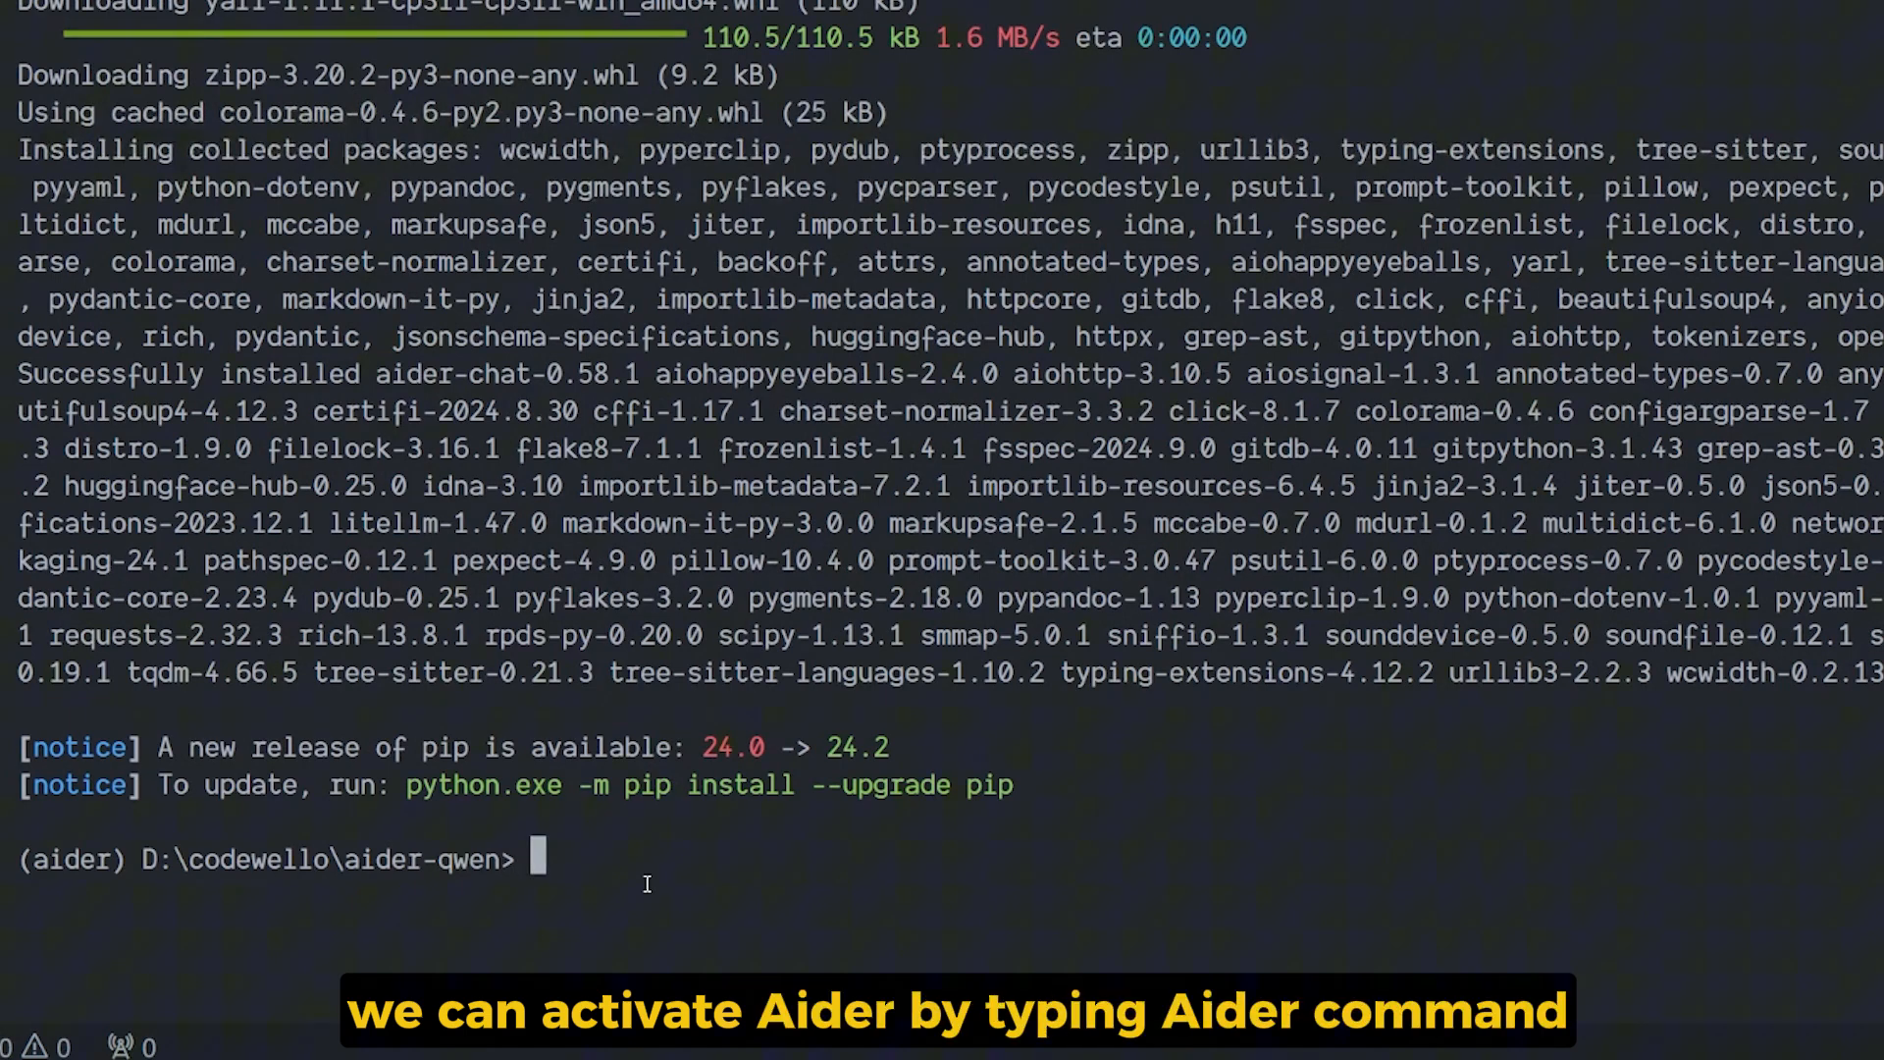
Launch aider, answer y to create a git repo, and select qwen2.5-coder:latest from ollama list
text(ad)
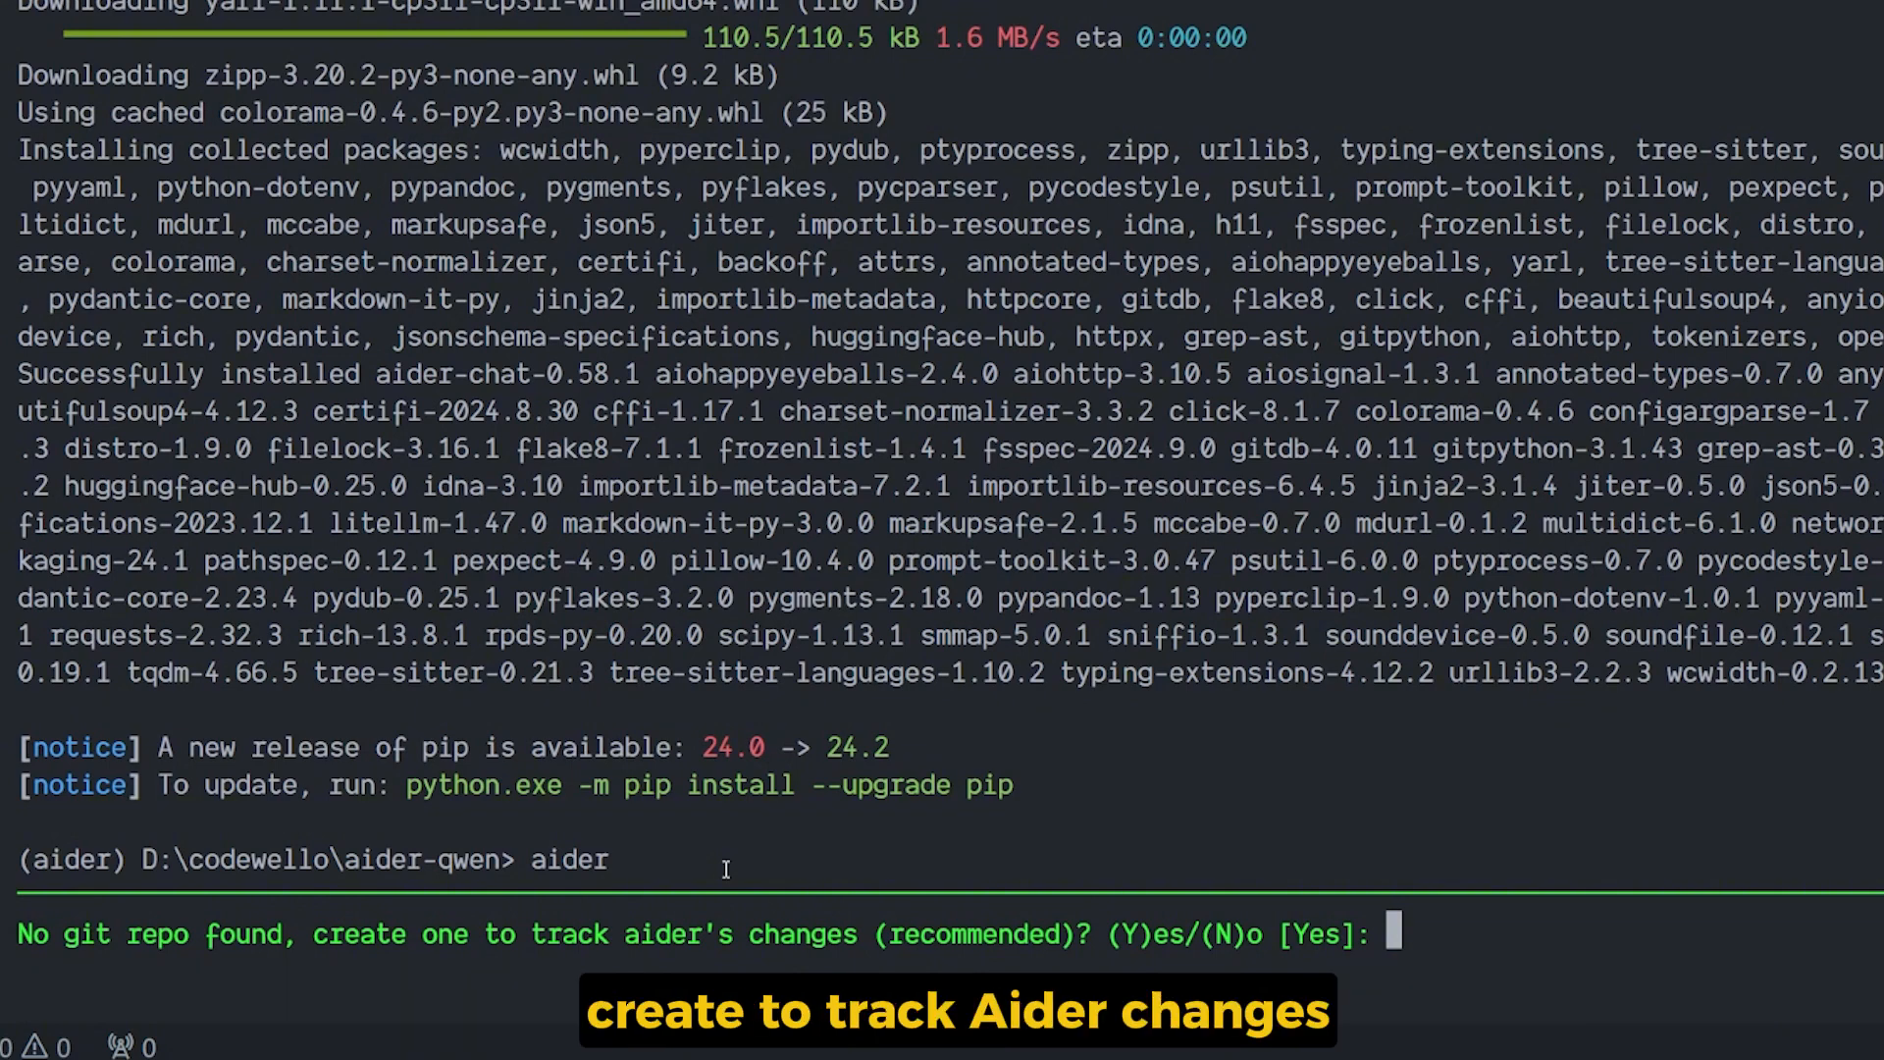
text(y)
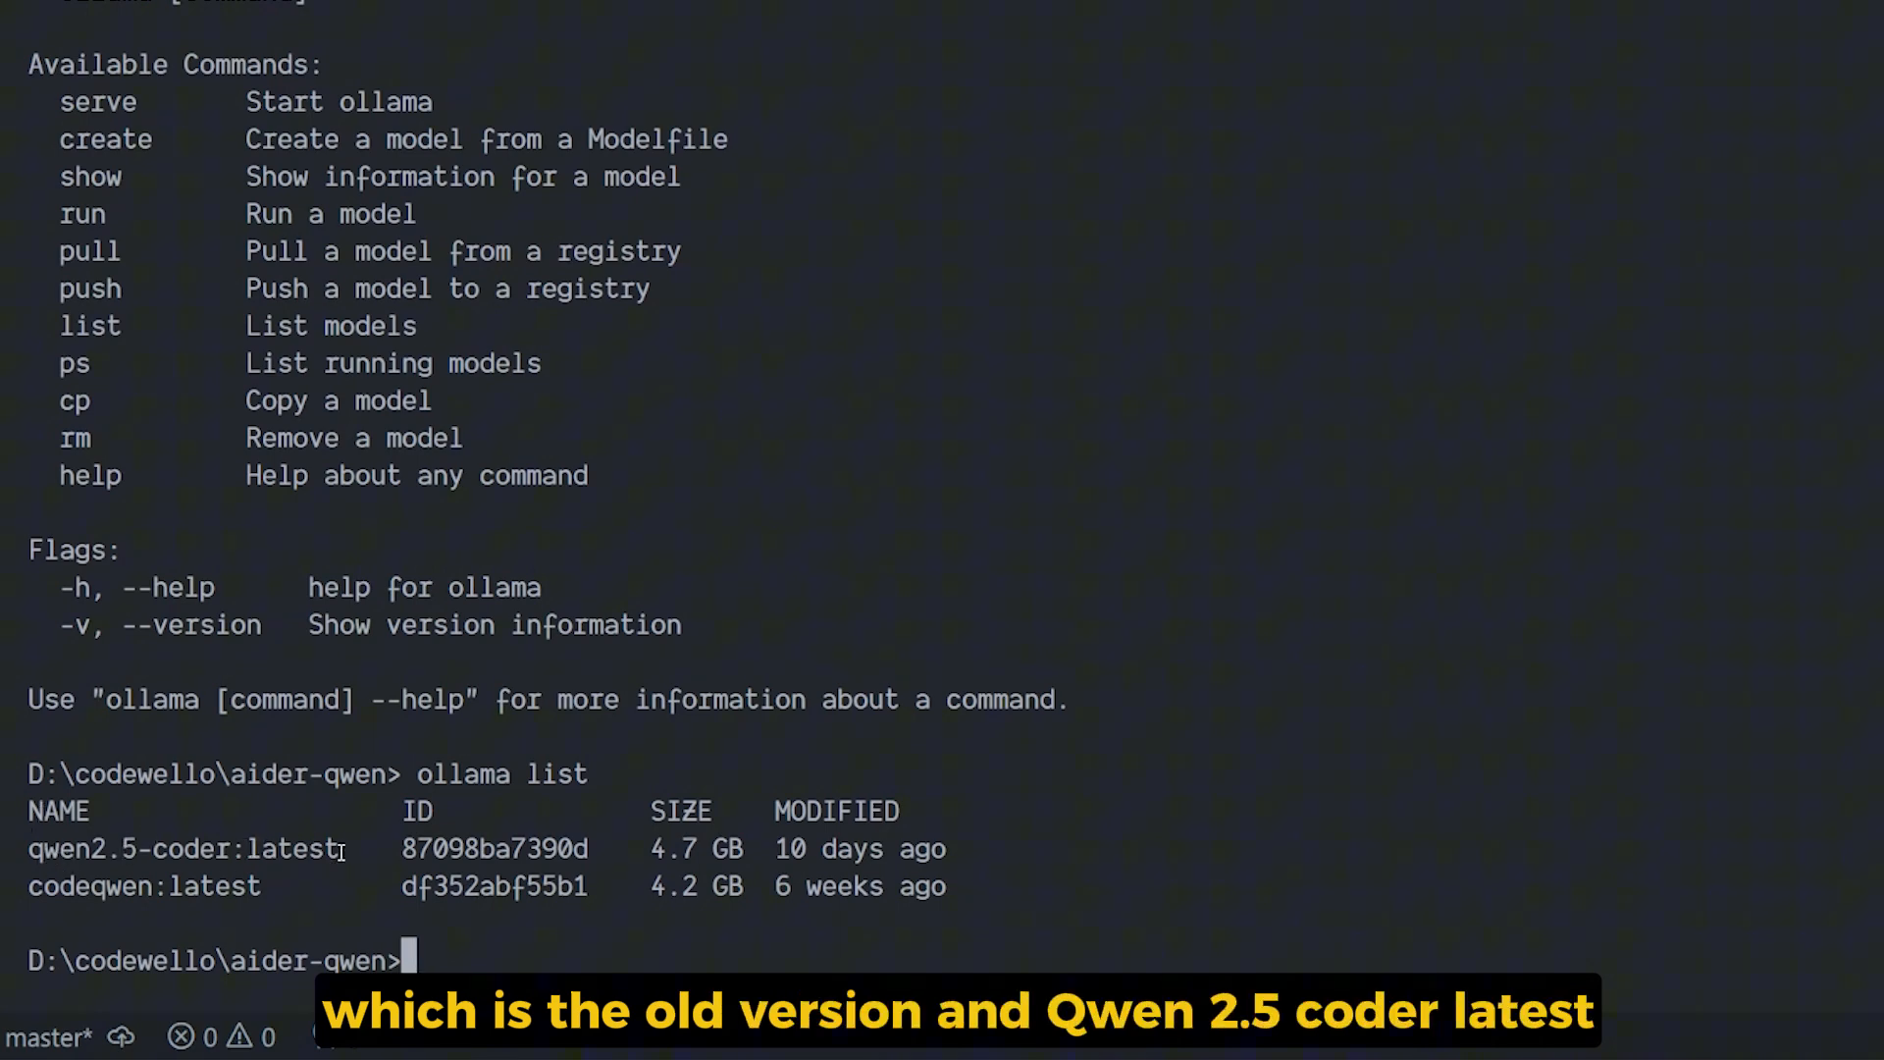
double_click(184, 848)
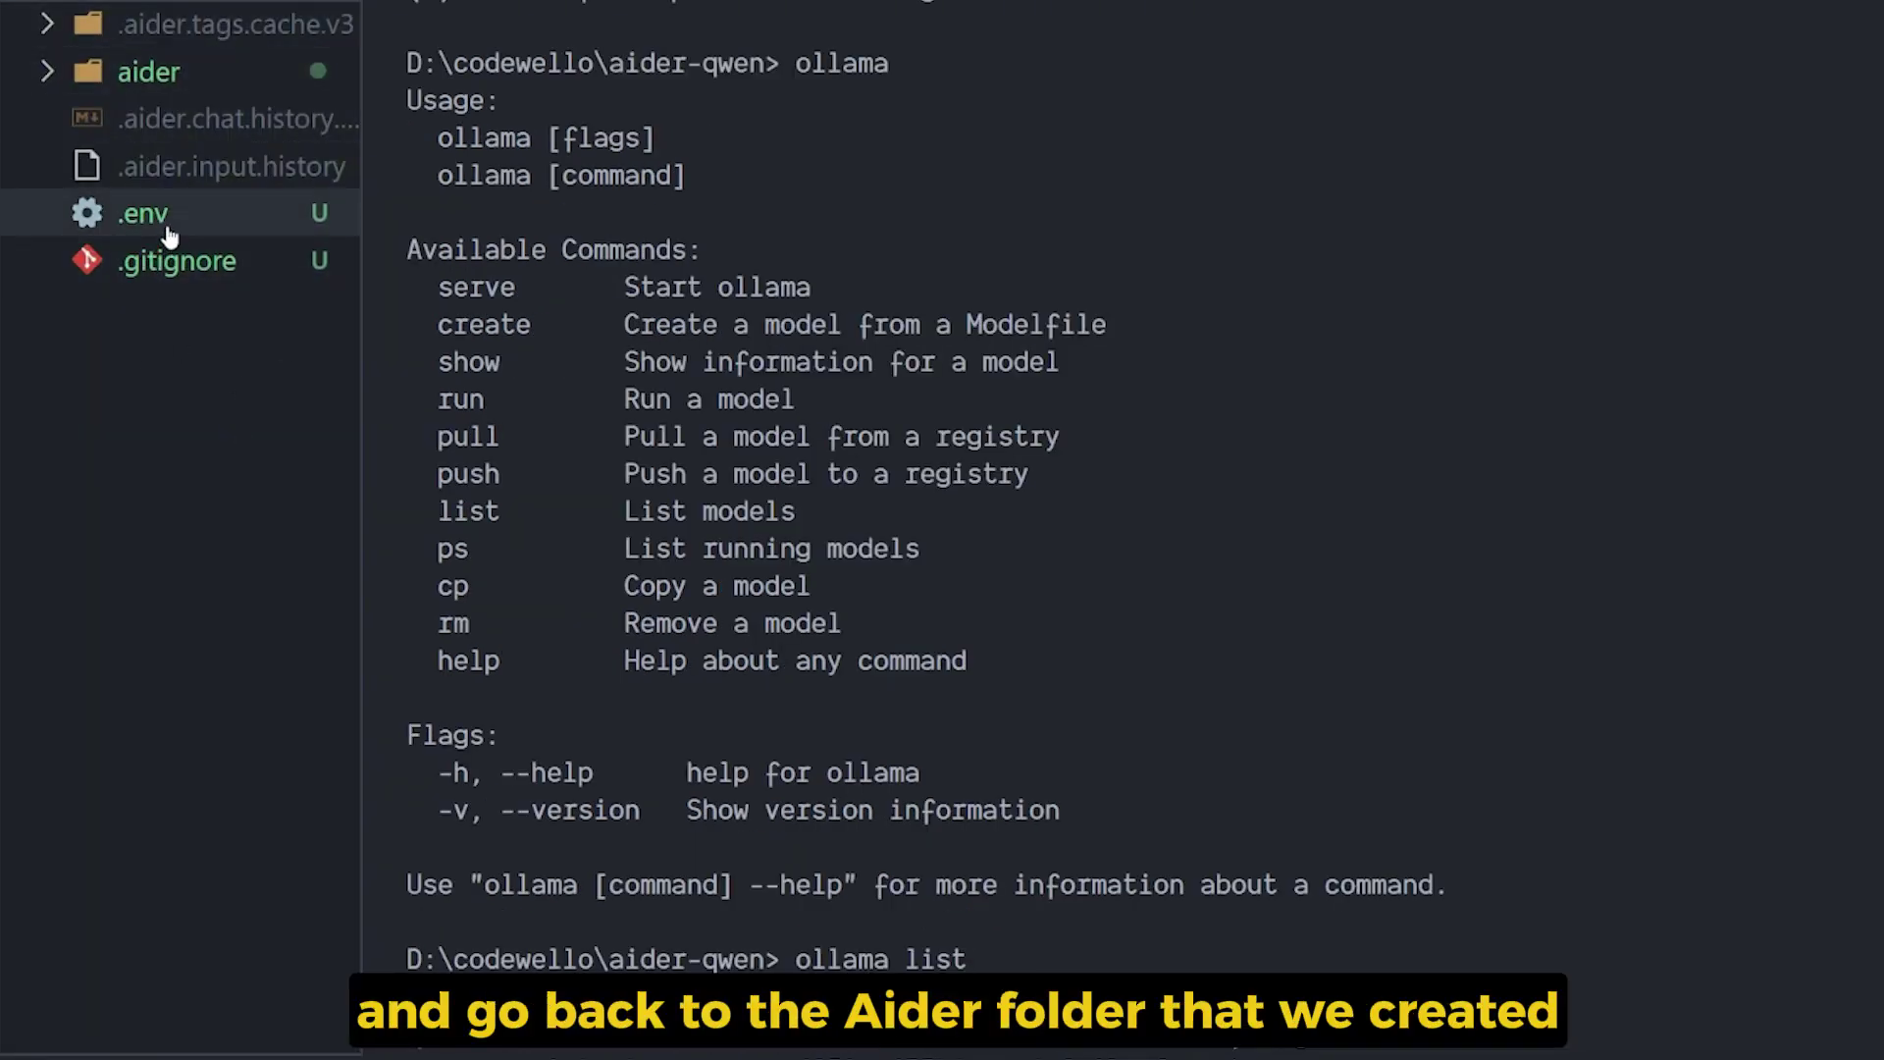
mouse_move(193, 222)
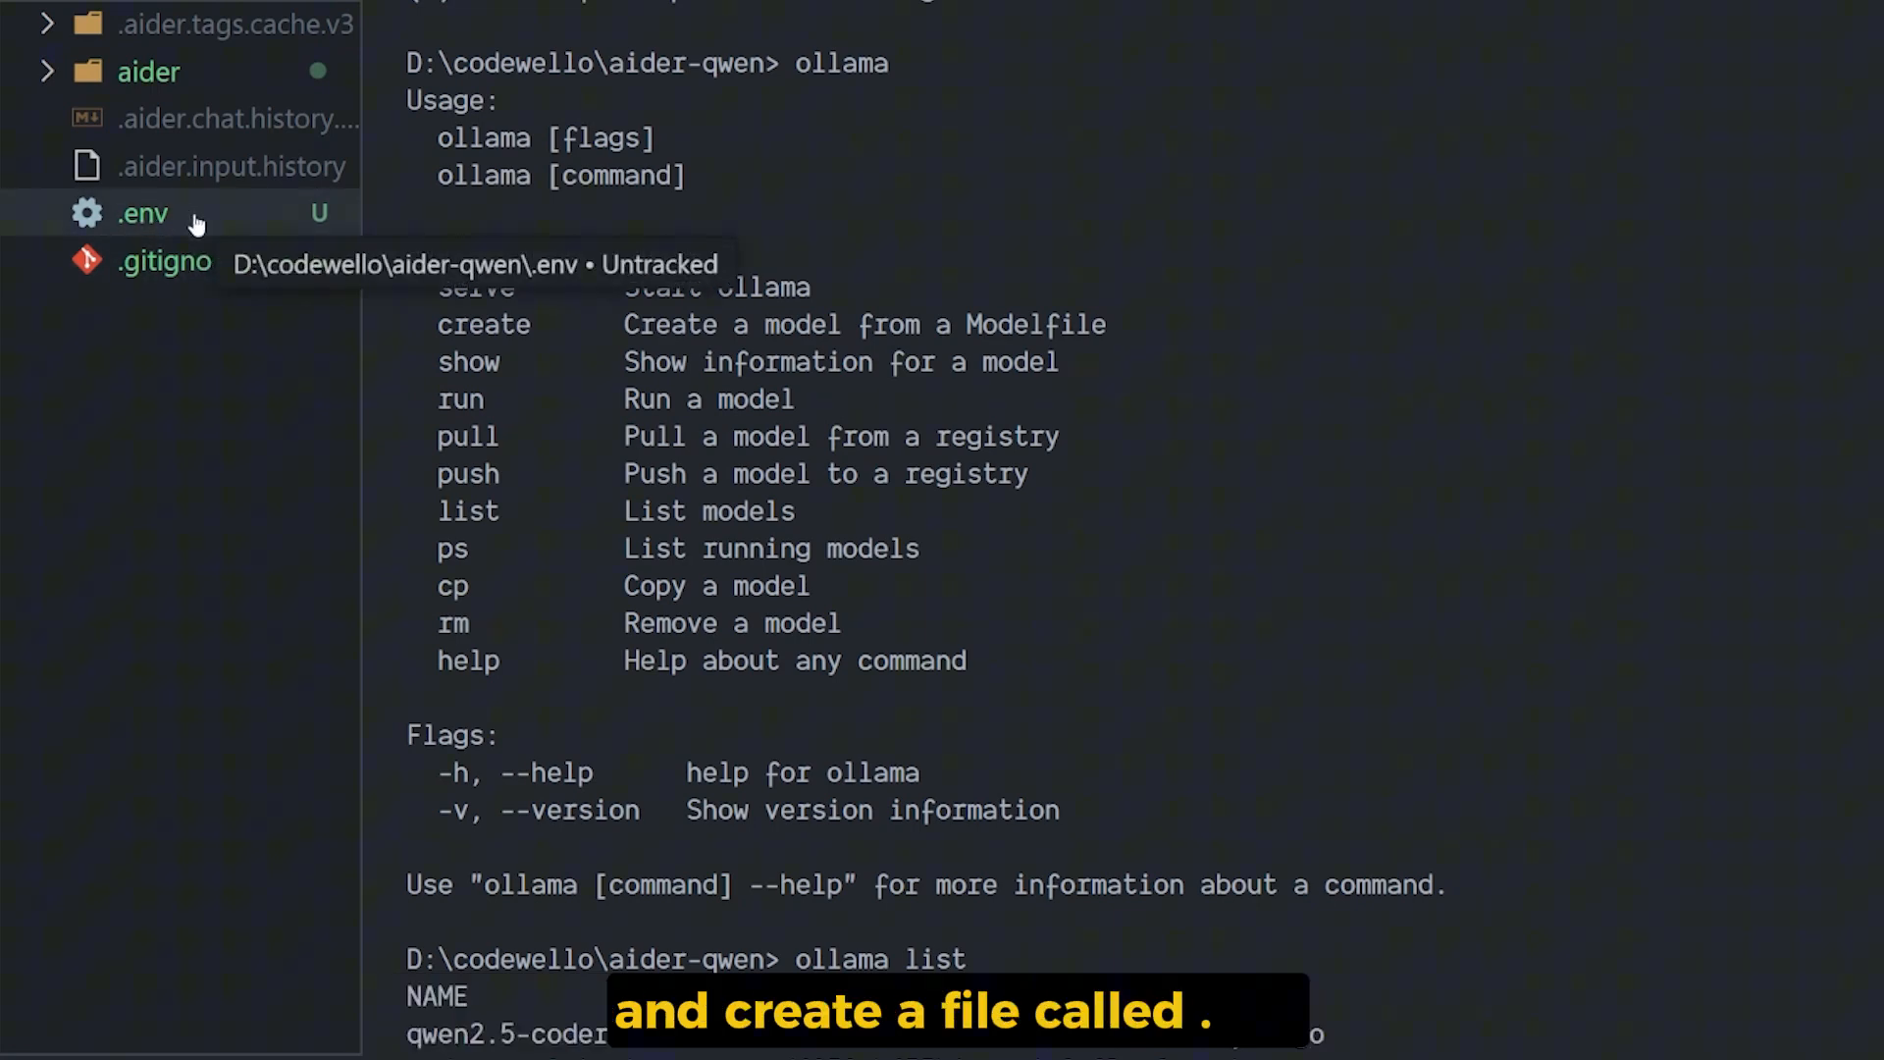
In .env, review OLLAMA_API_BASE and add AIDER_DARK_MODE=true on line 4
click(137, 212)
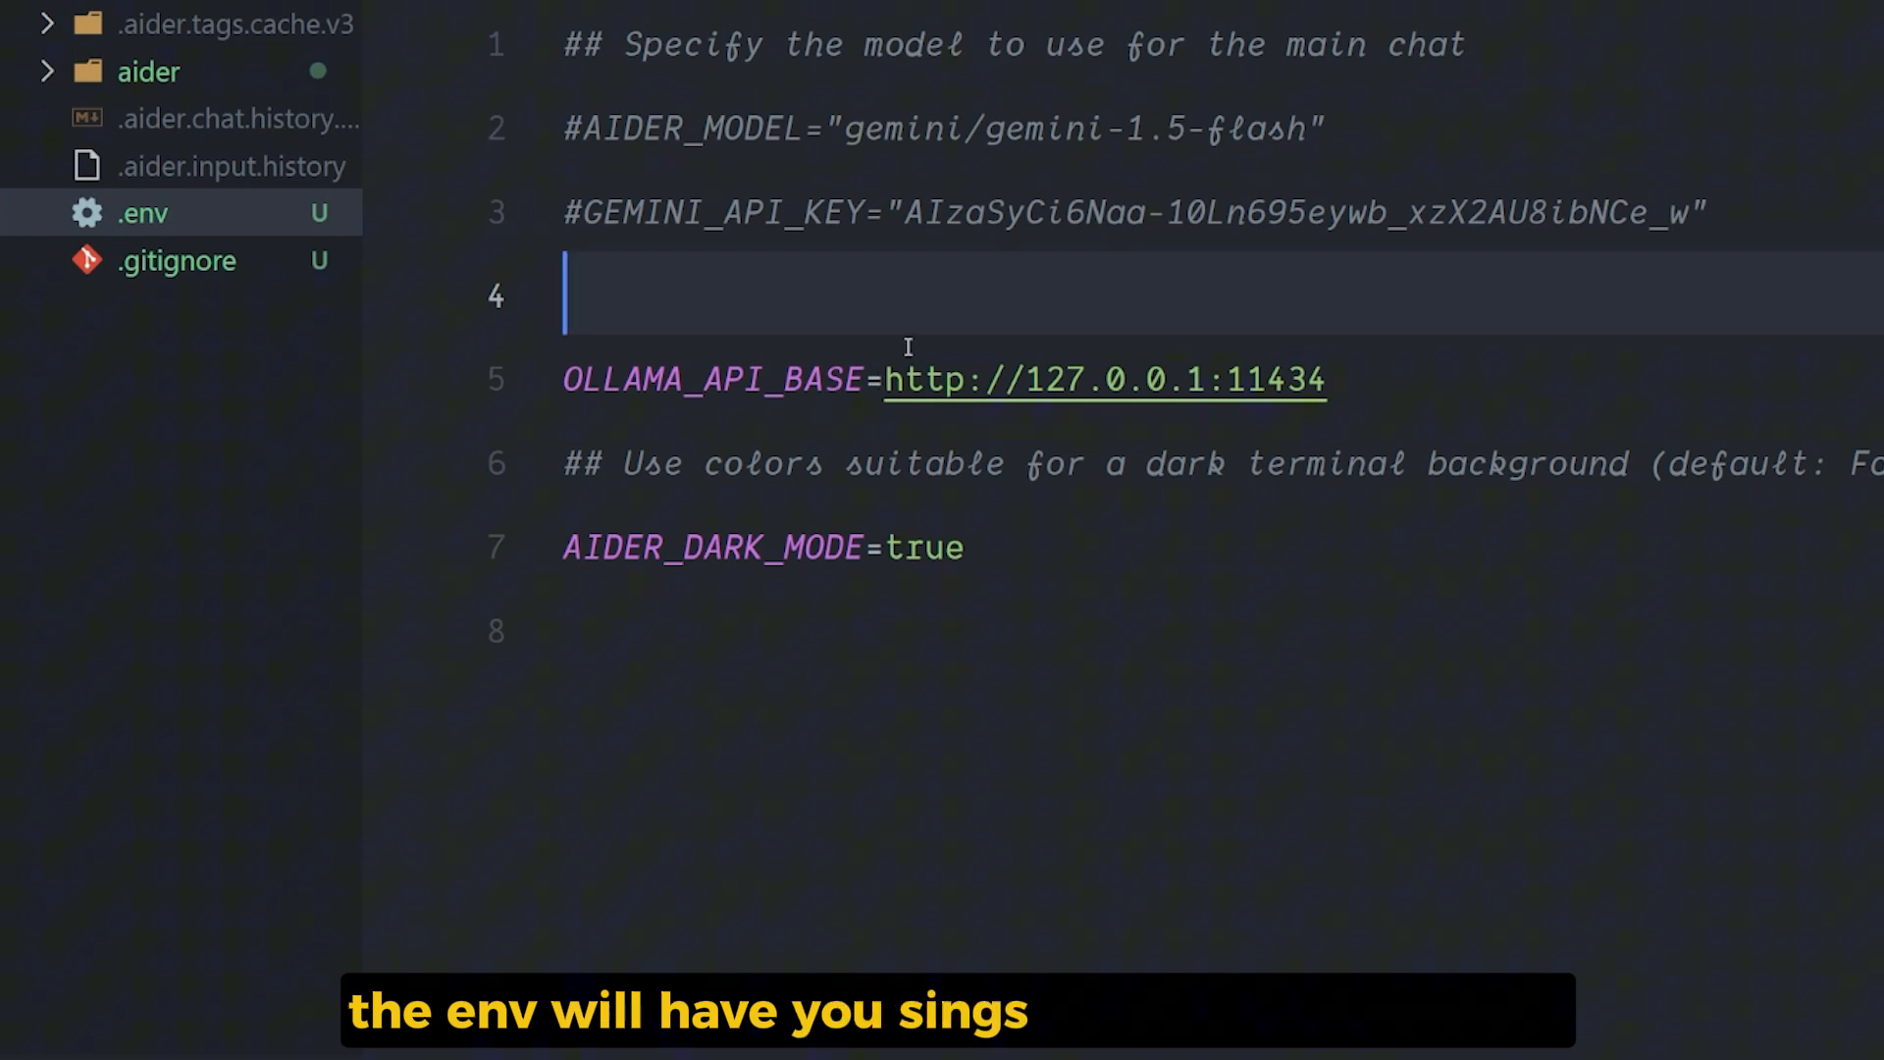
double_click(712, 379)
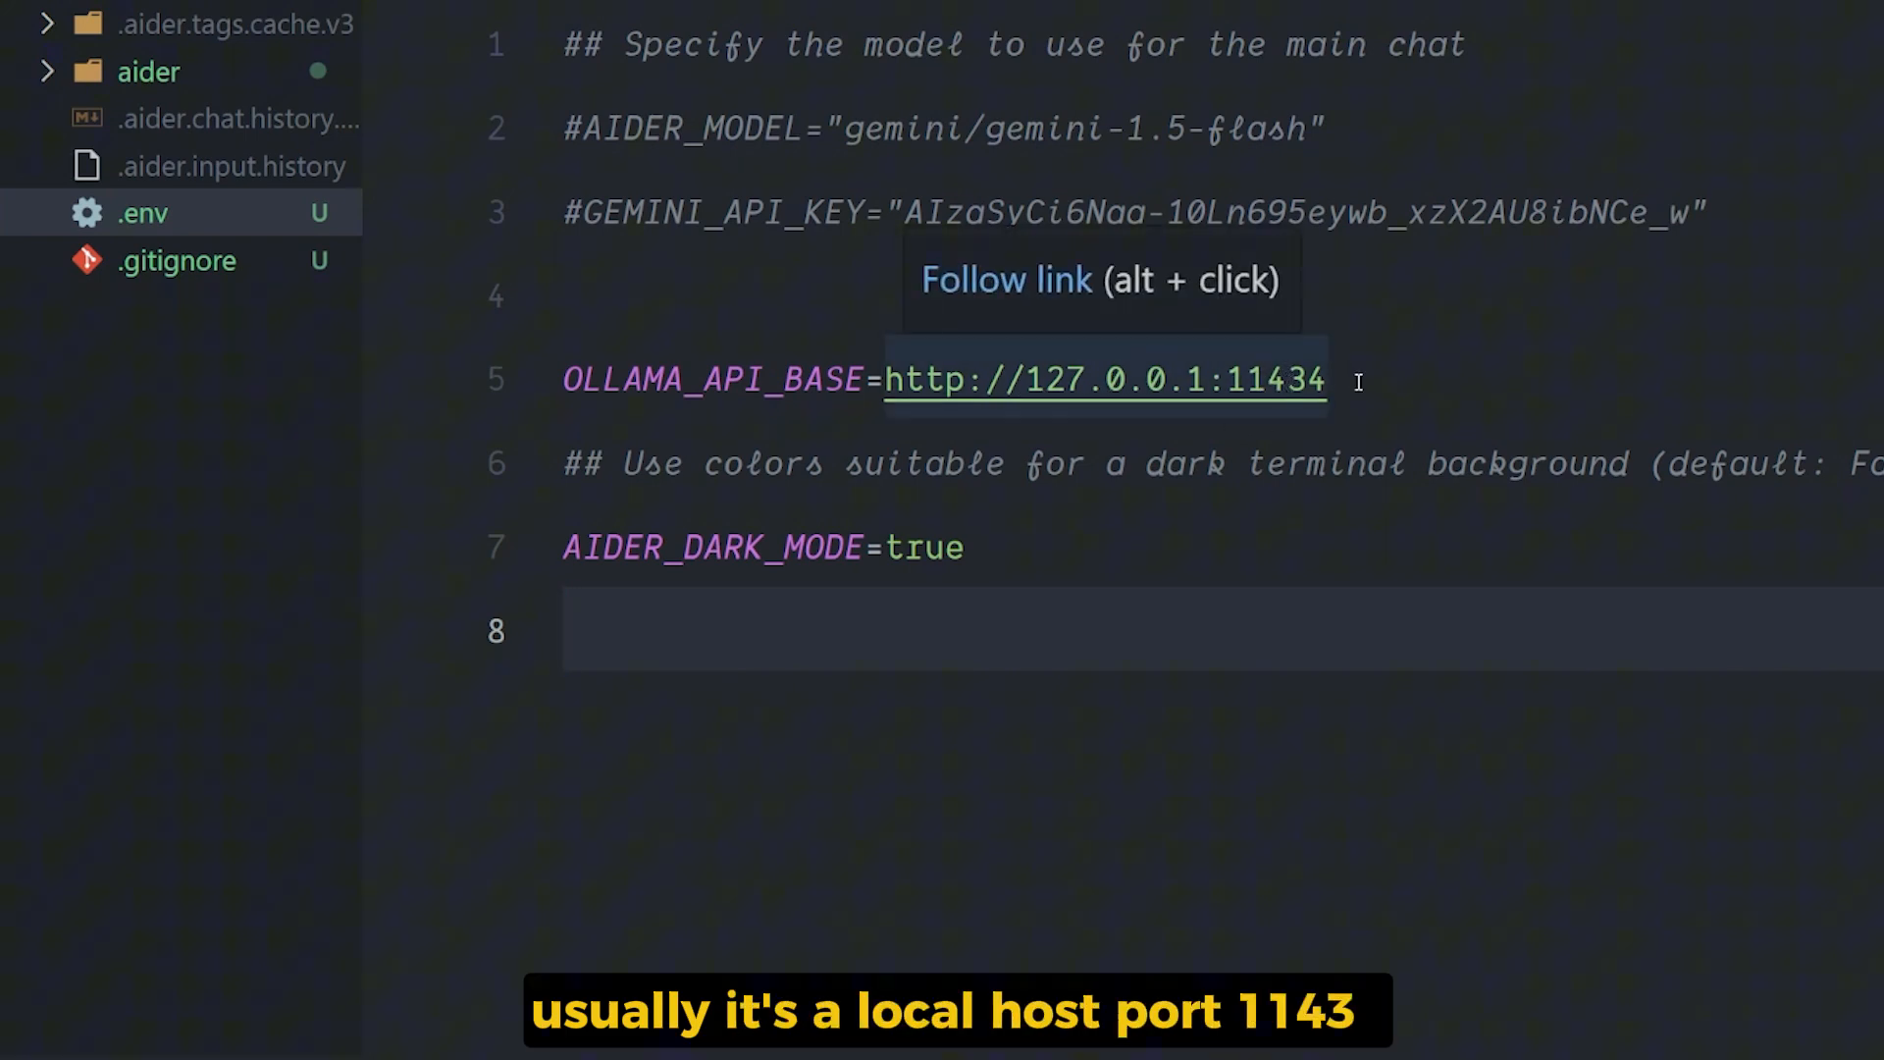
double_click(1280, 379)
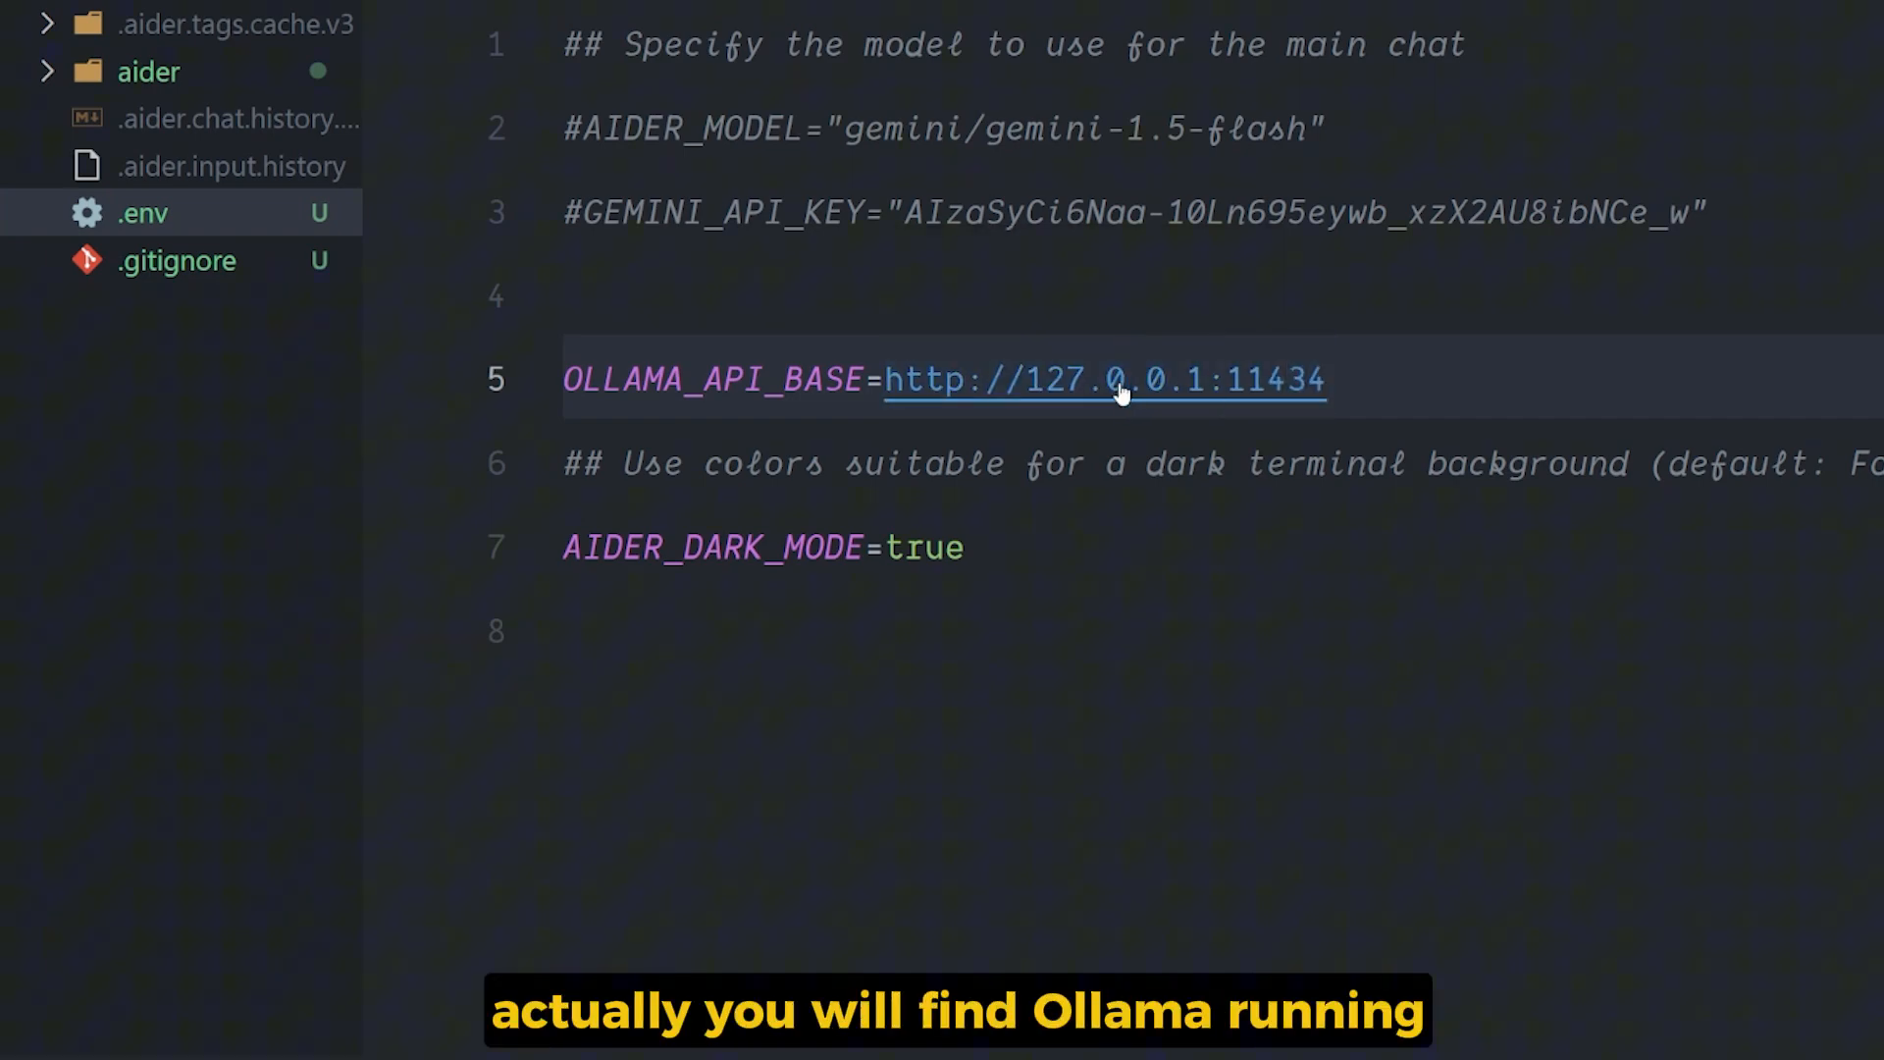
click(1119, 381)
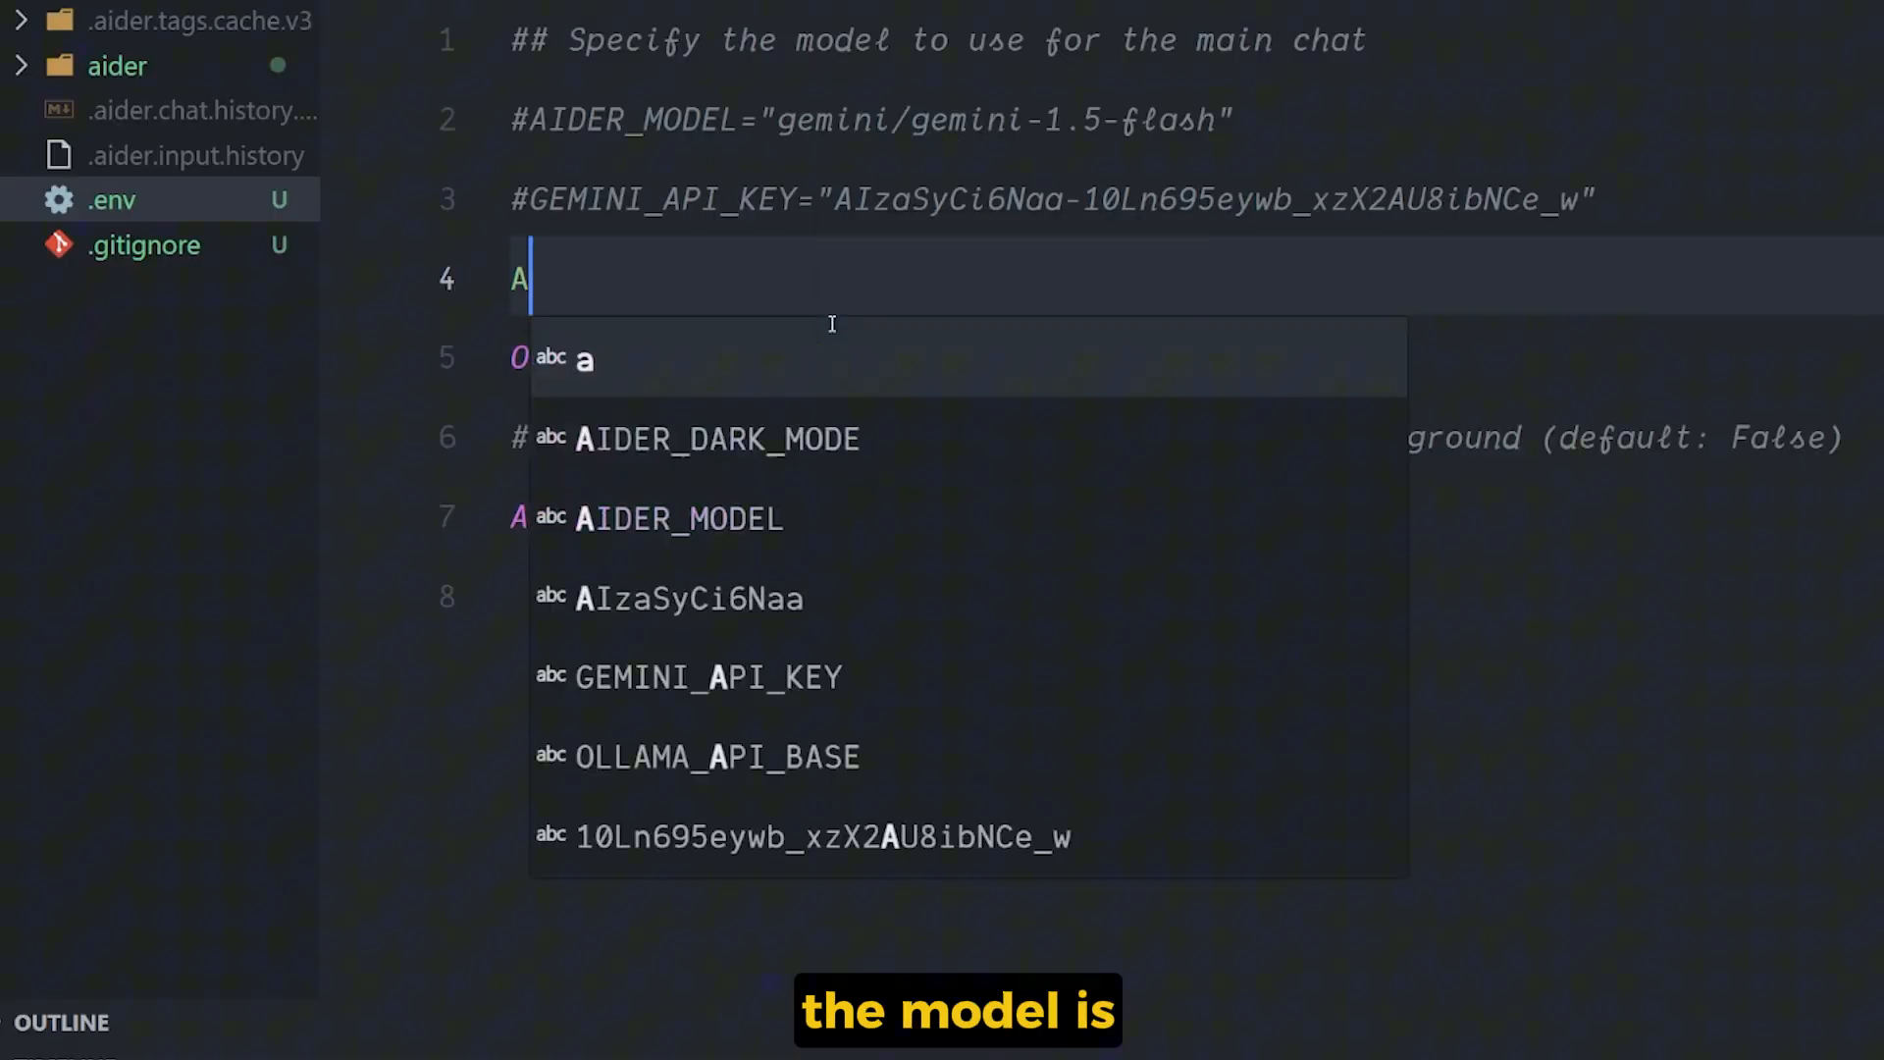
text(AIDER_DARK_MODE=true)
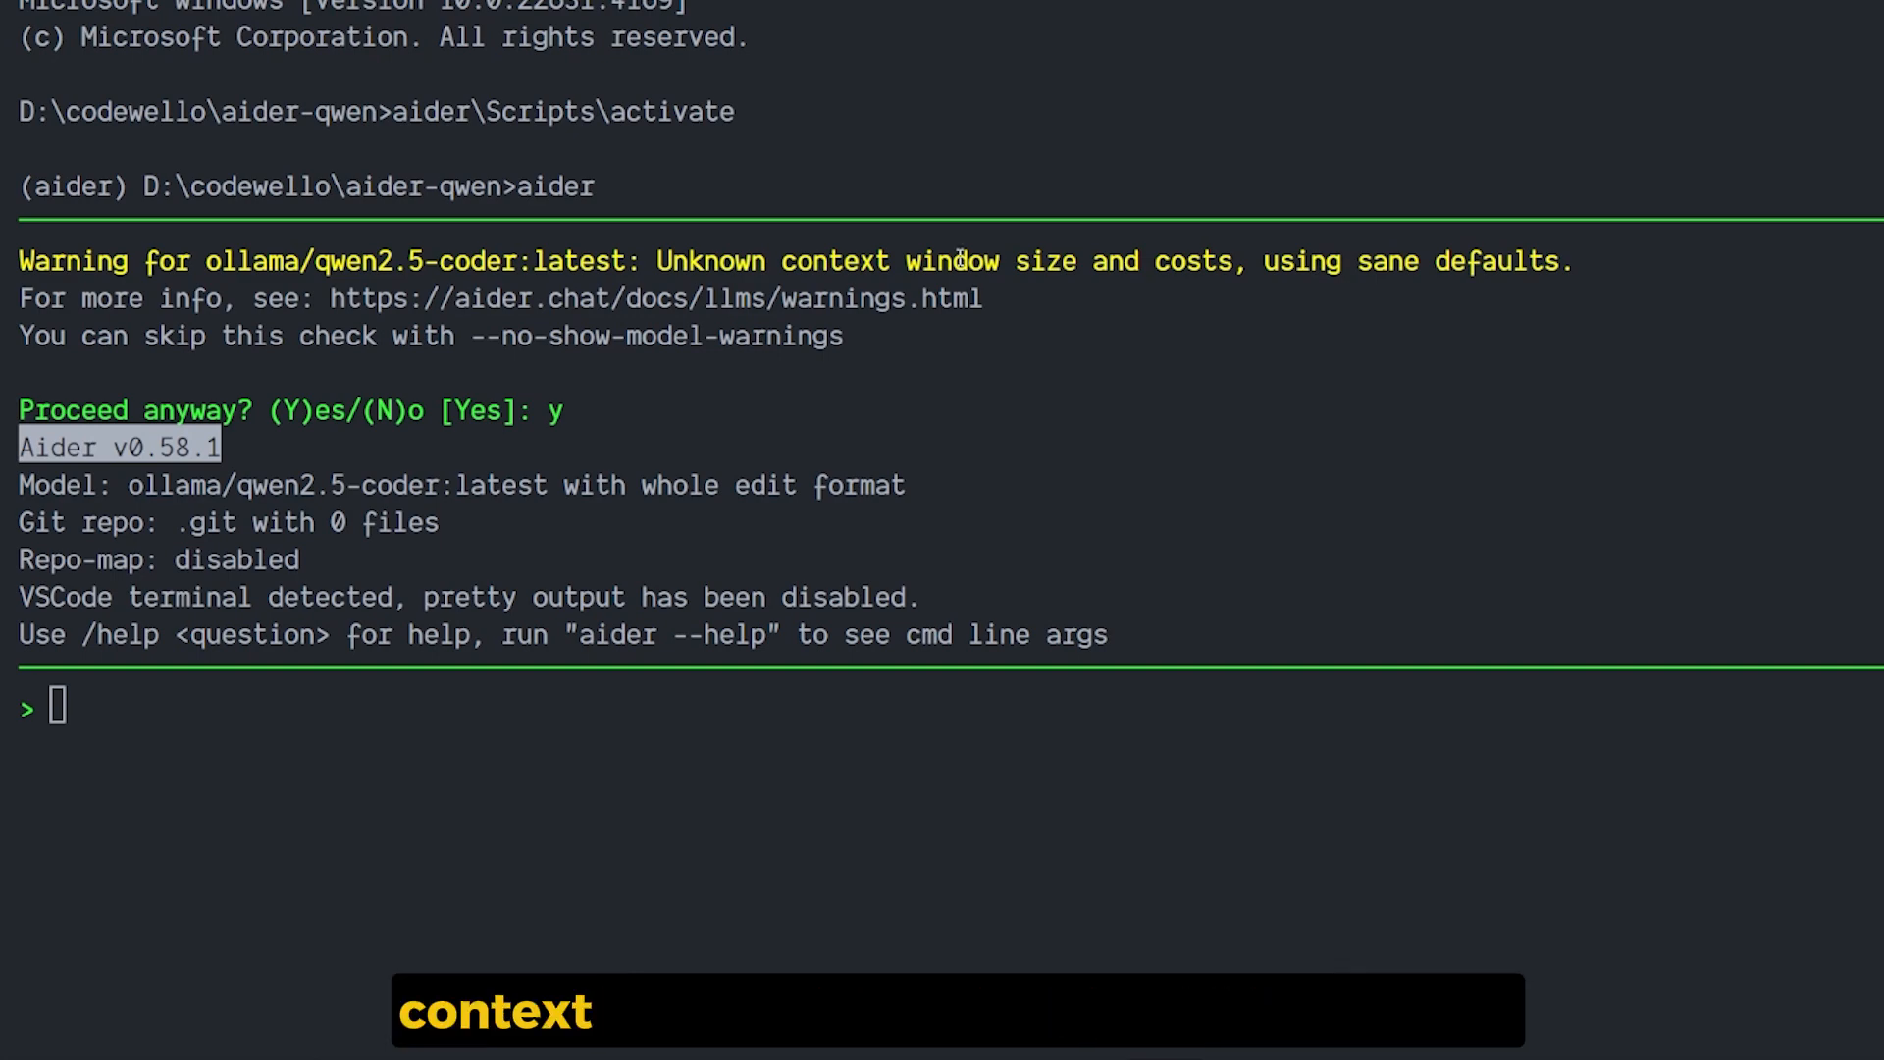
Prompt Aider for the solar-system webpage and review the generated index.html code
text(Windowsis 128)
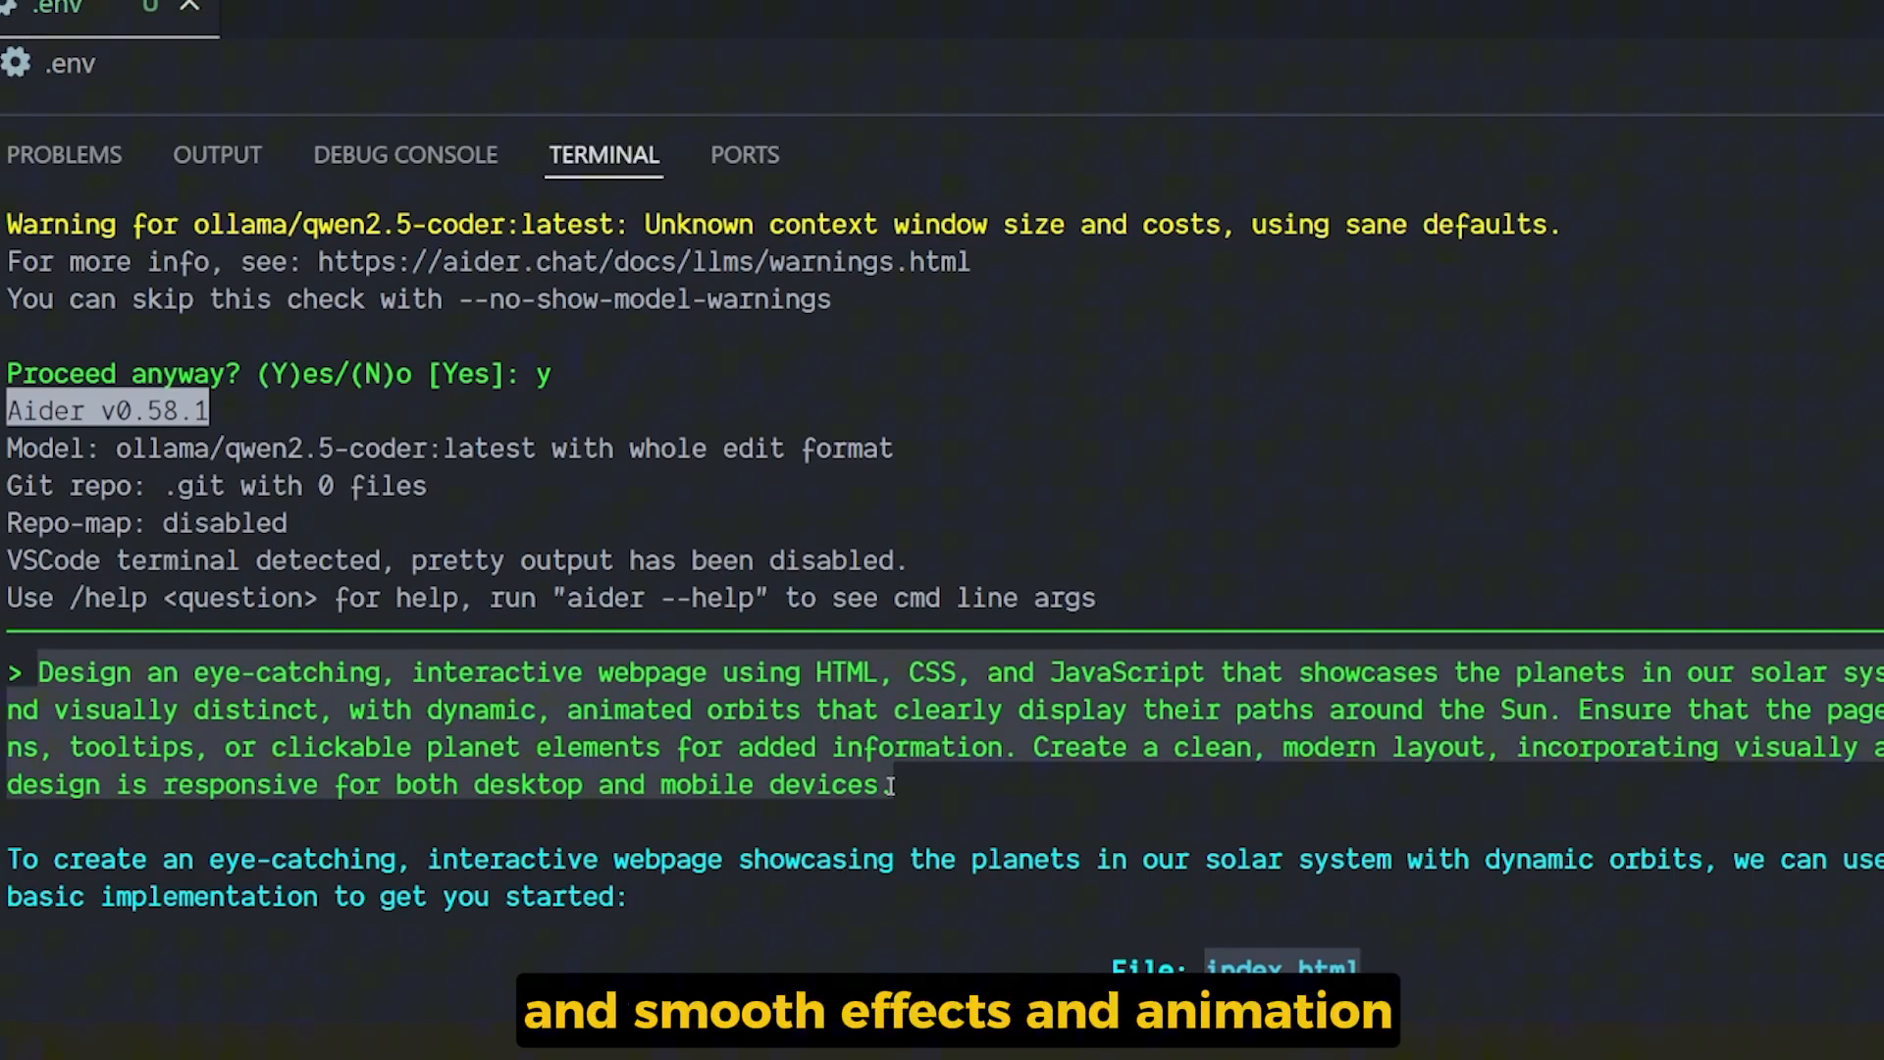
scroll(down, 3)
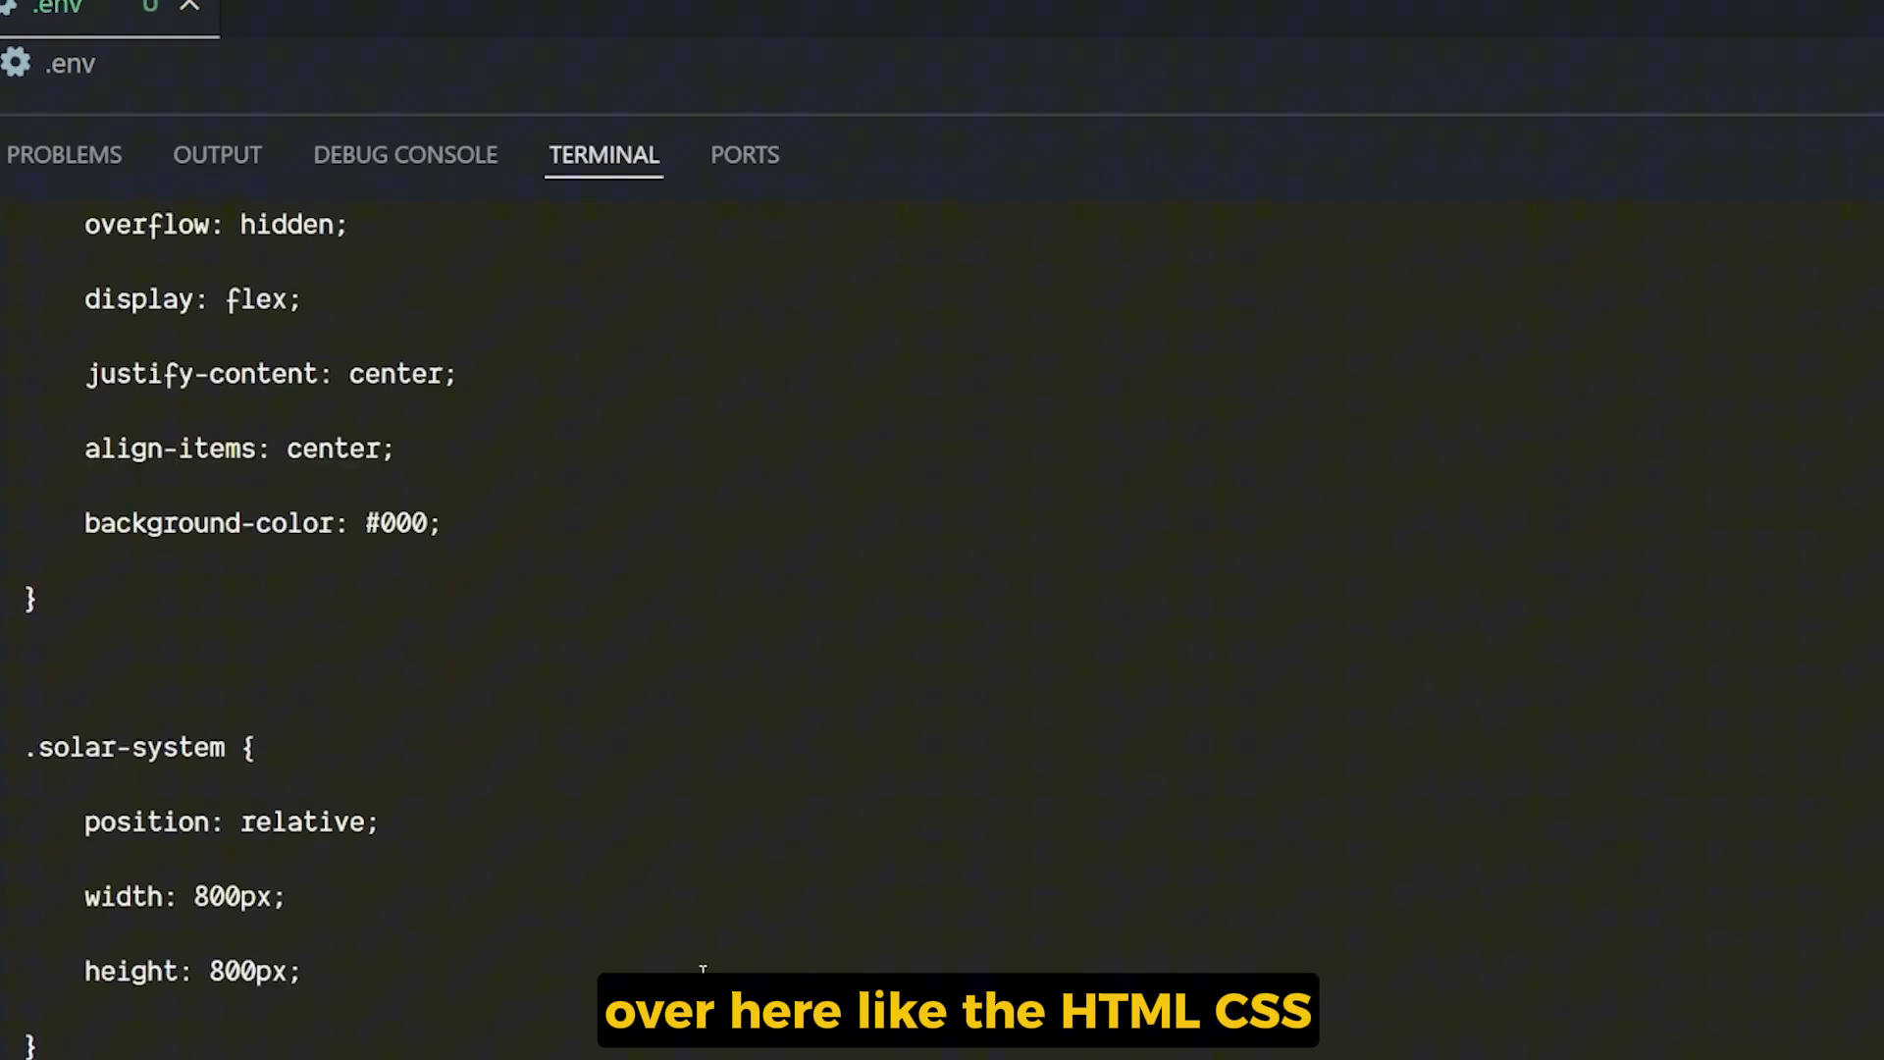
scroll(down, 3)
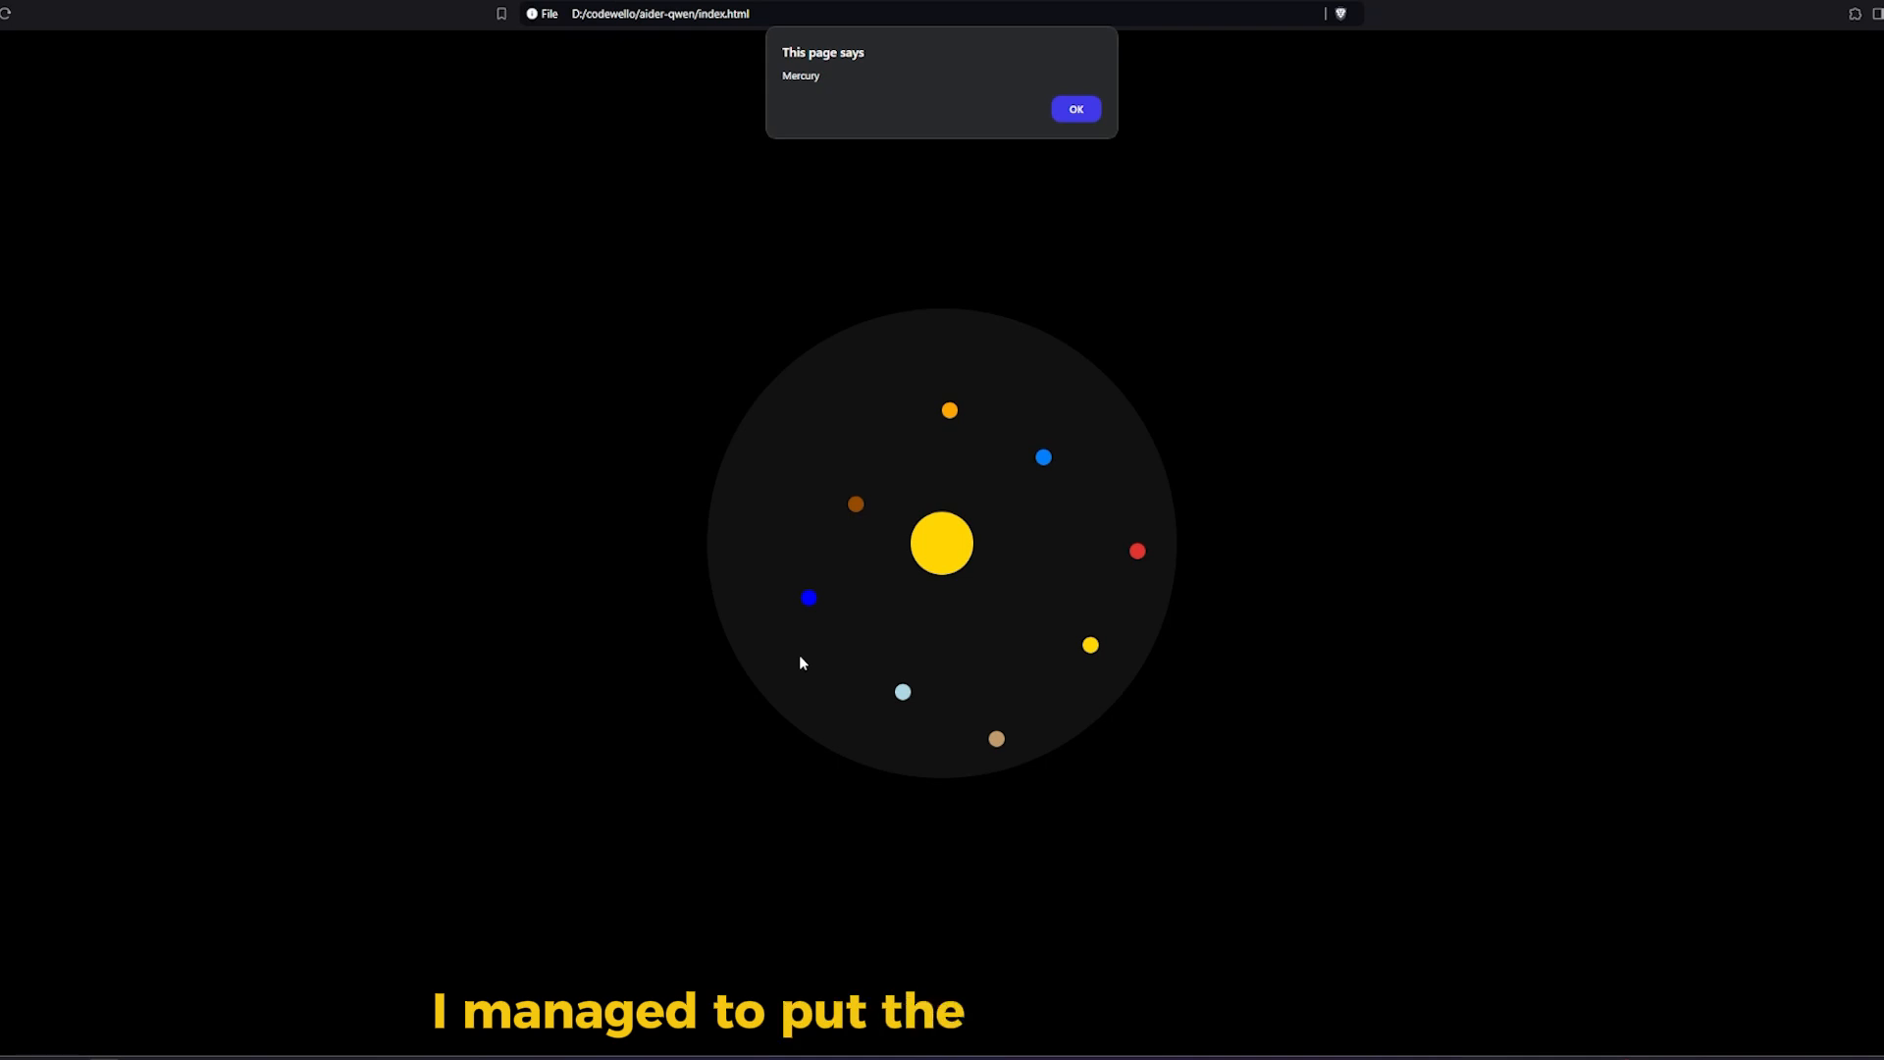
mouse_move(966, 206)
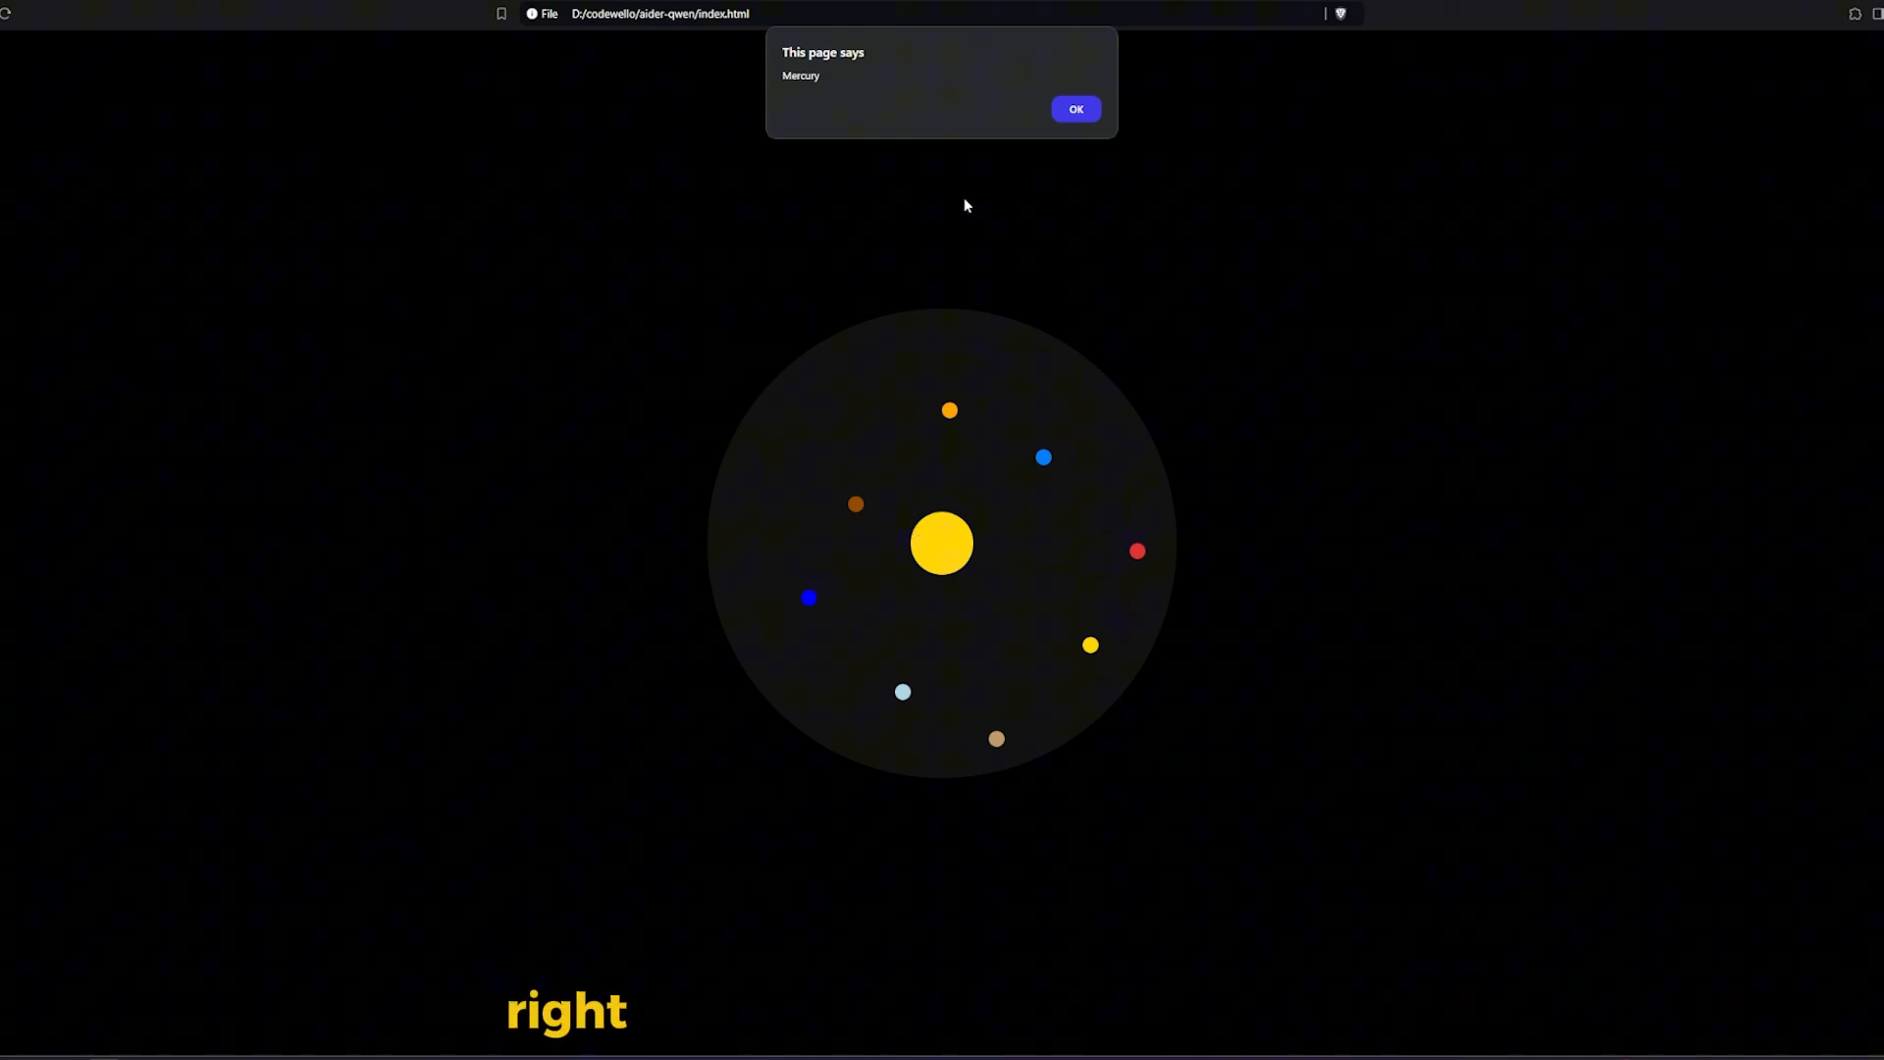
Dismiss the Mercury alert and view the orbiting planets on the generated page
click(1076, 108)
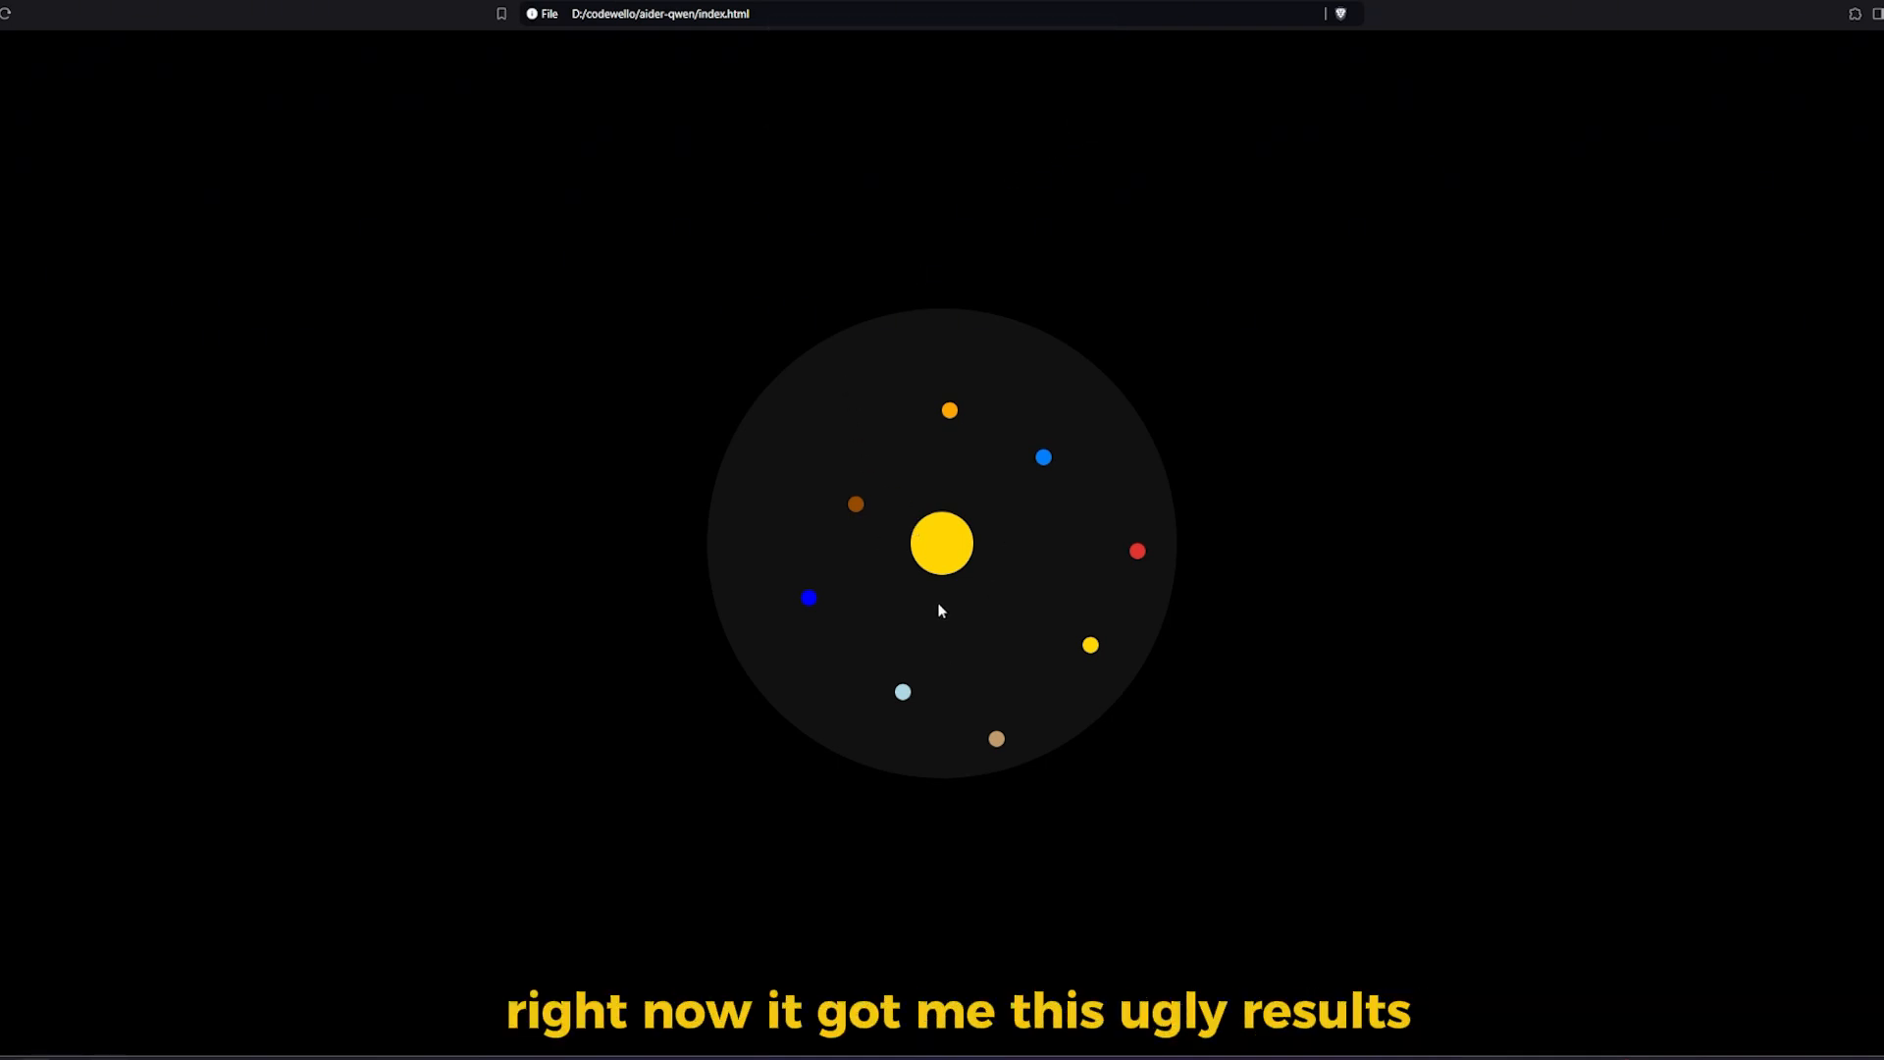
click(1044, 455)
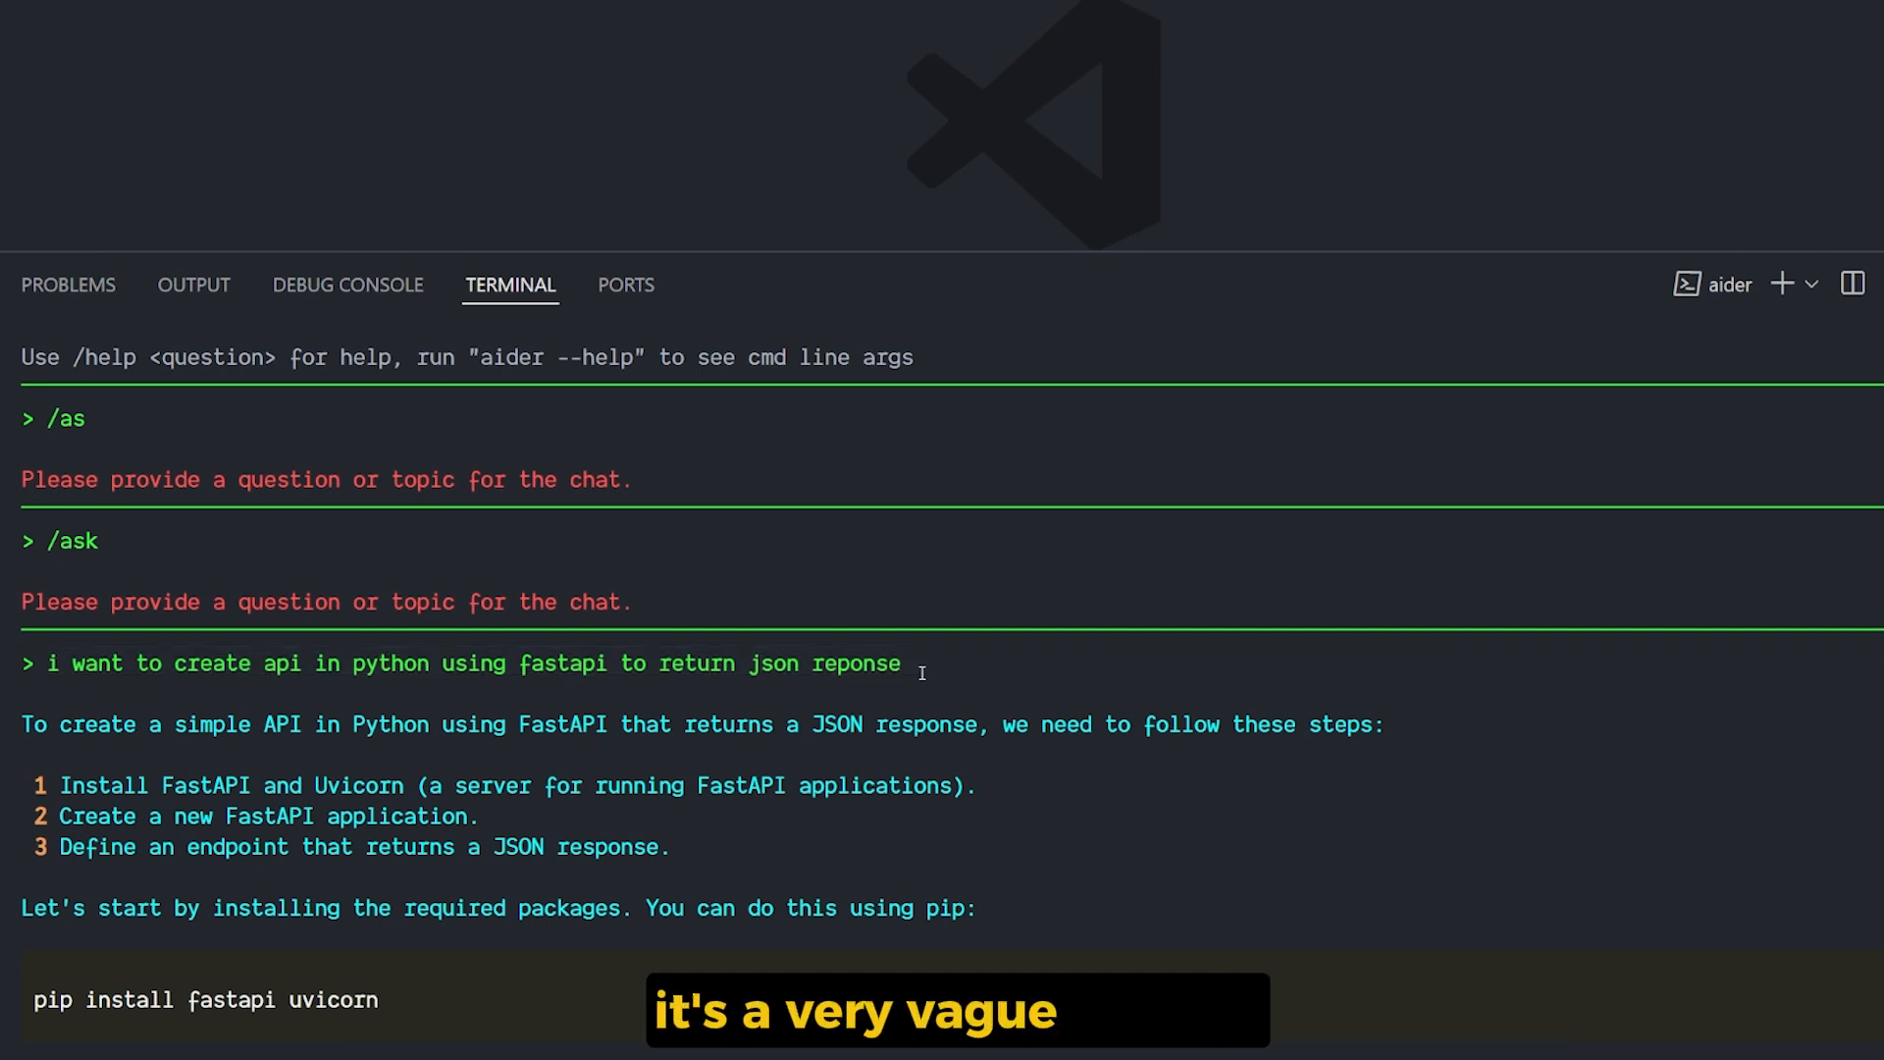
Scroll through Aider's FastAPI JSON API steps, main.py code and uvicorn run command
scroll(down, 3)
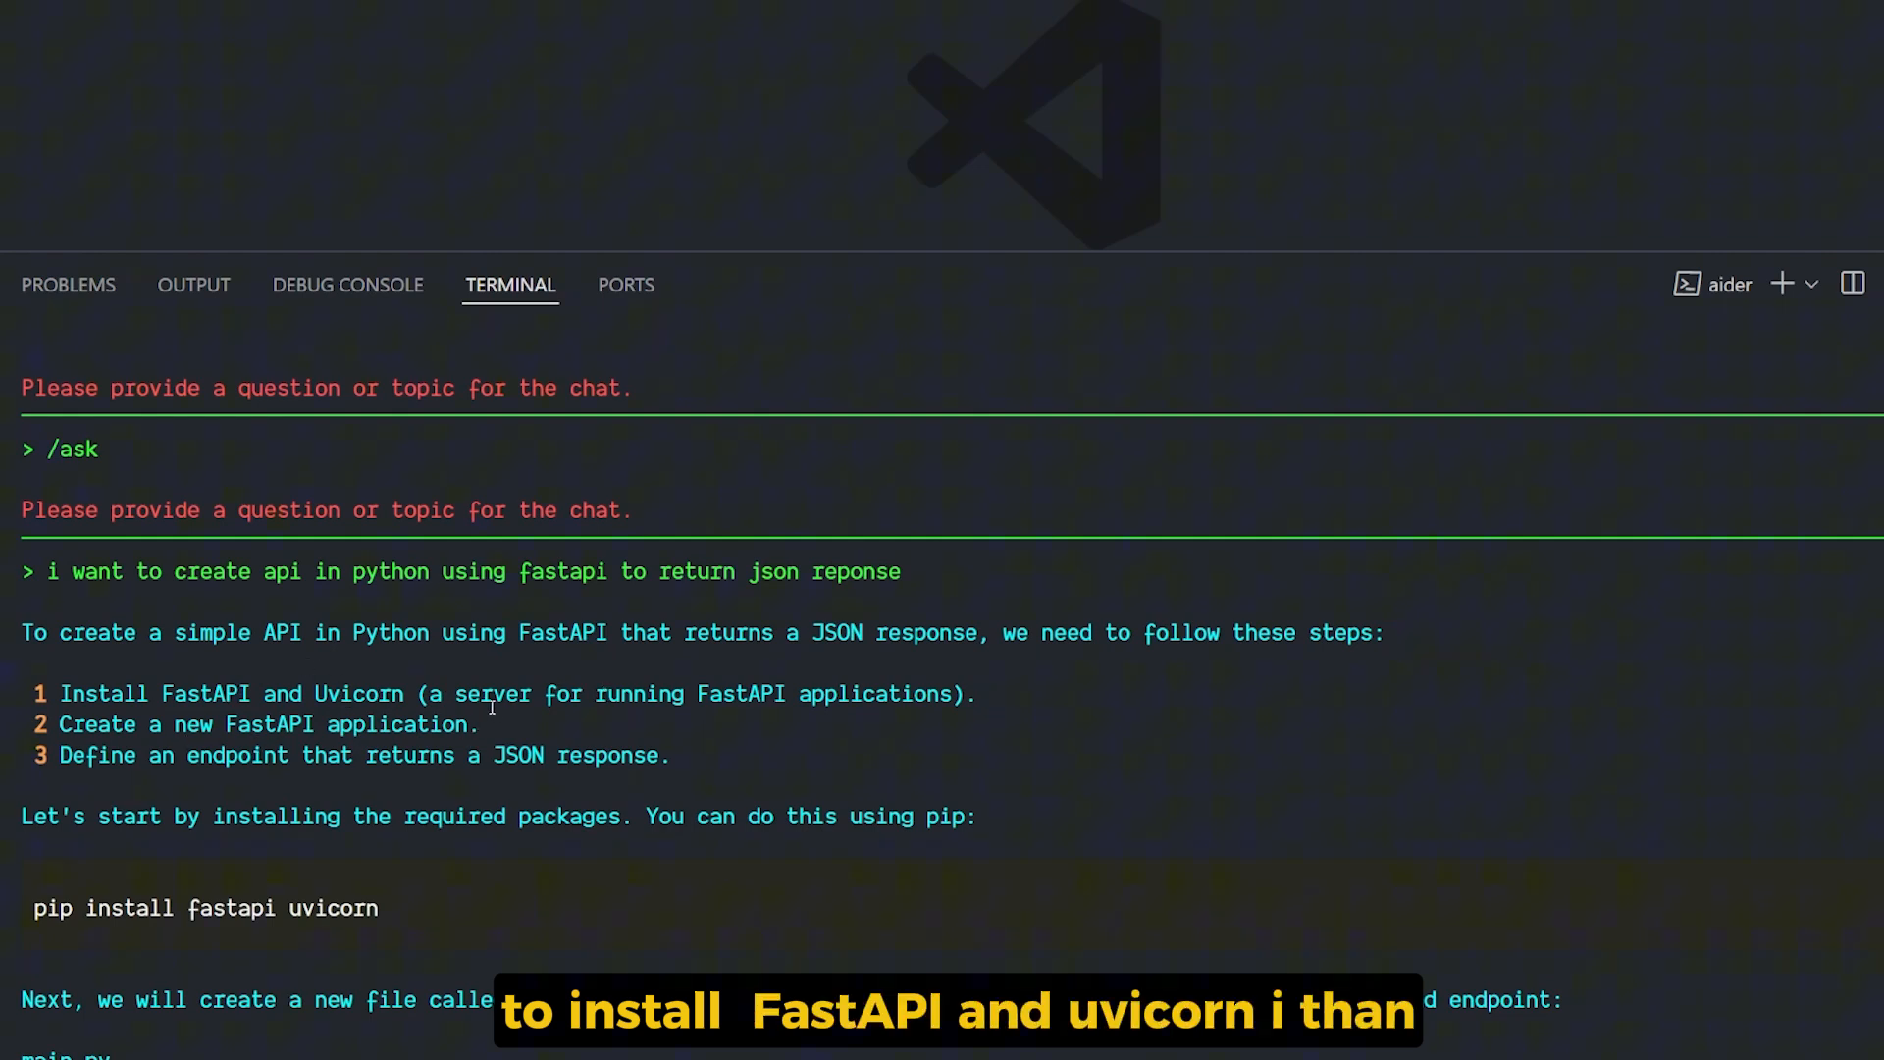
scroll(down, 3)
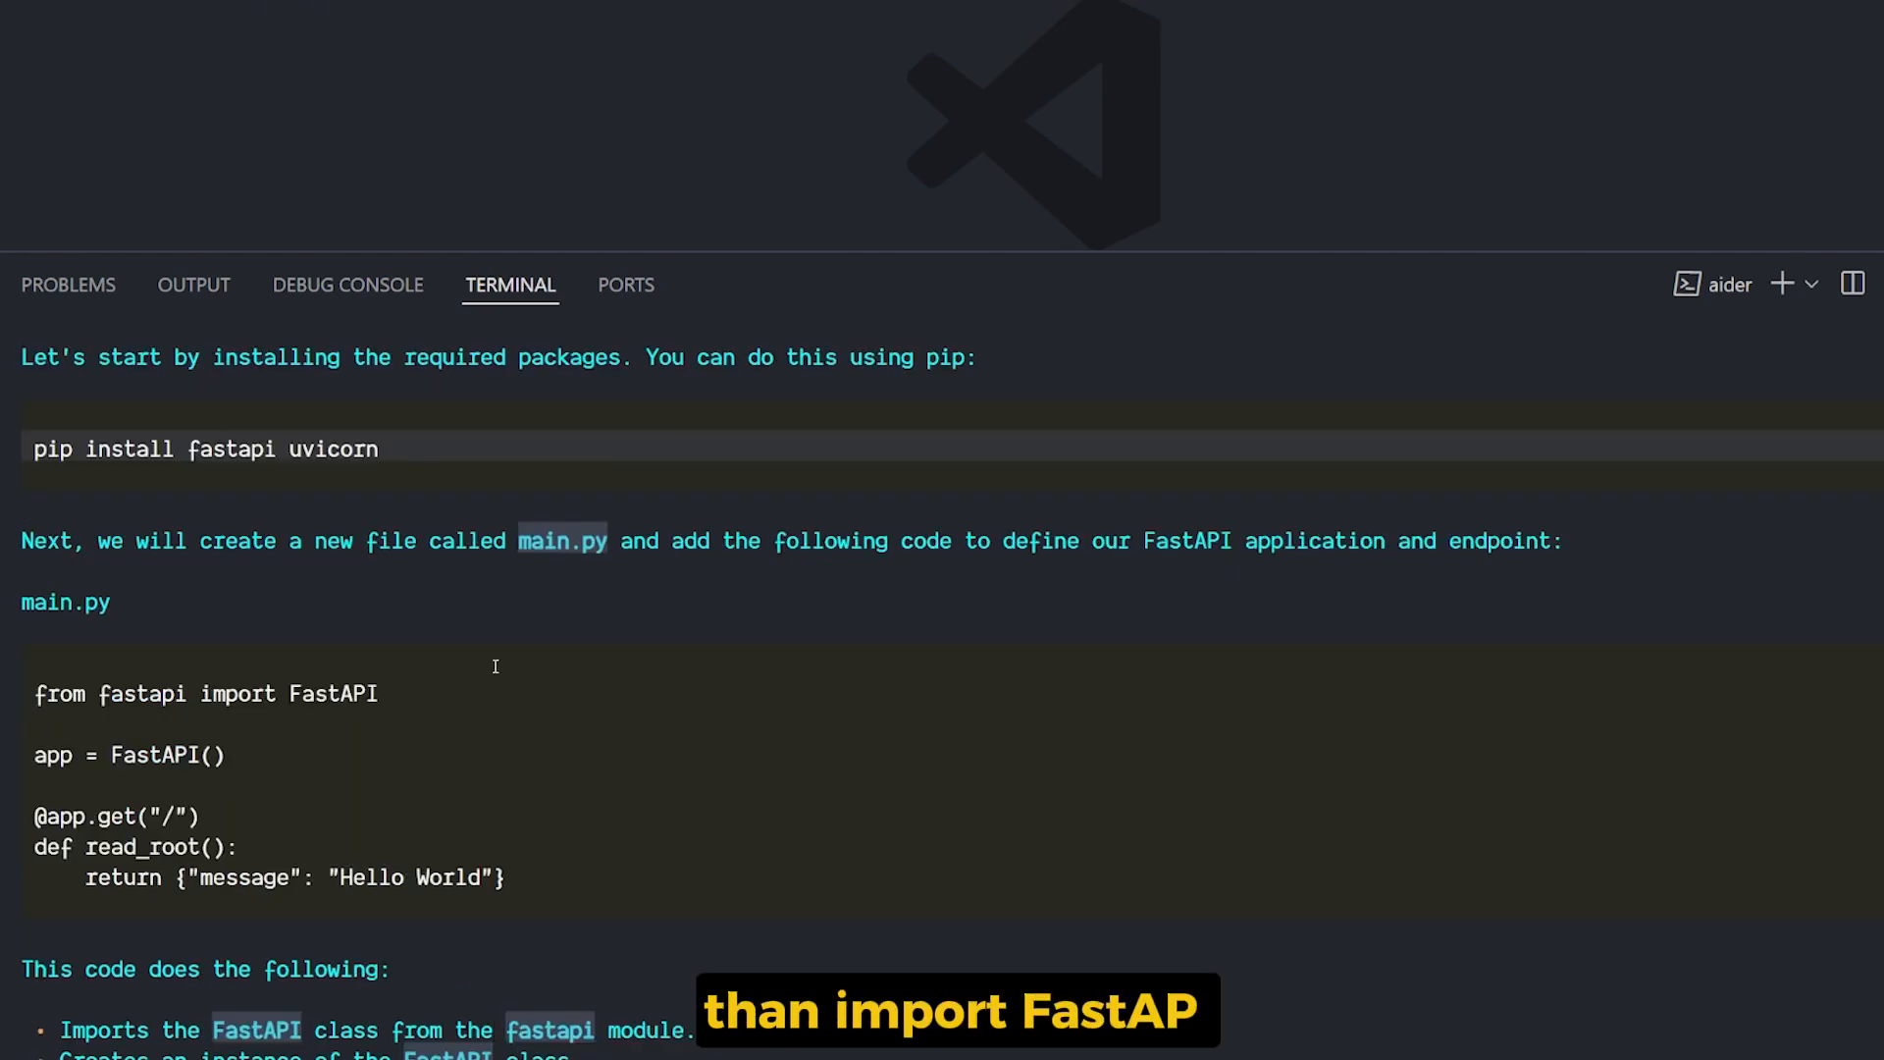
scroll(down, 3)
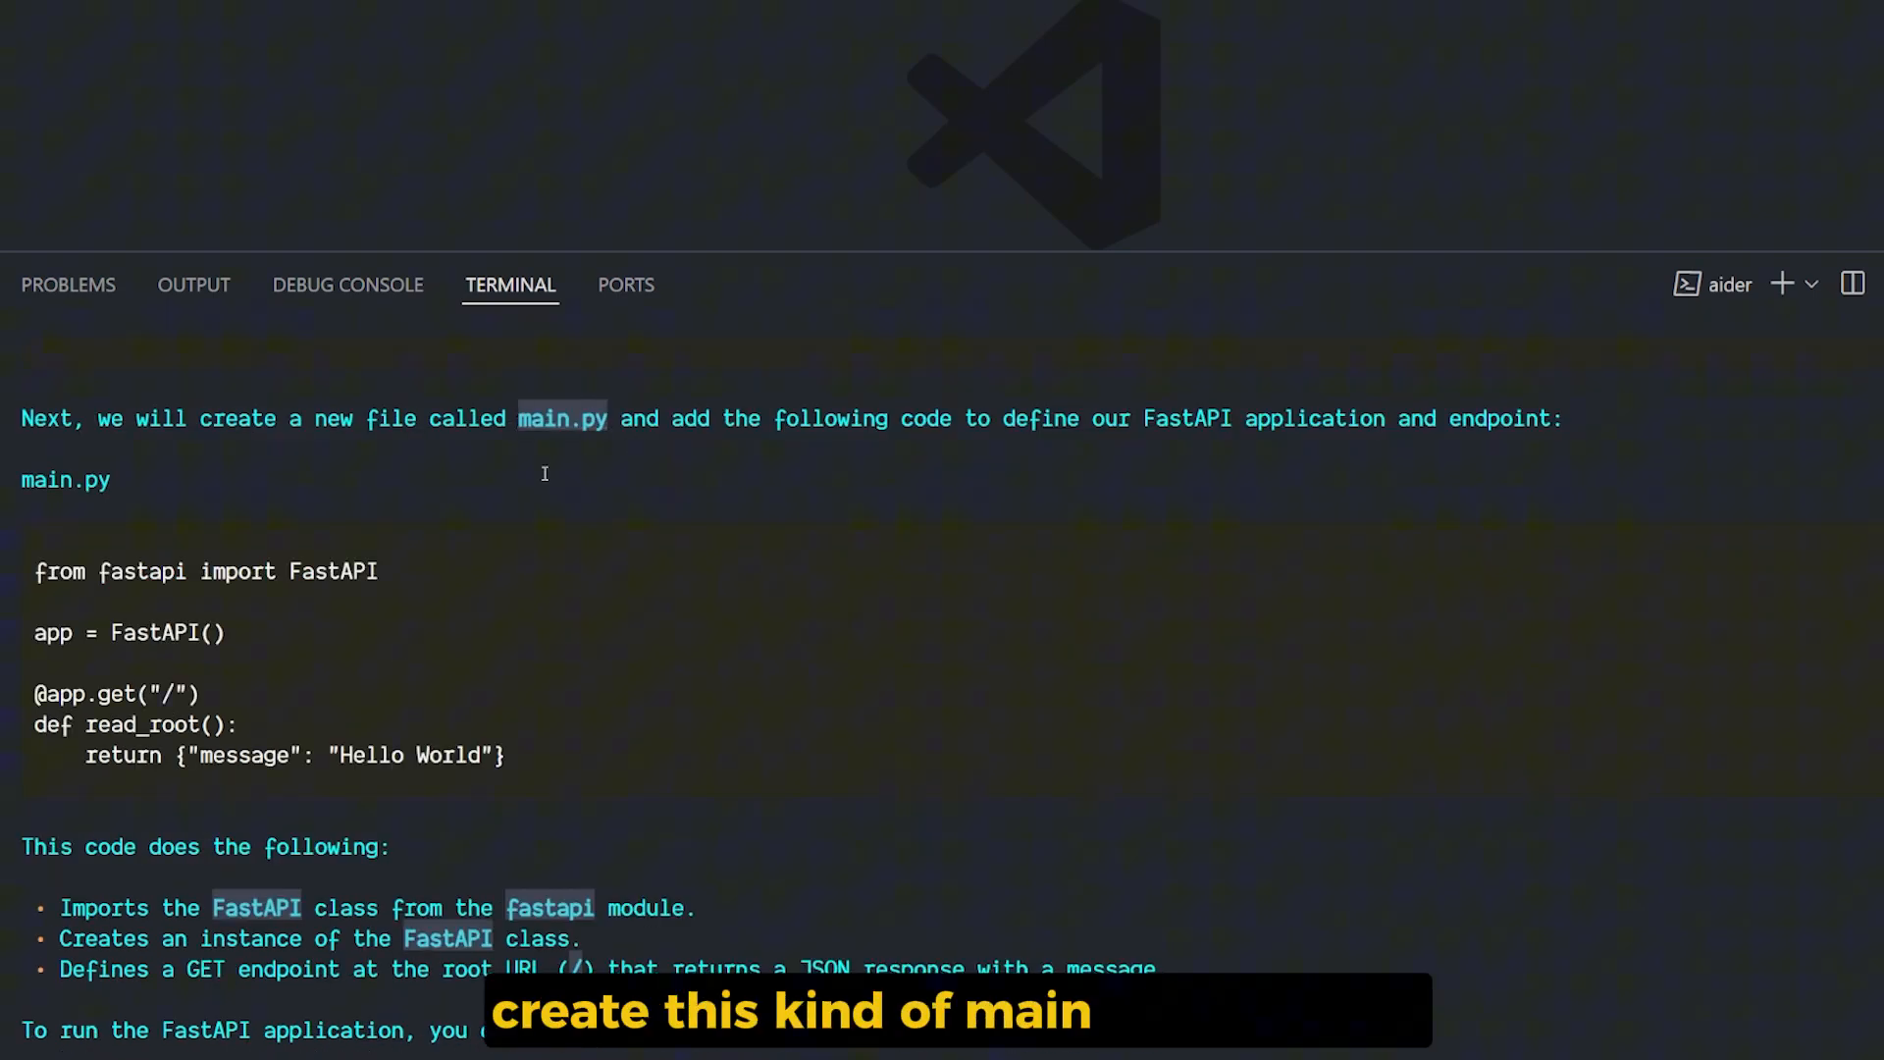
scroll(down, 3)
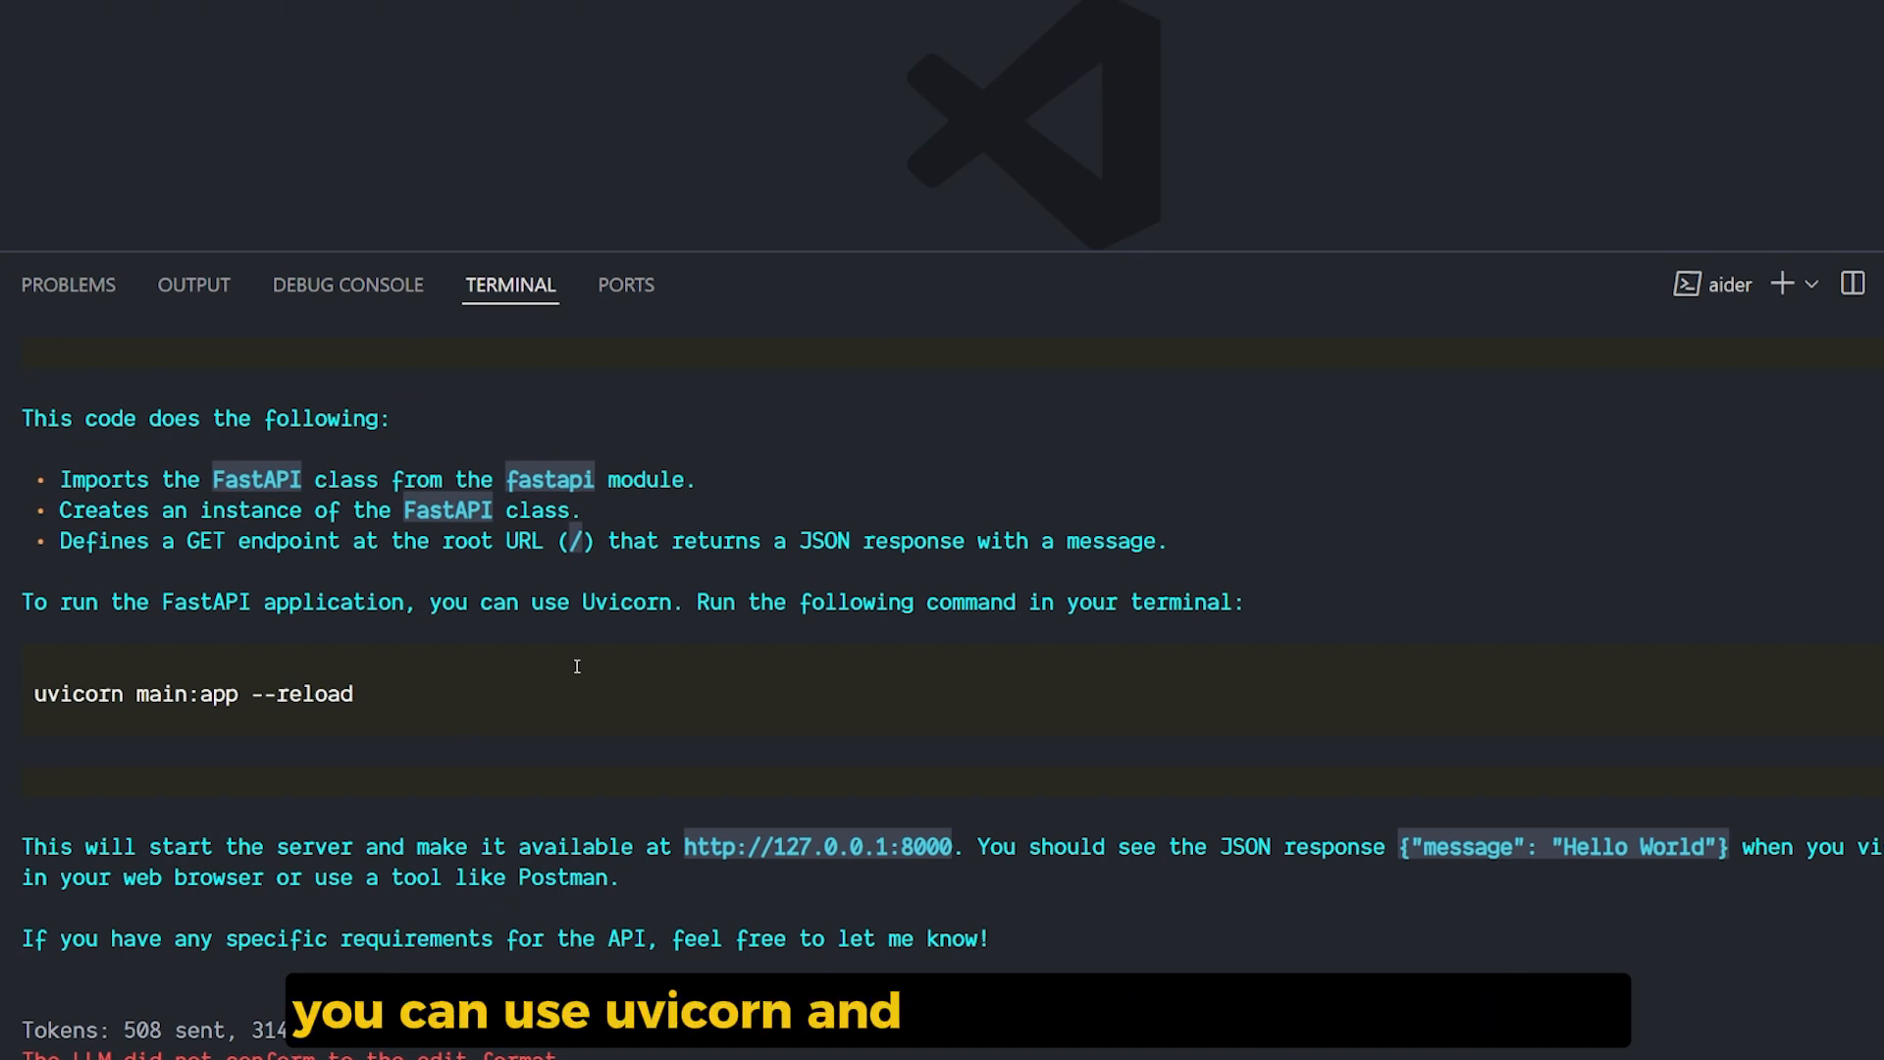
scroll(down, 3)
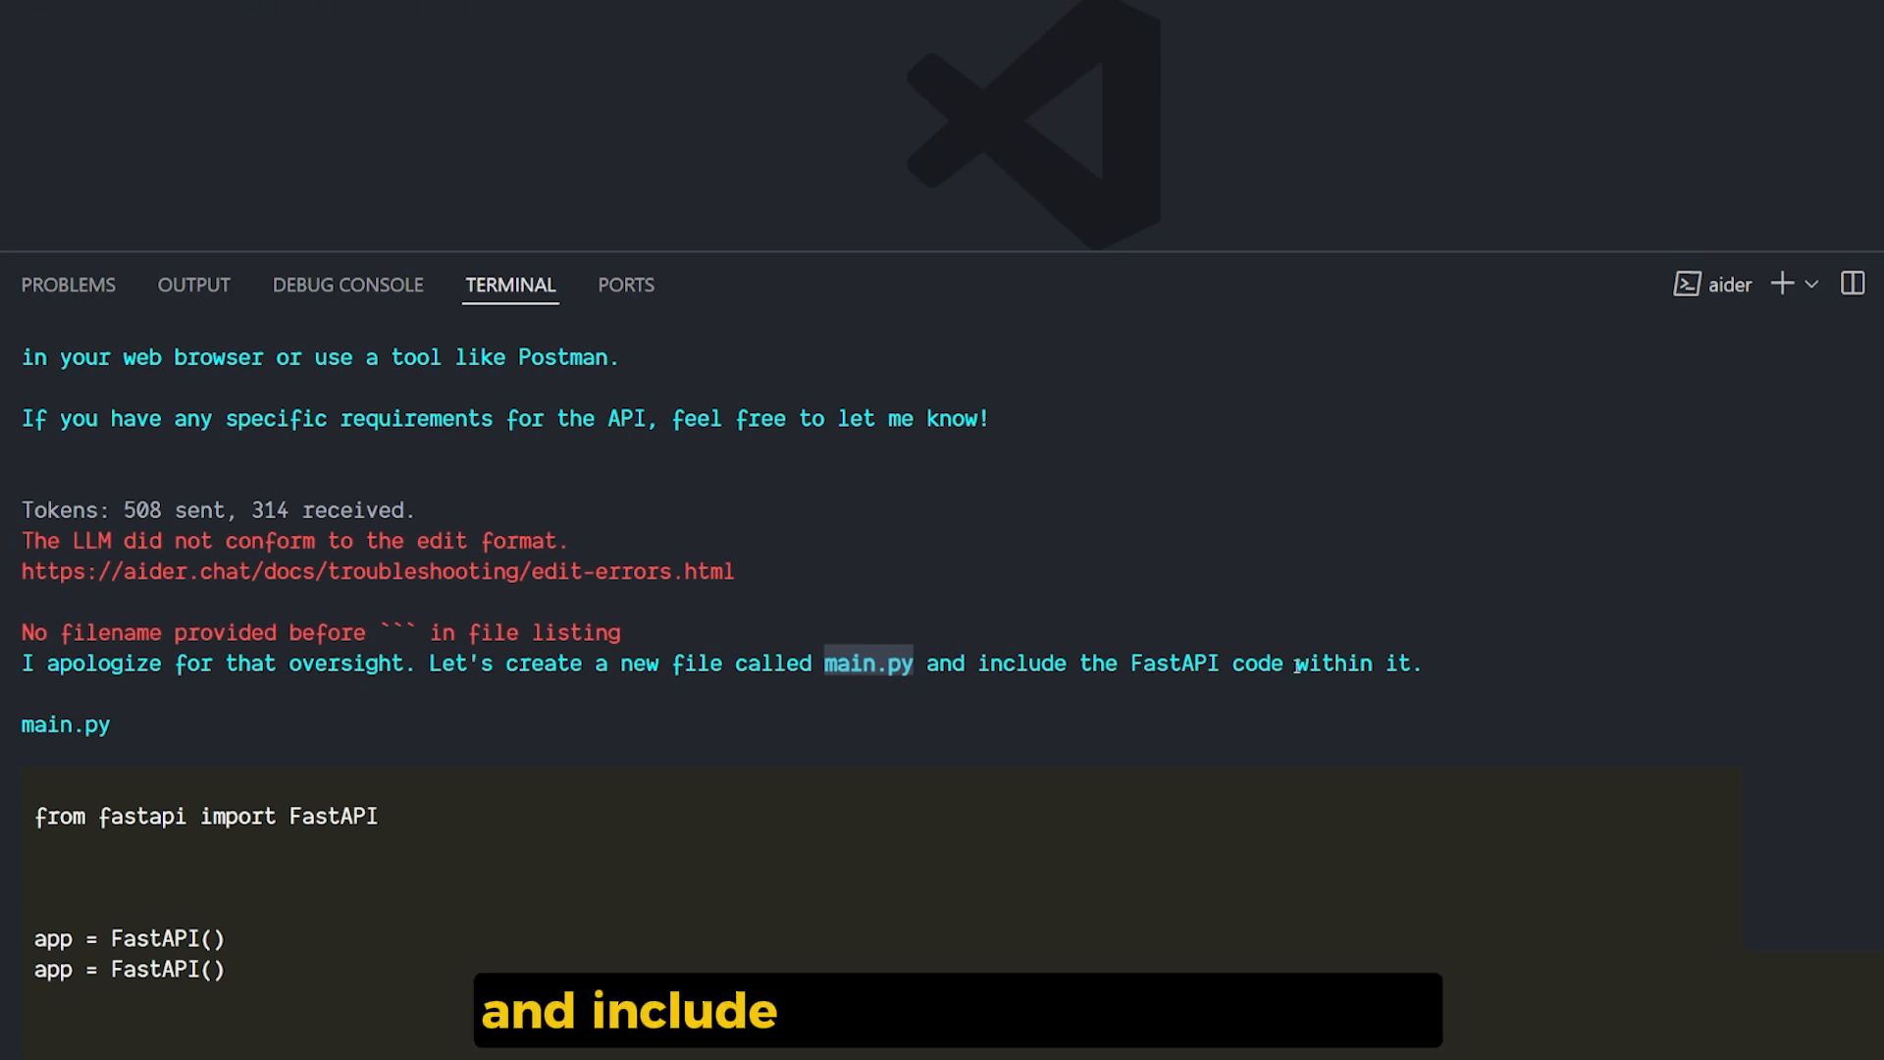
Review the generated main.py with SQLAlchemy SQLite setup and the PostDB model
scroll(down, 3)
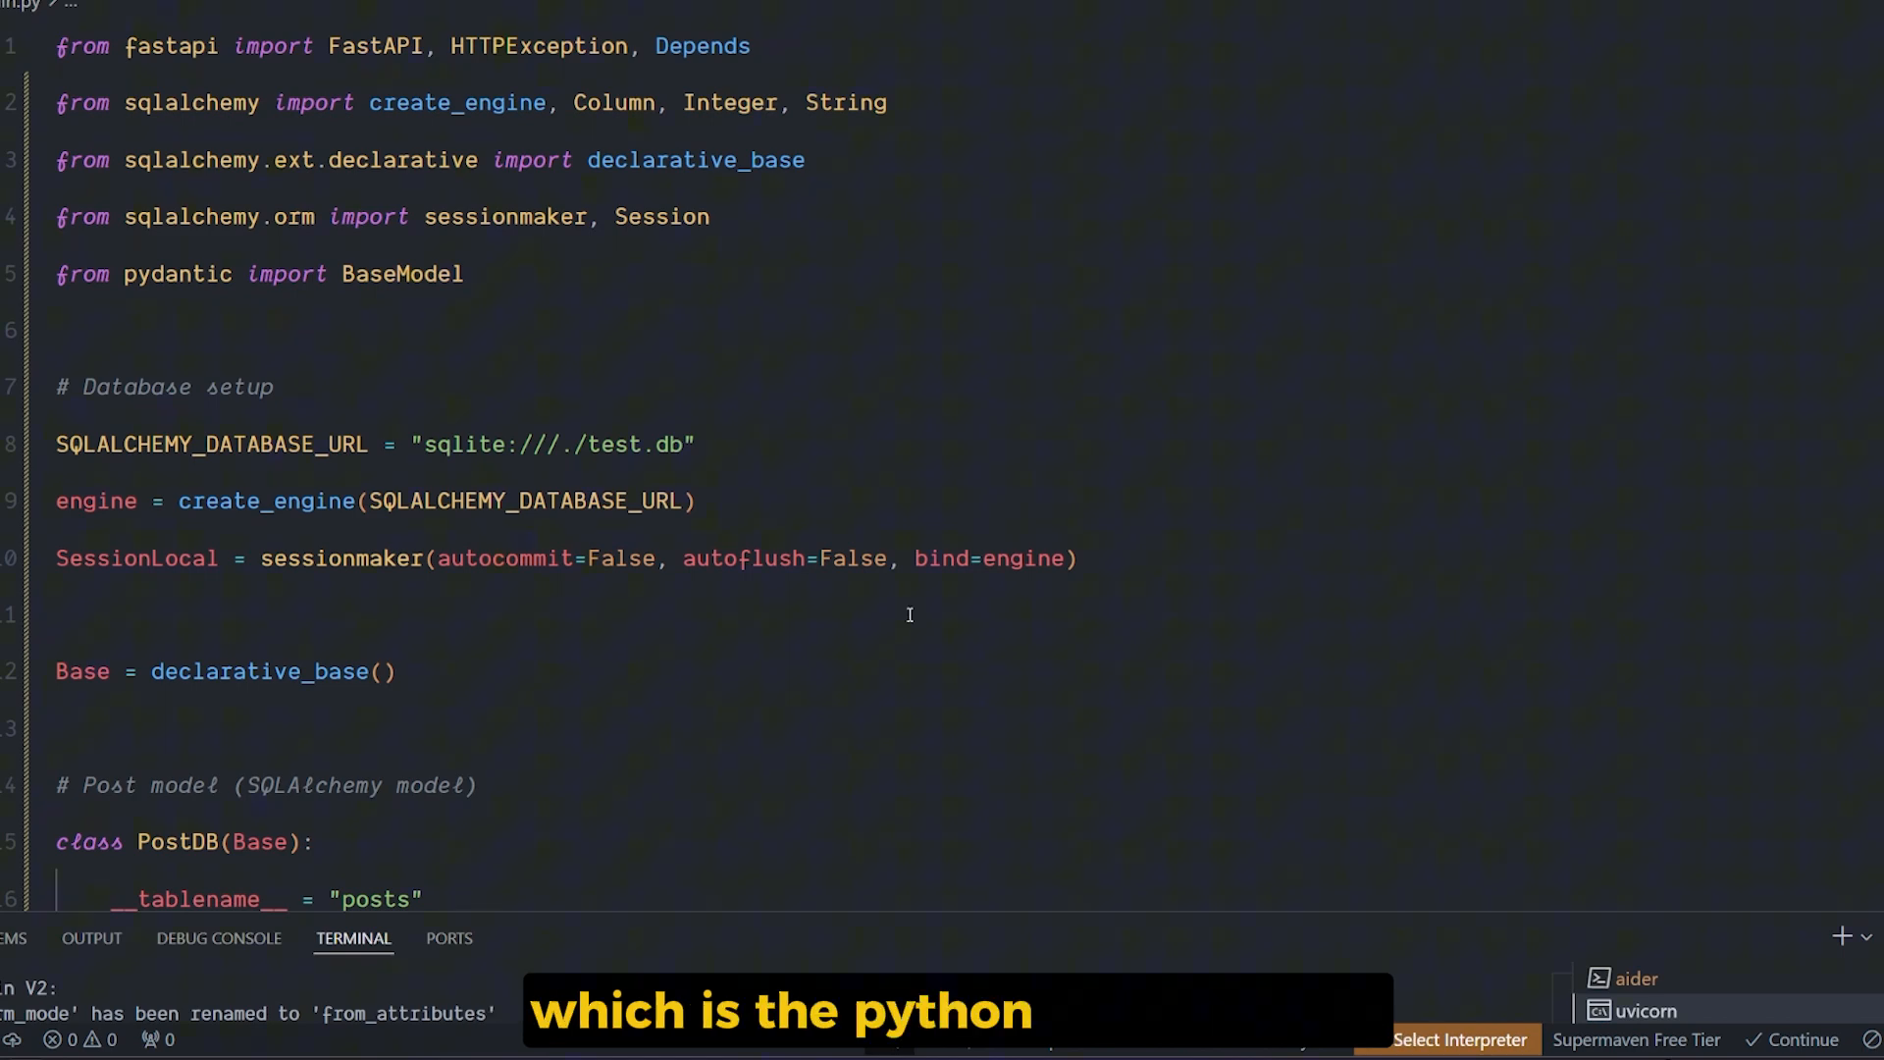
Check the uvicorn log shows /posts GET and POST returning 200 OK, then return to Aider
scroll(down, 3)
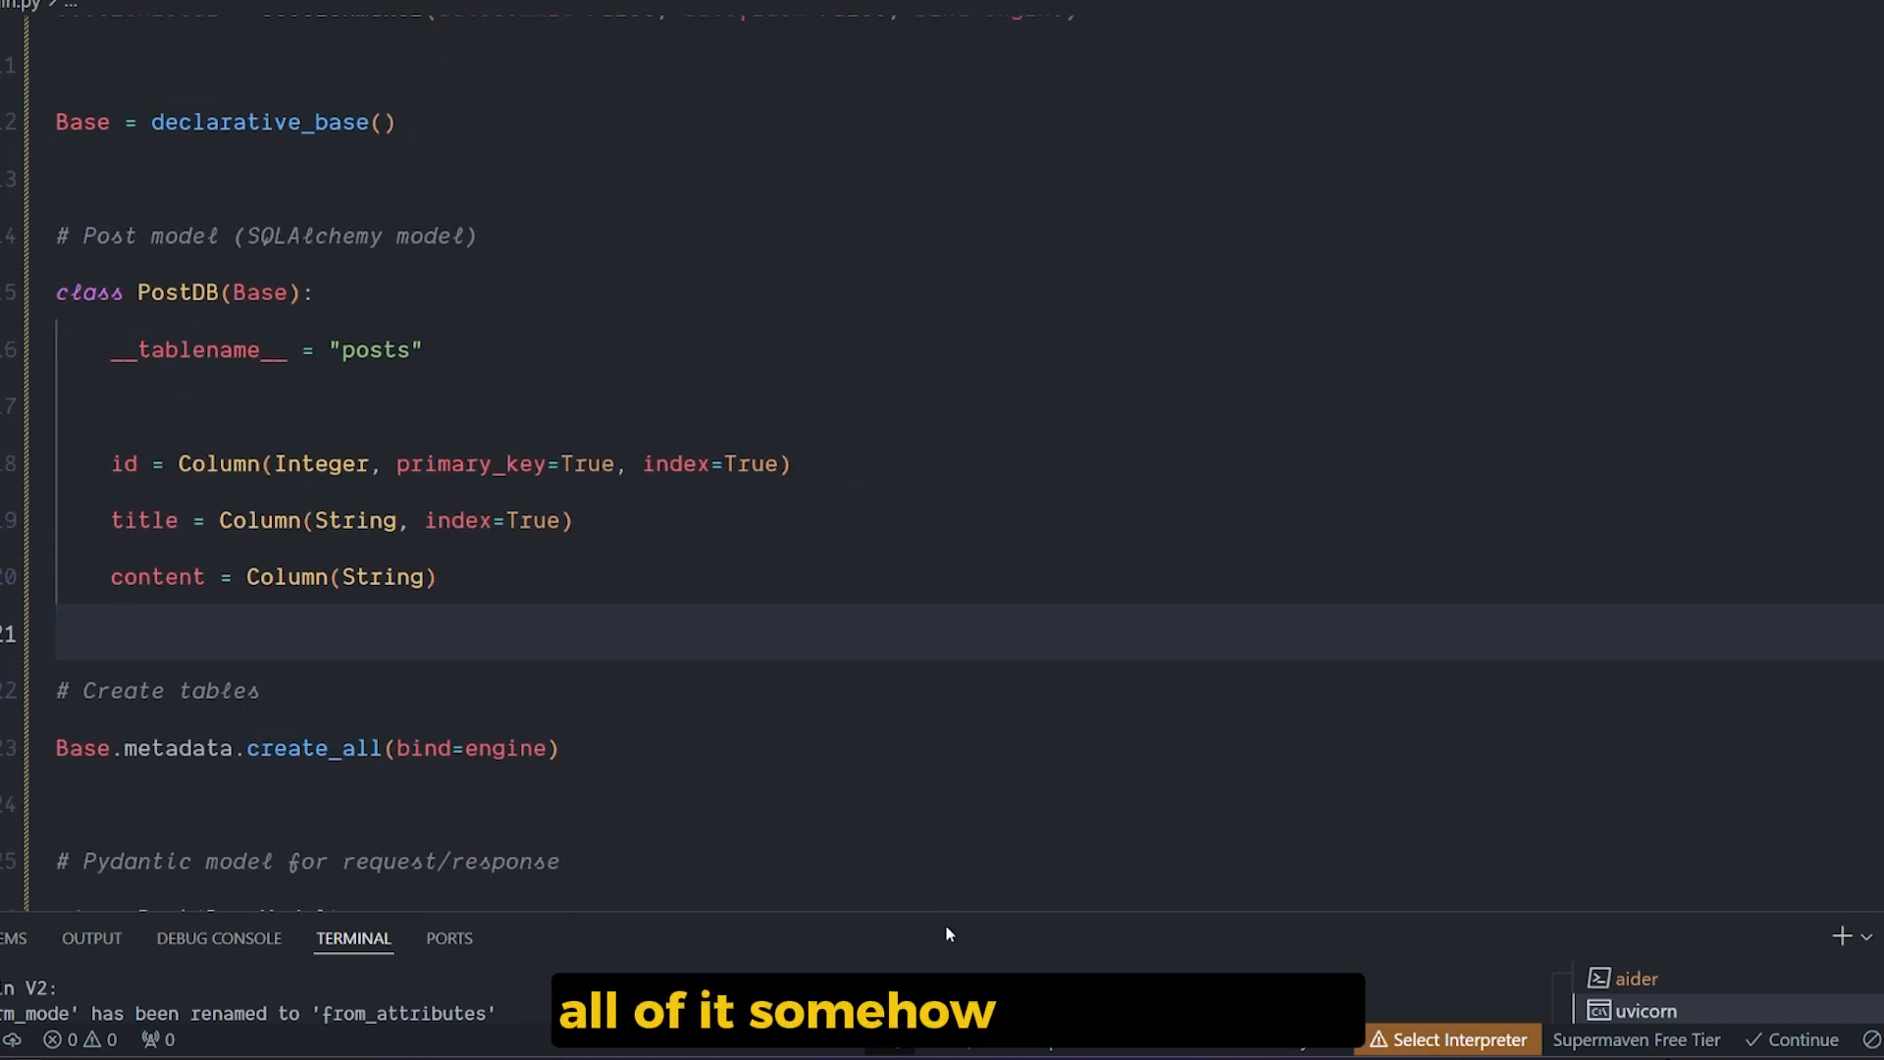
click(1636, 424)
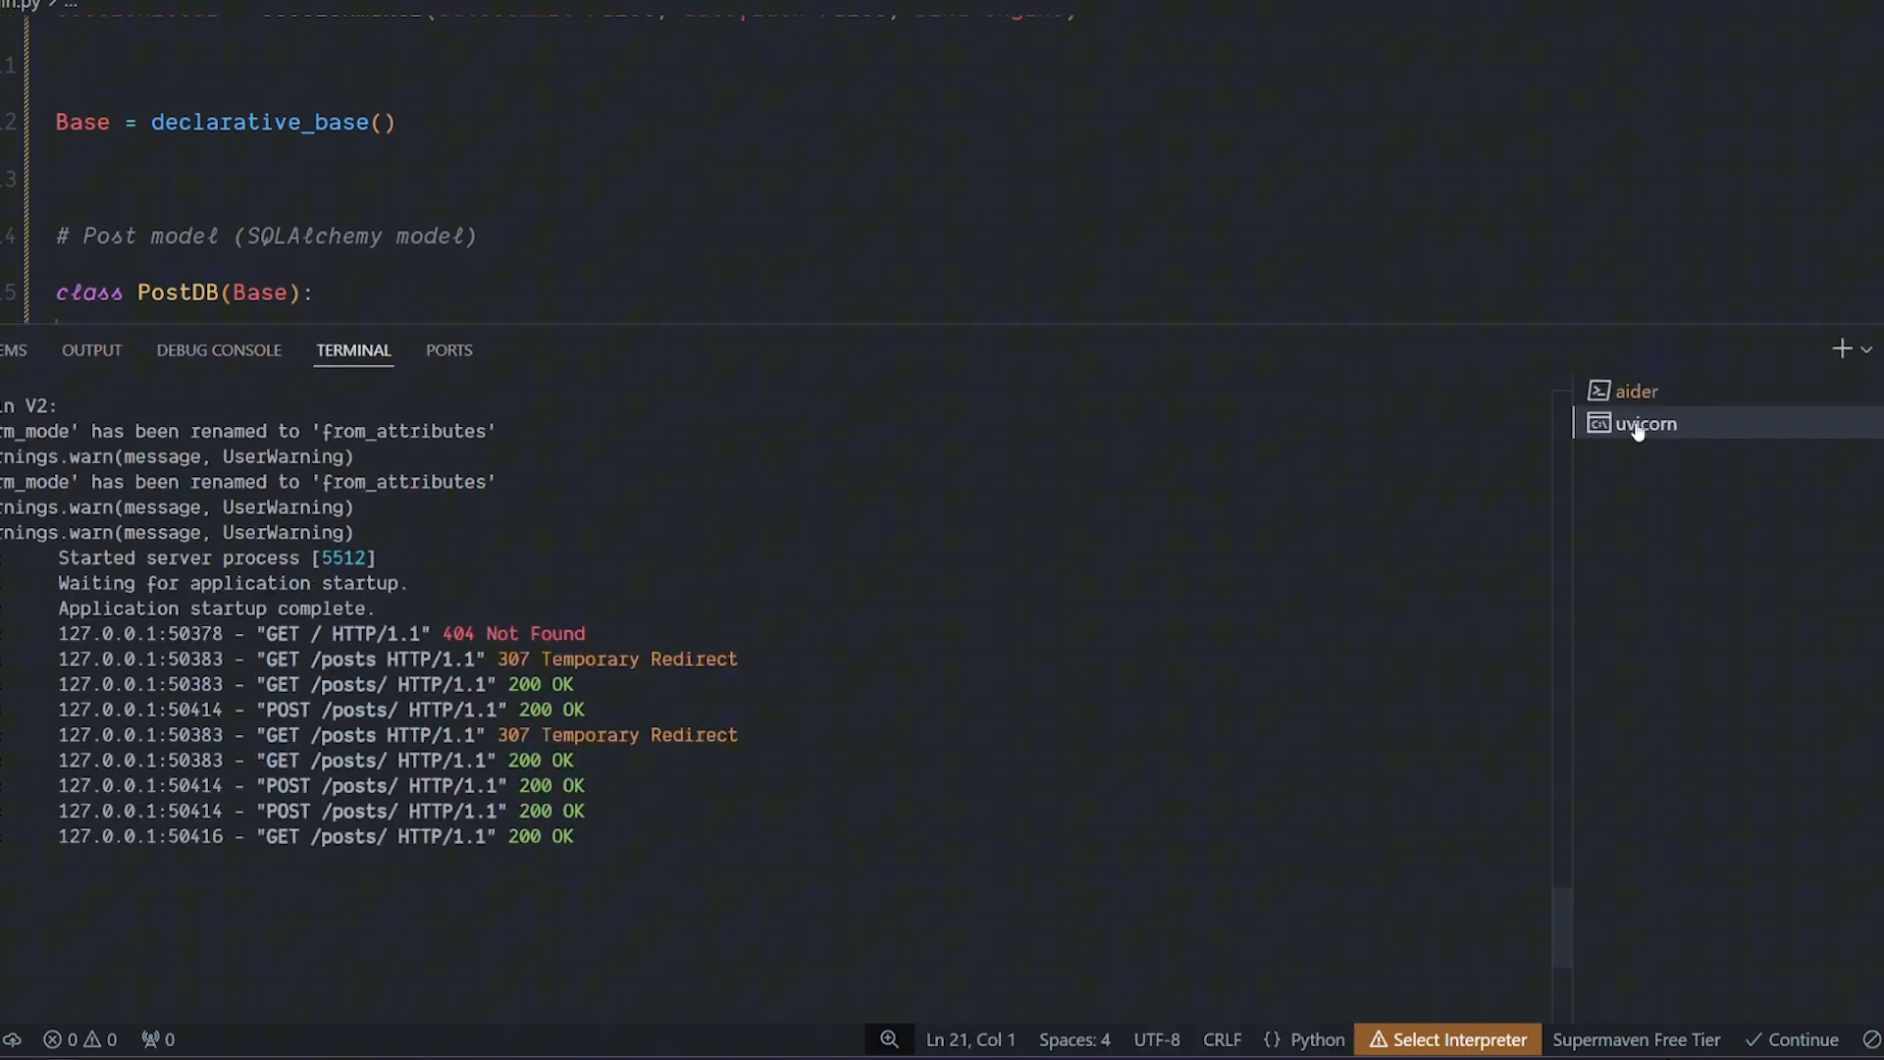
click(1637, 391)
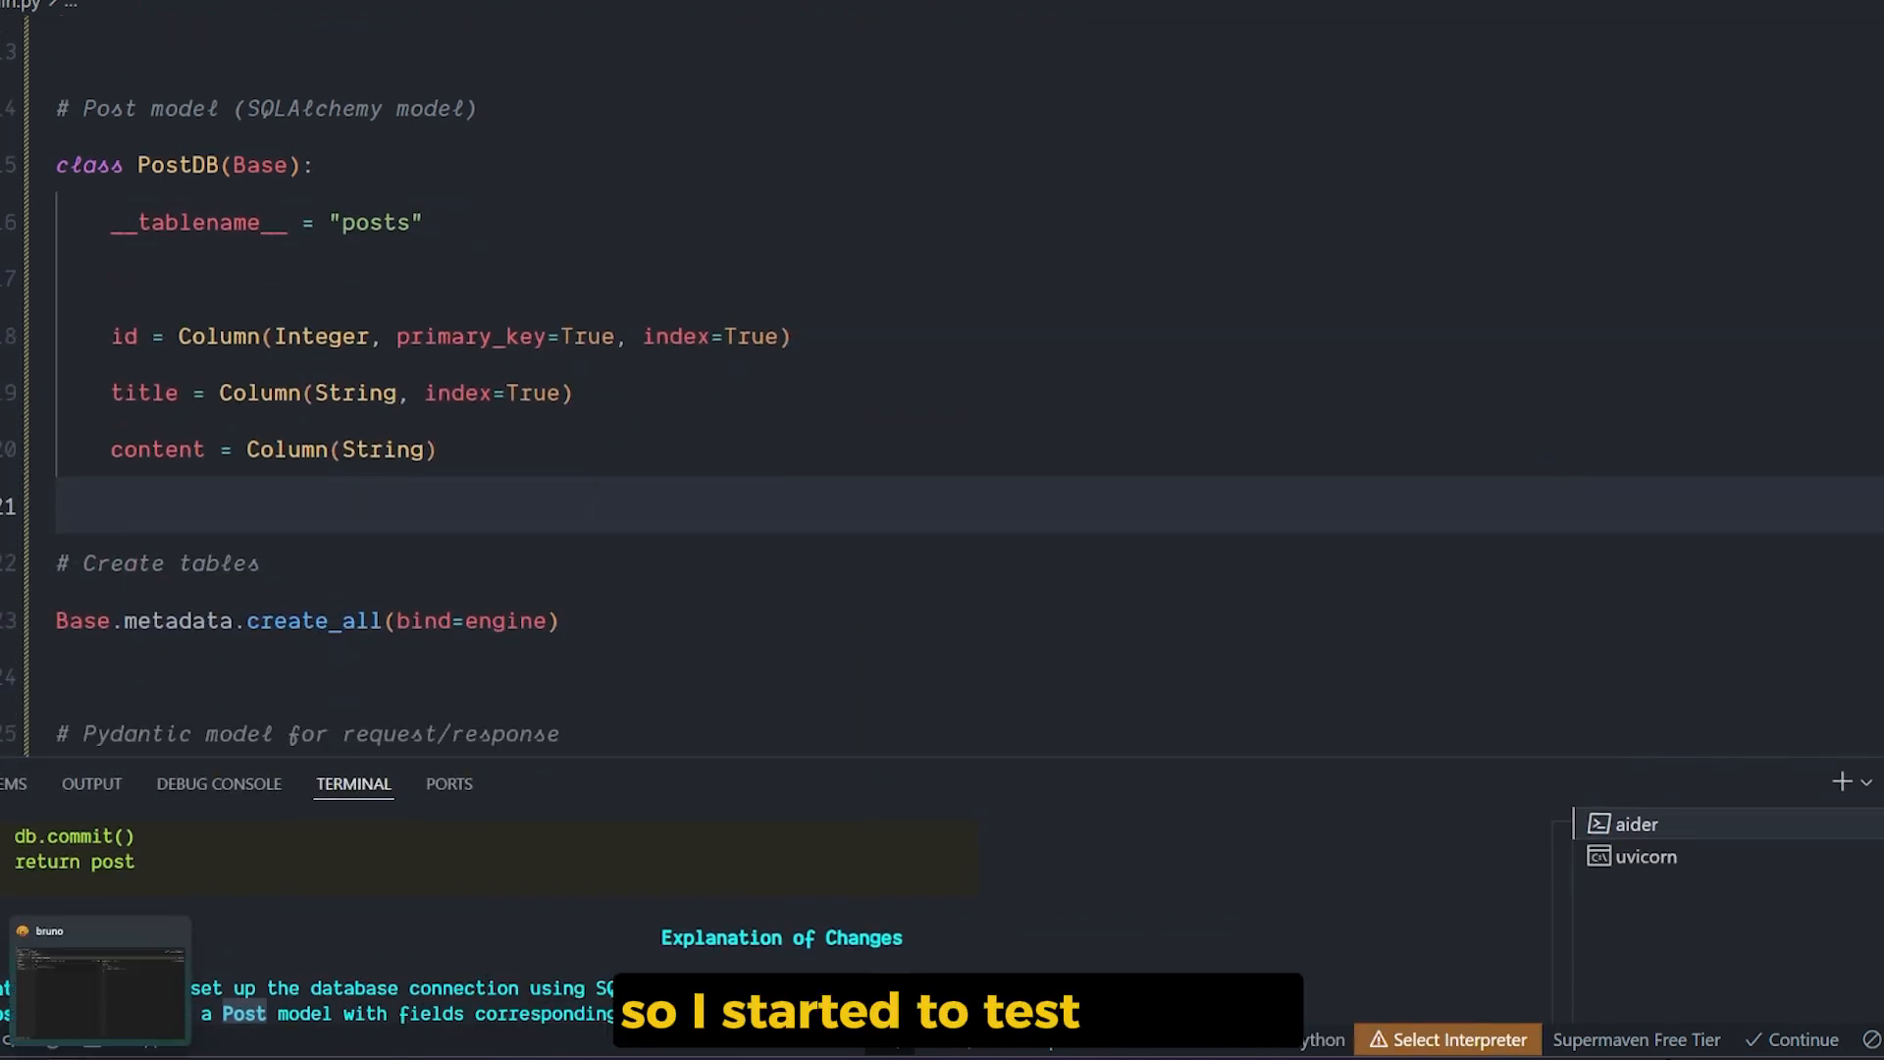
scroll(down, 3)
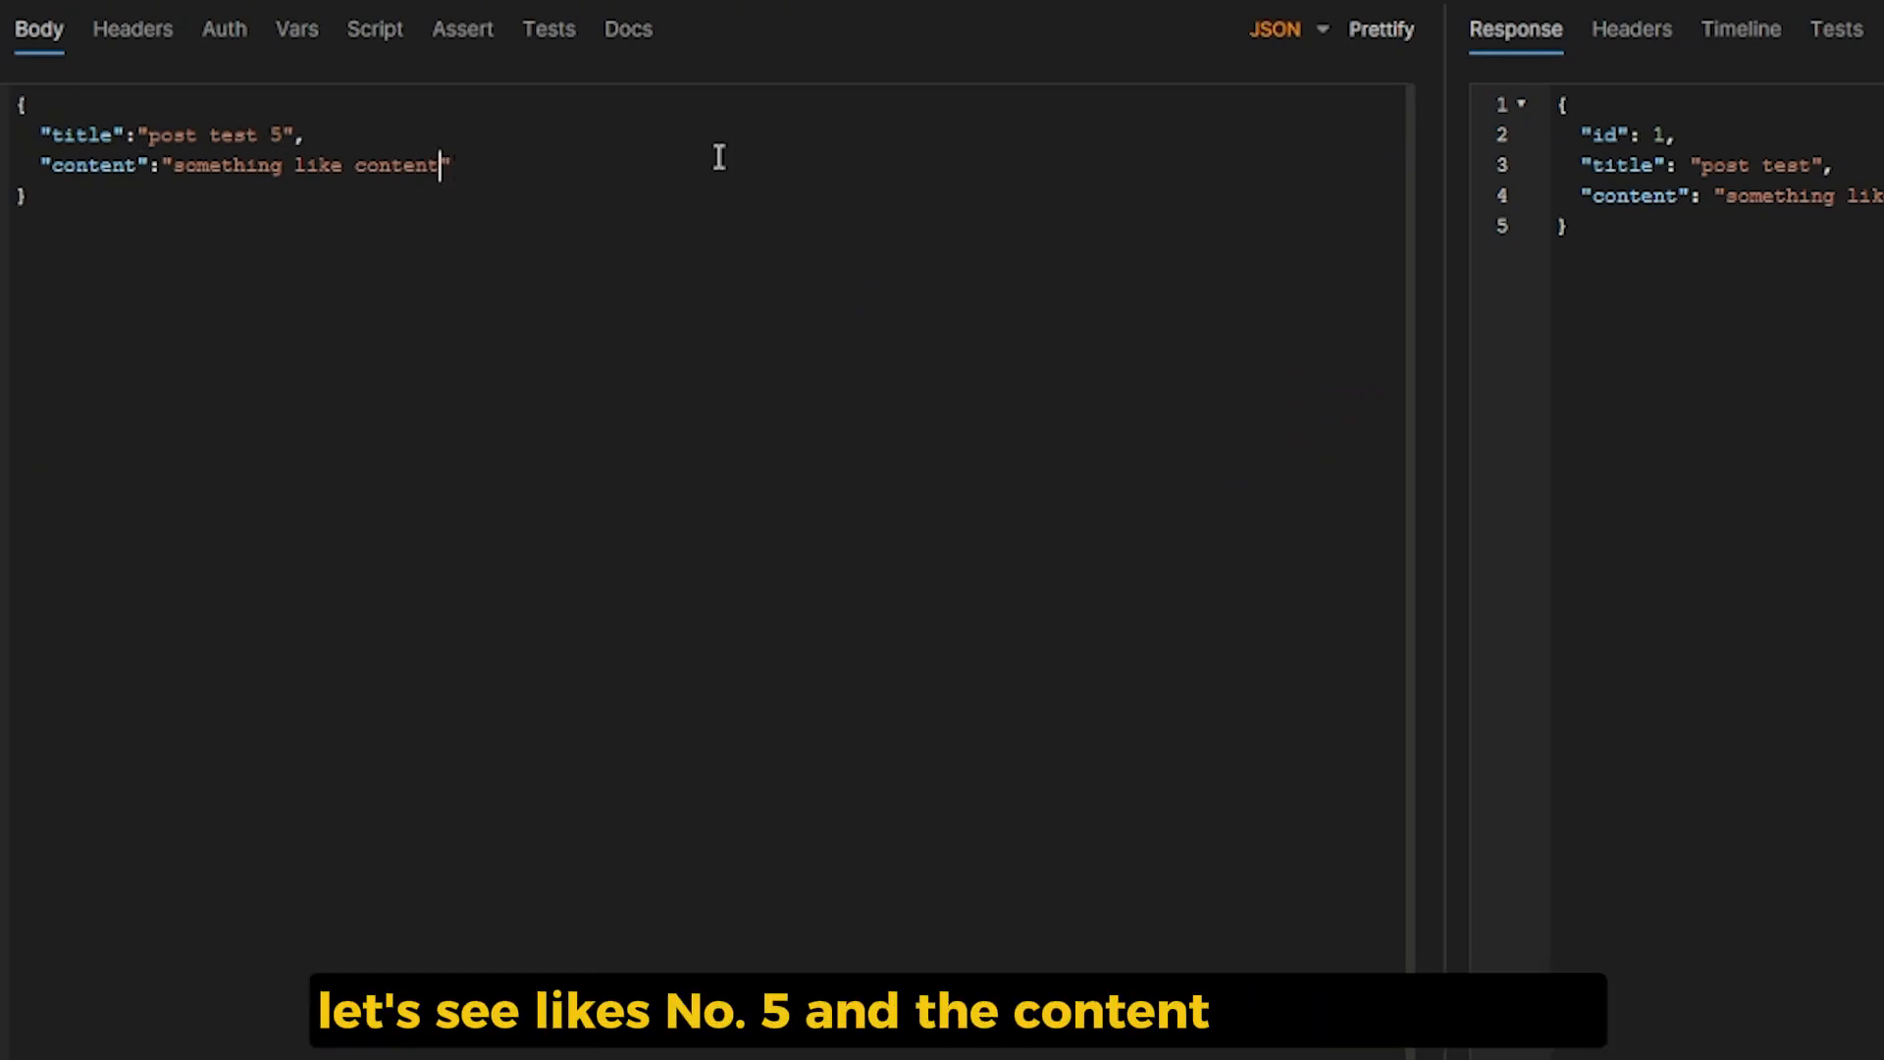
Edit the Bruno JSON body so the new post is titled "post test 5" with content ending in 5
text(5)
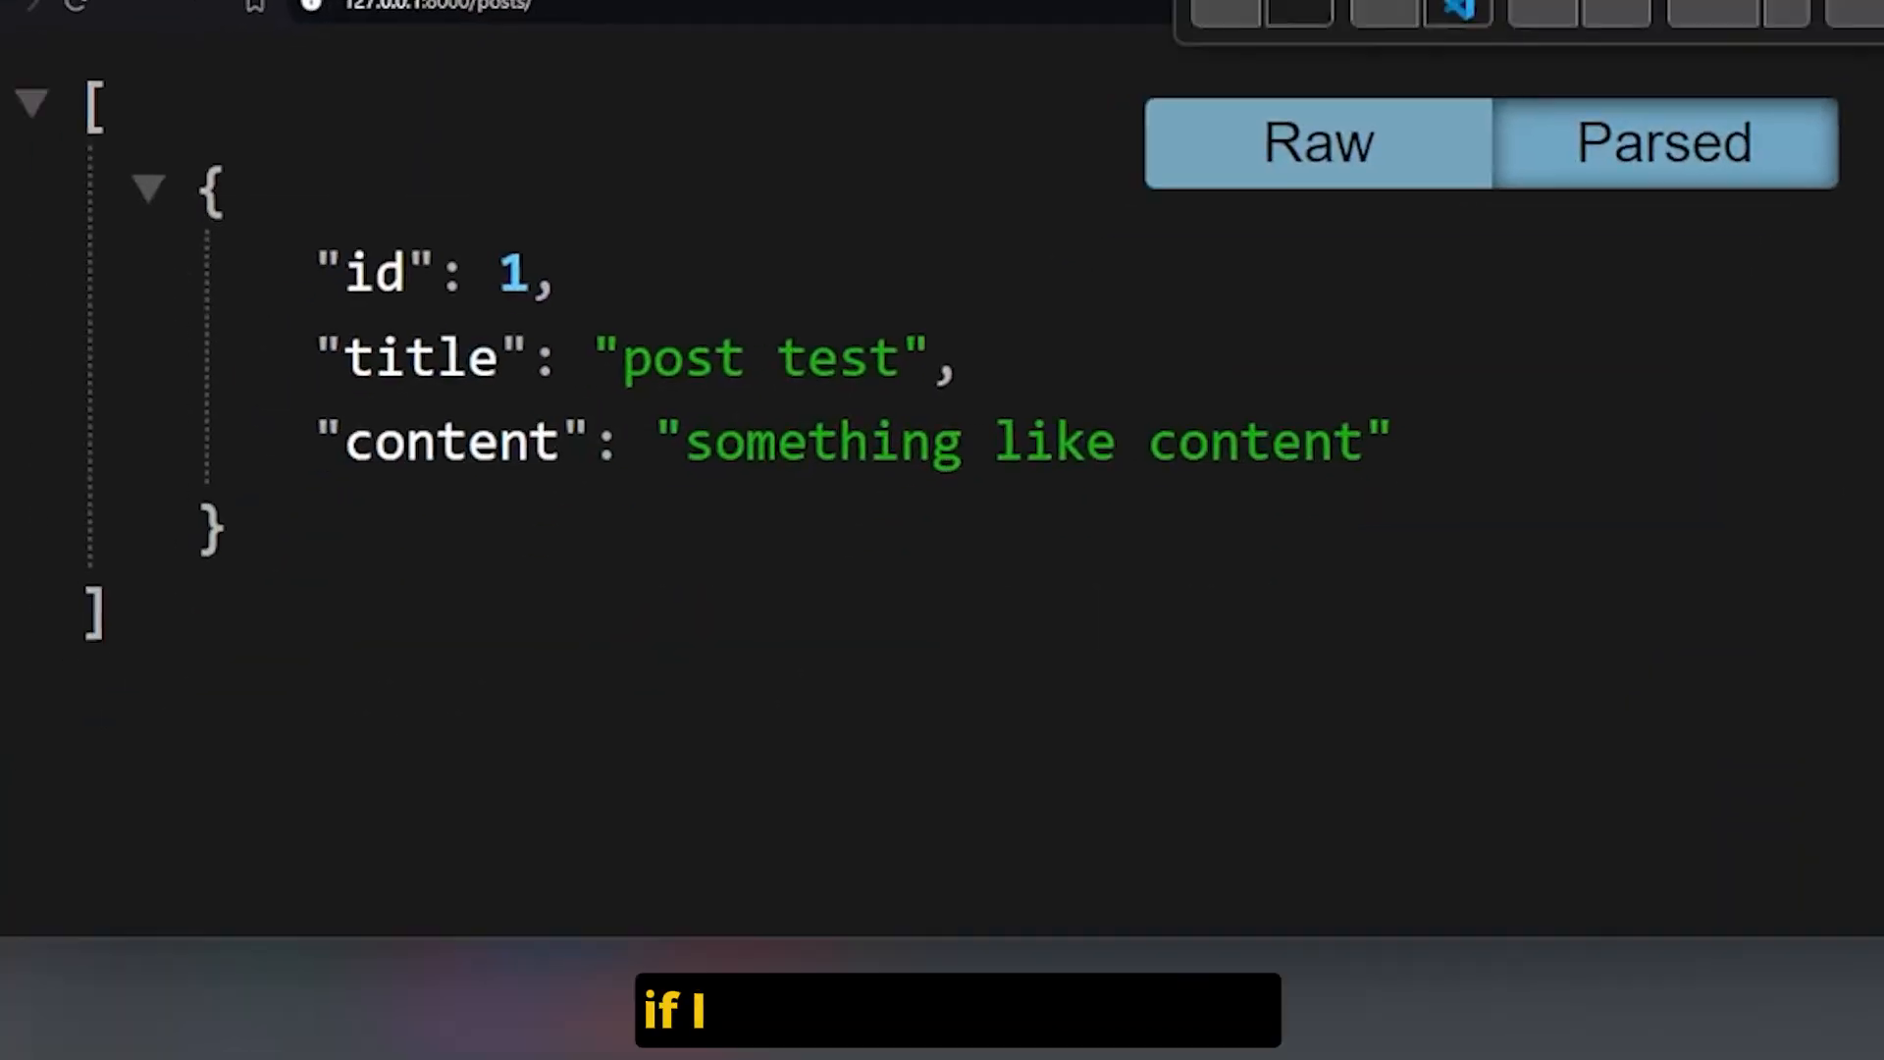
Reload 127.0.0.1:8000/posts/ to see post 2 'post test 5', then target /posts/2 in the URL
click(1193, 31)
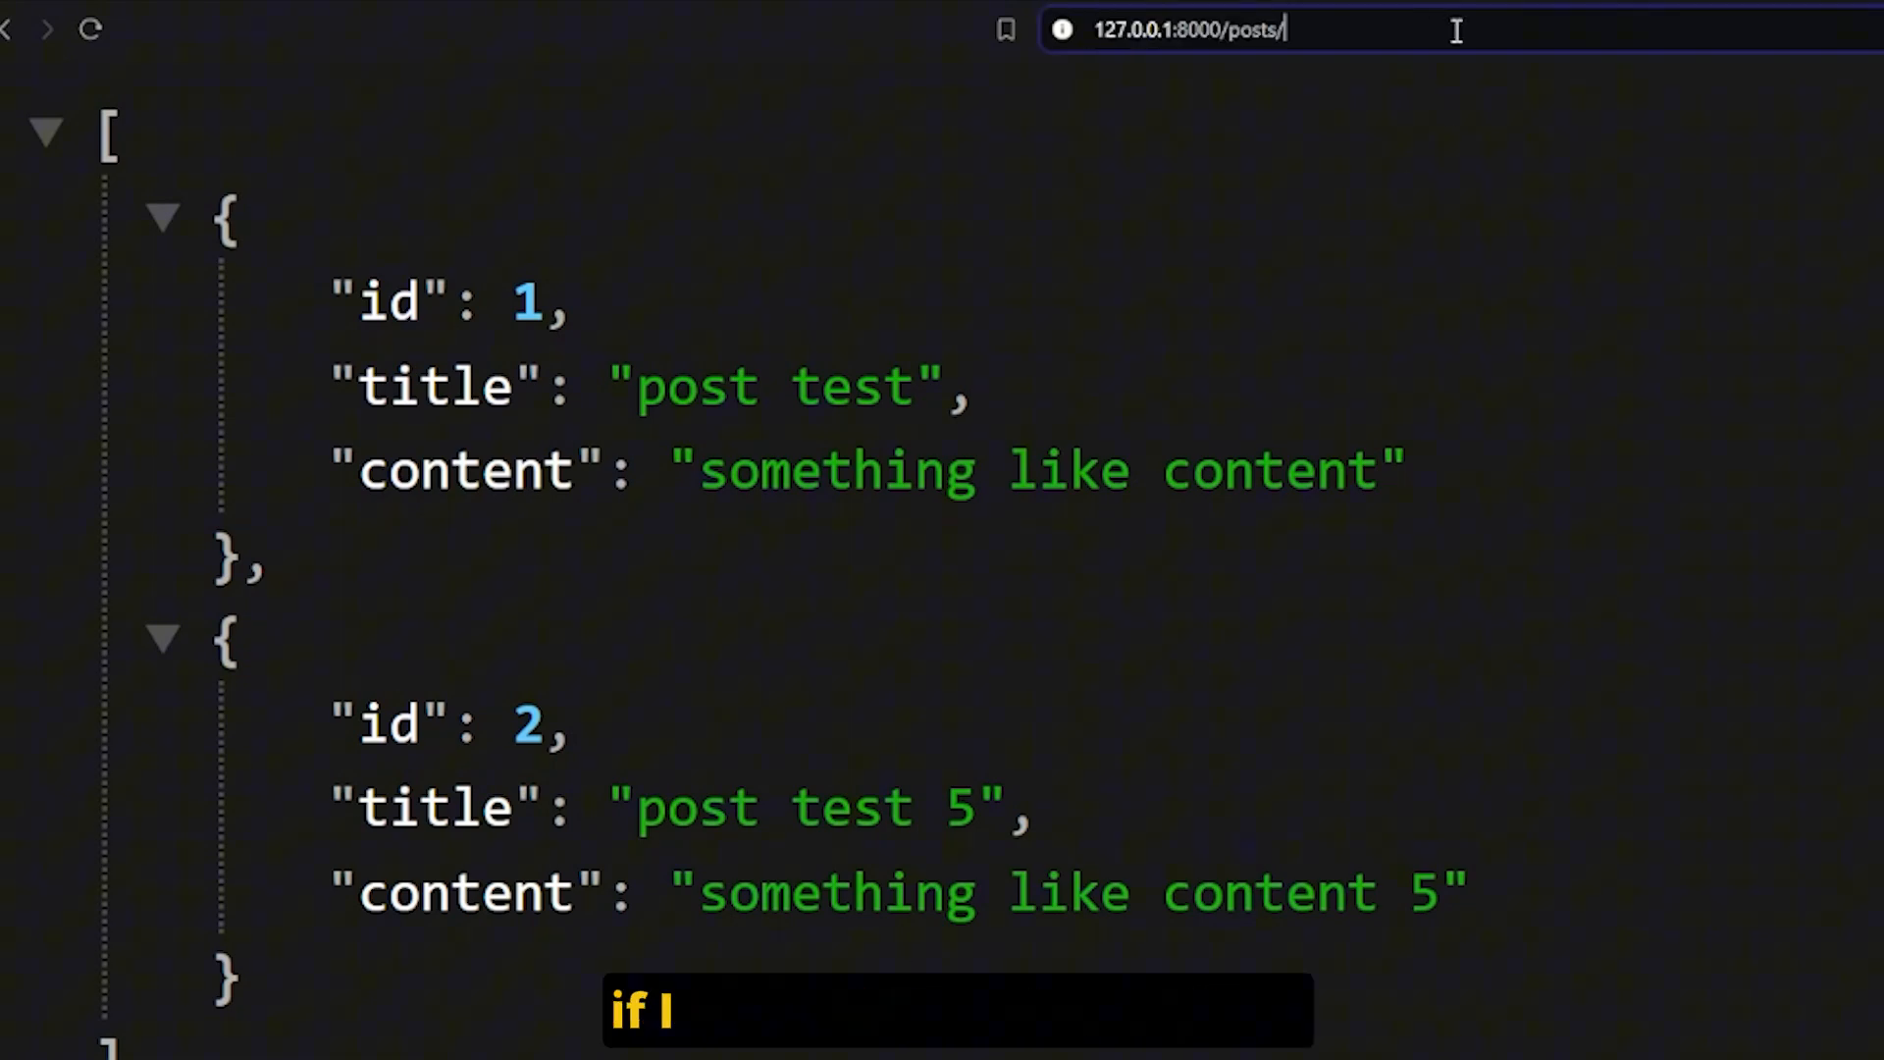
text(27.0.0.1:8000/posts/2)
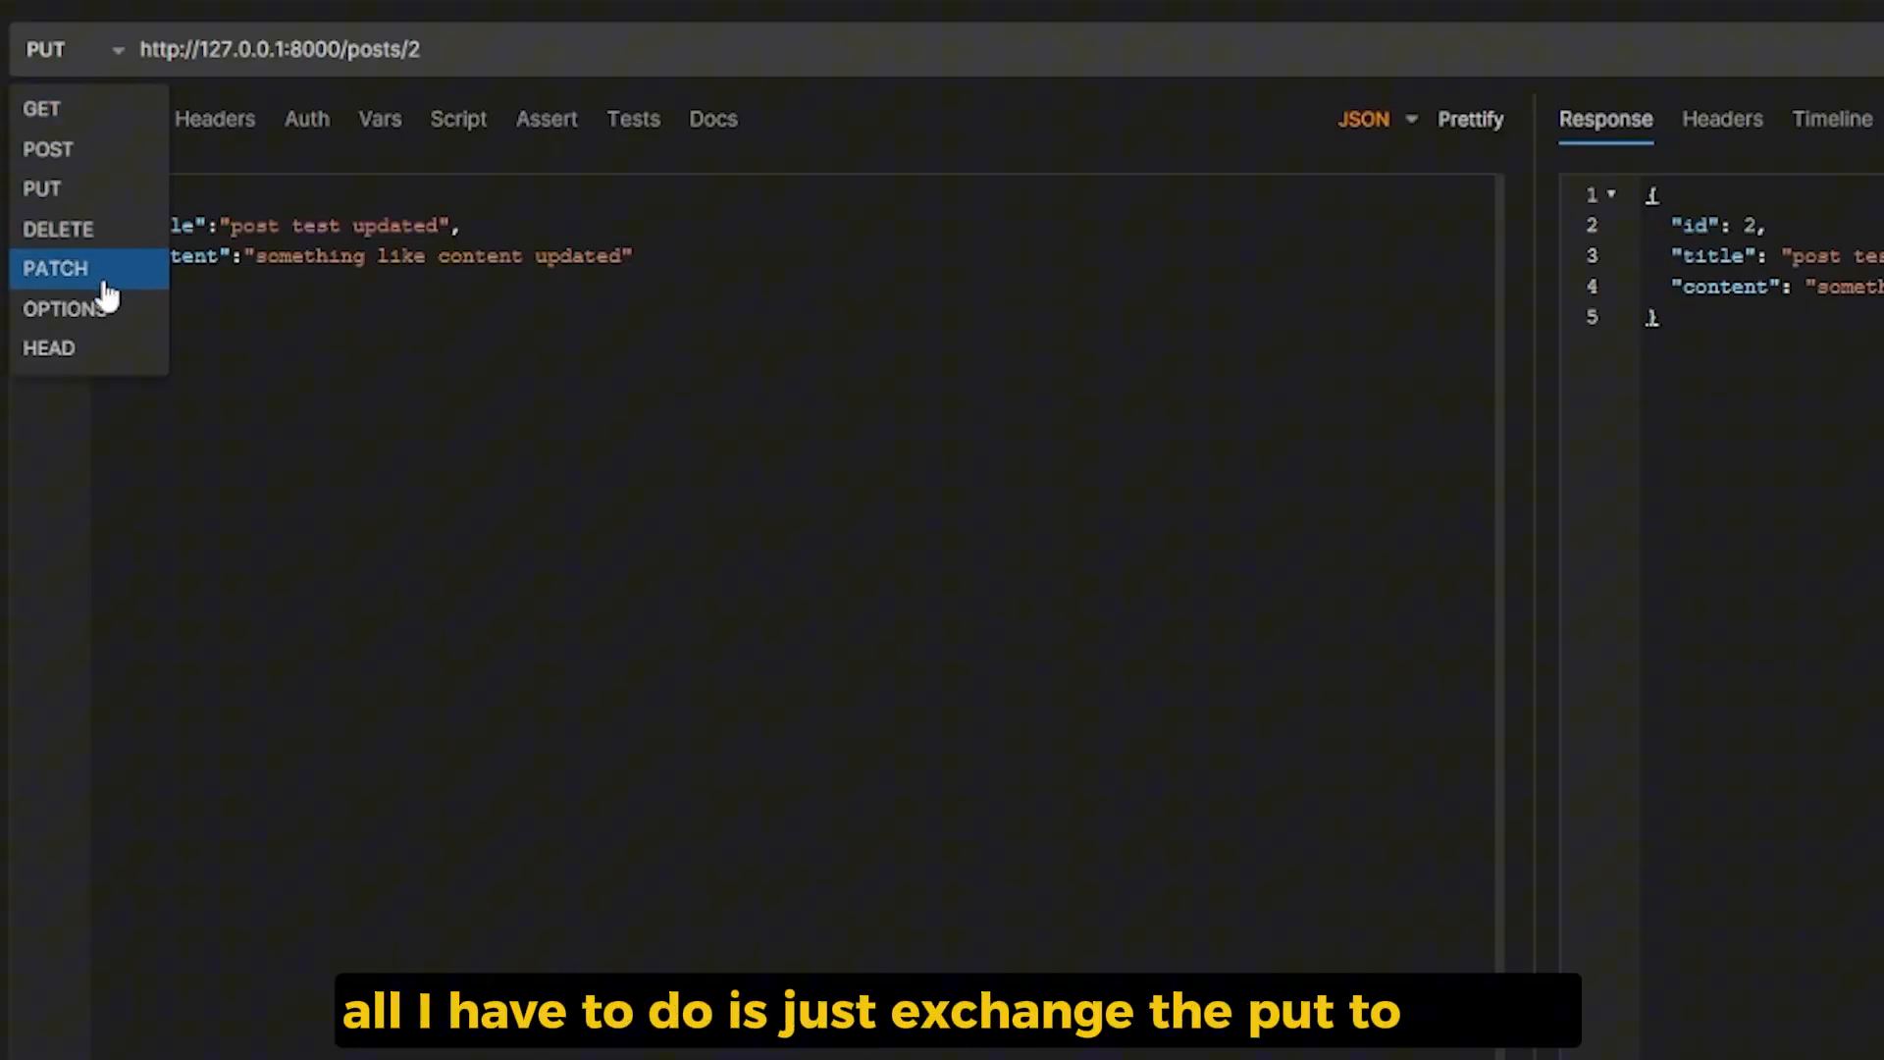
Switch the /posts/2 update request from PUT to a PATCH partial update
click(59, 228)
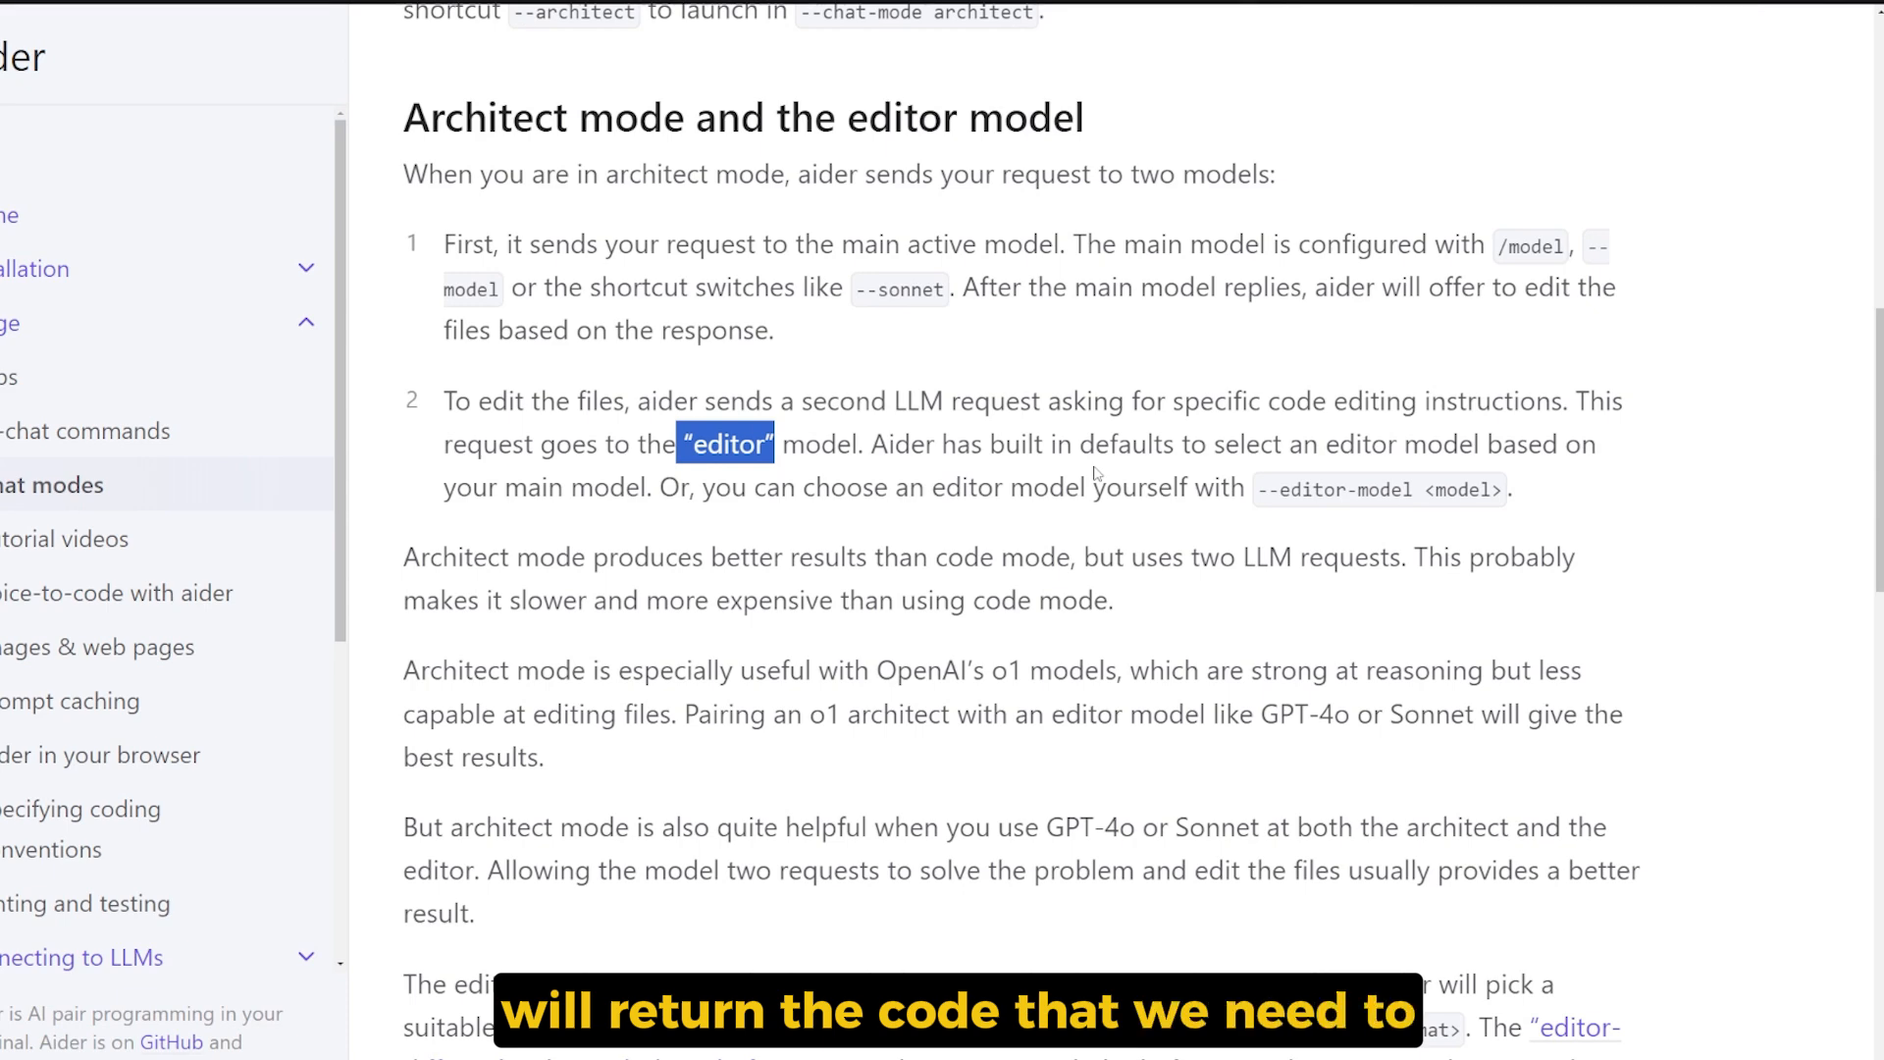
Read 'Architect mode and the editor model', highlighting the claim it produces better results
scroll(down, 3)
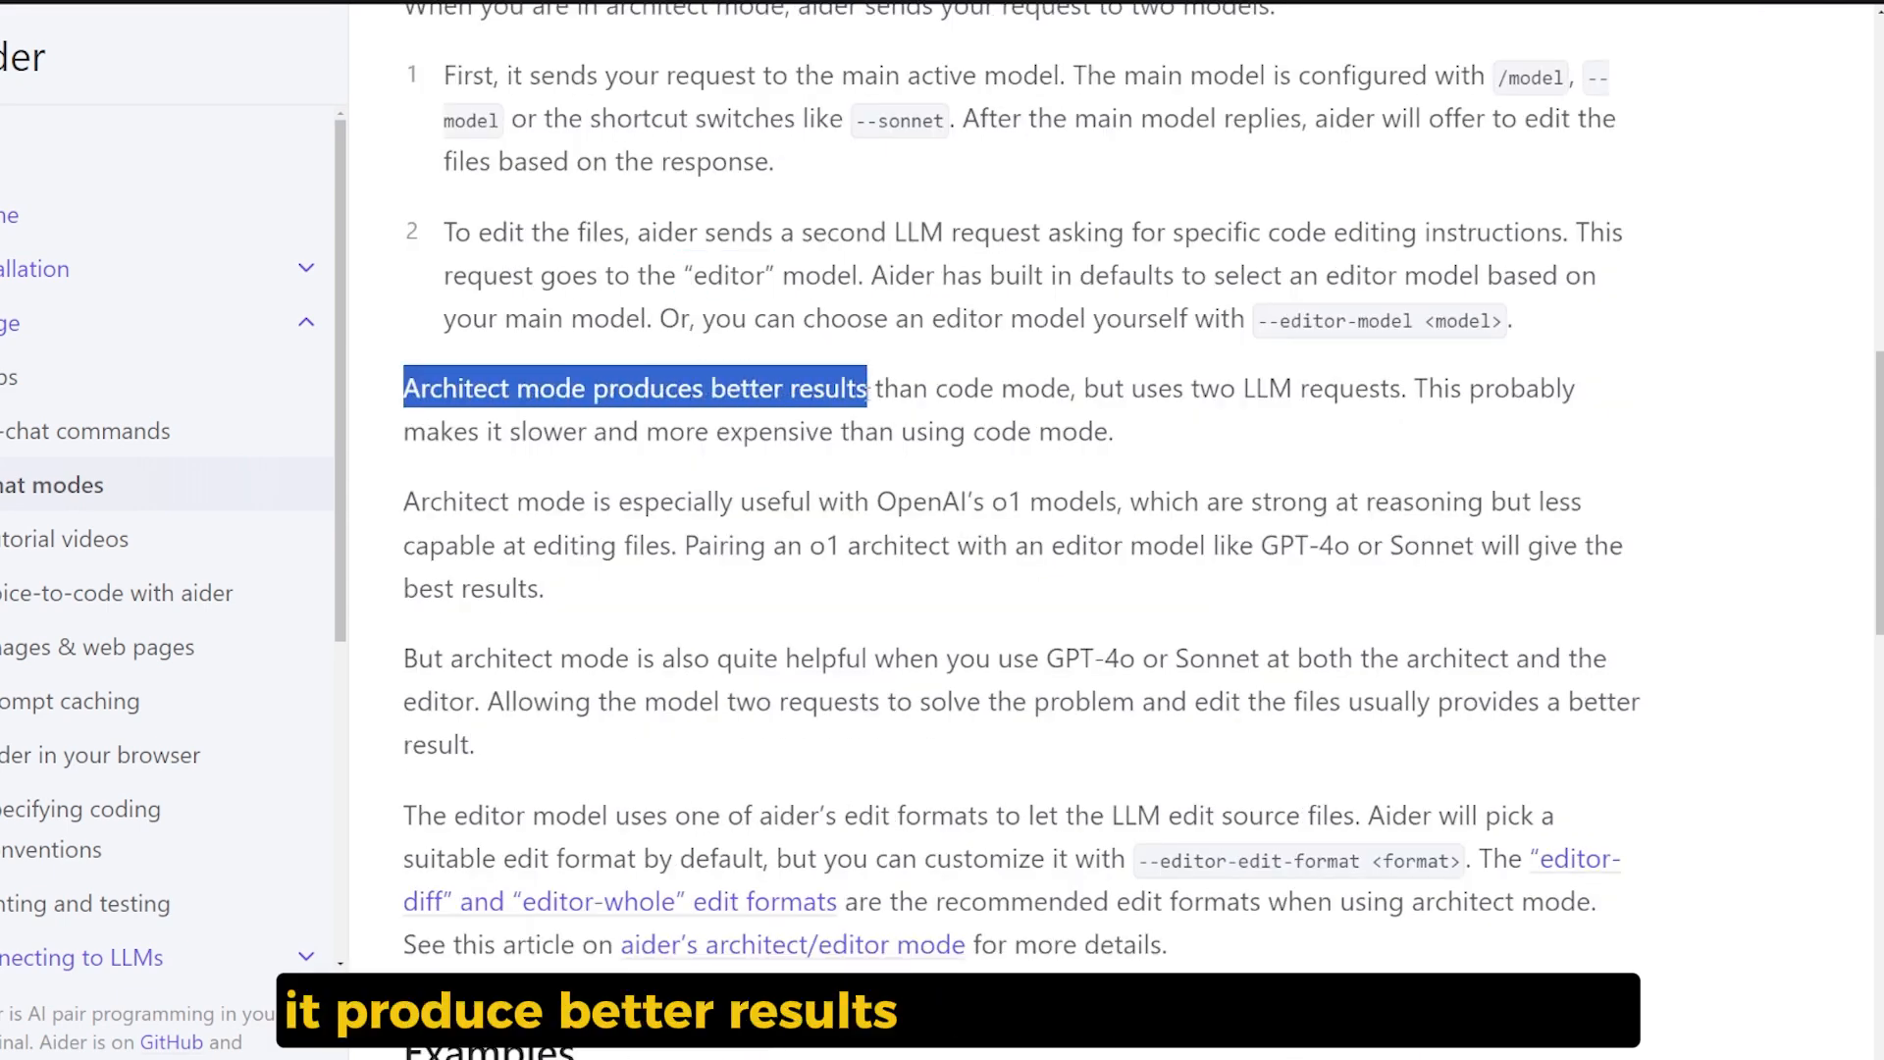
drag(867, 387, 1069, 386)
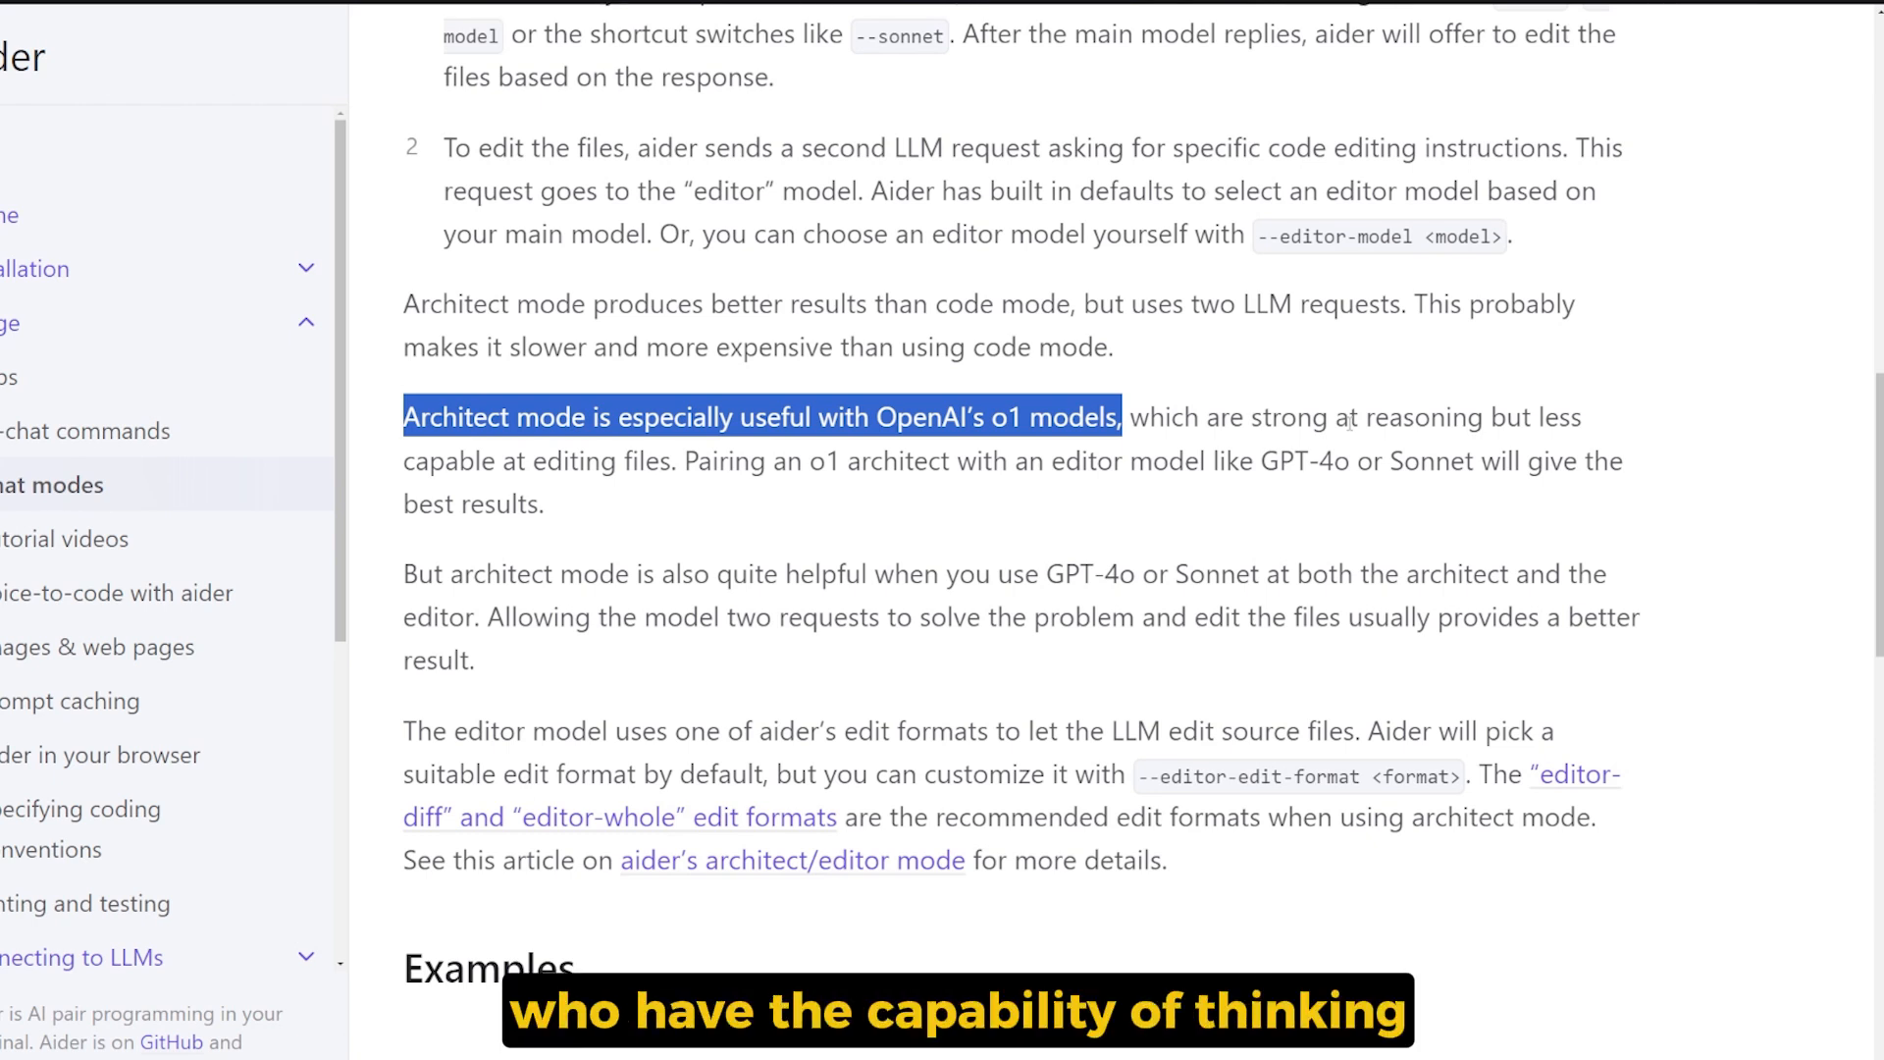
scroll(down, 3)
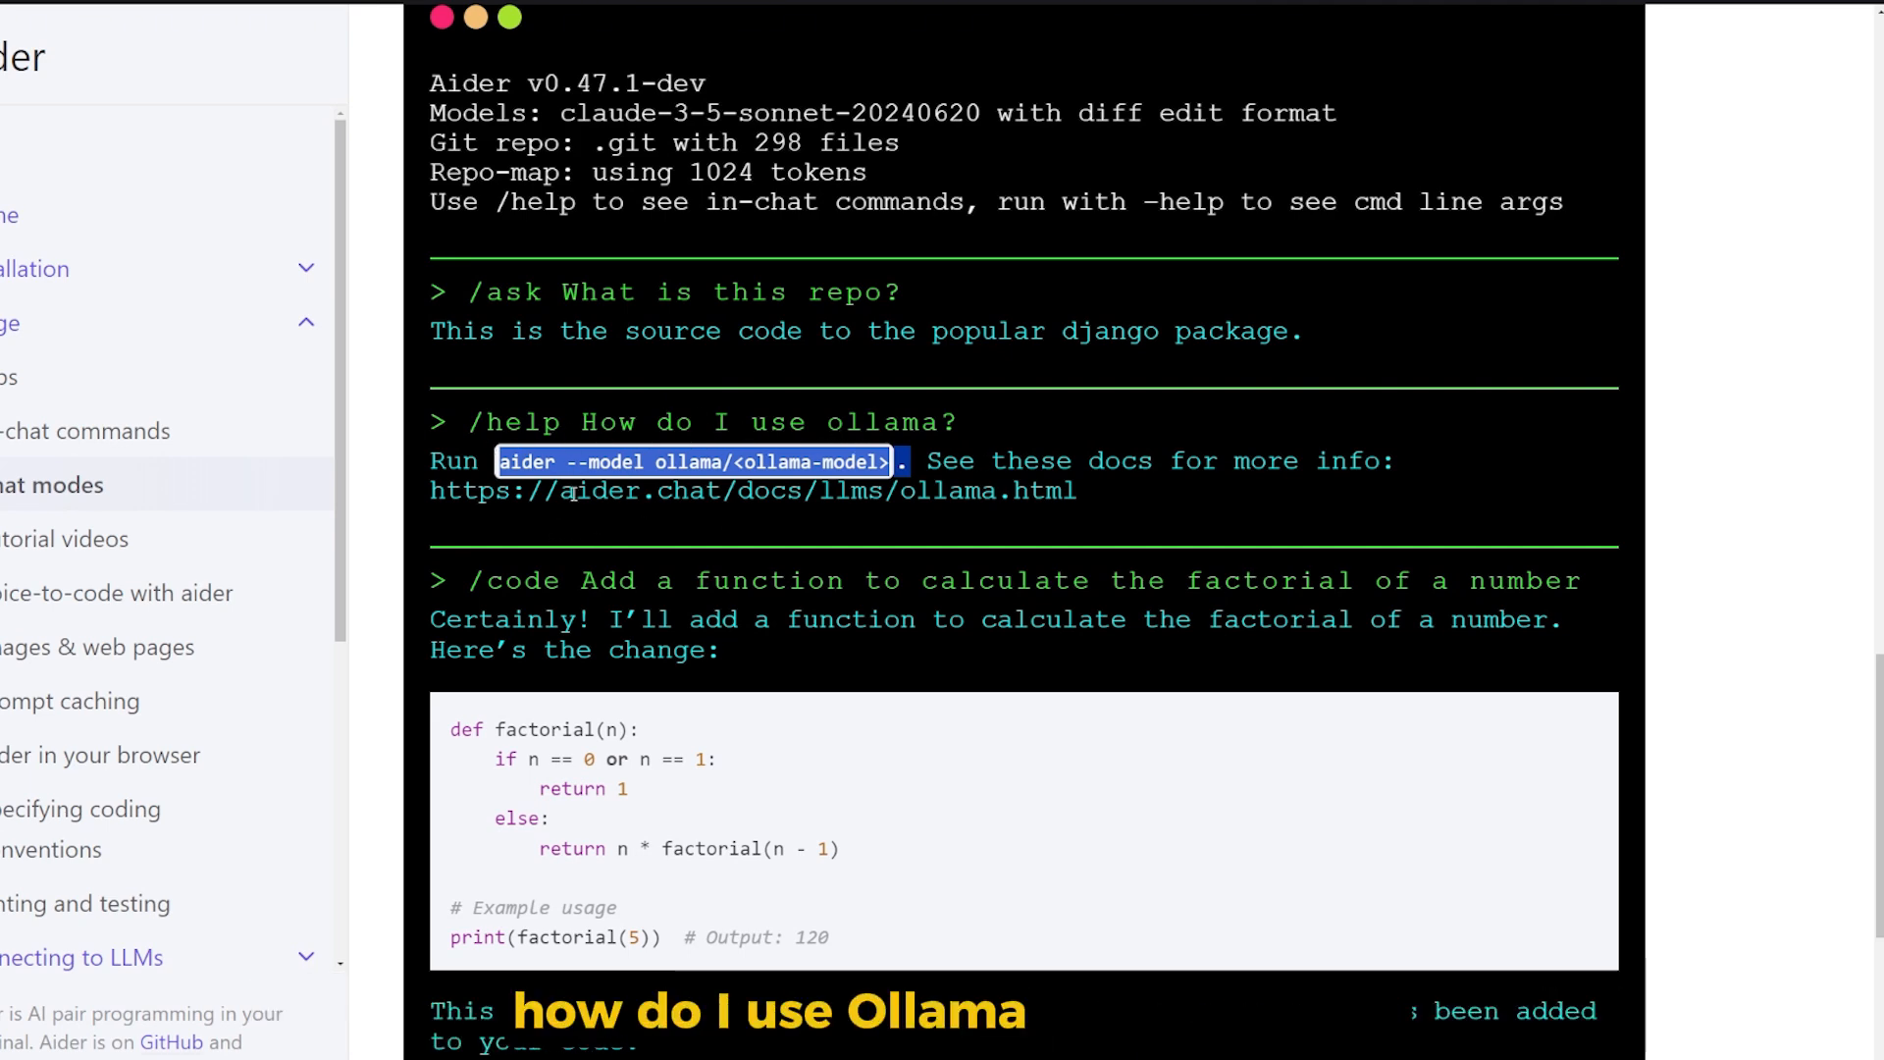
Follow the example ask/help/code session and highlight the /architect suggestion to use math.factorial
scroll(down, 3)
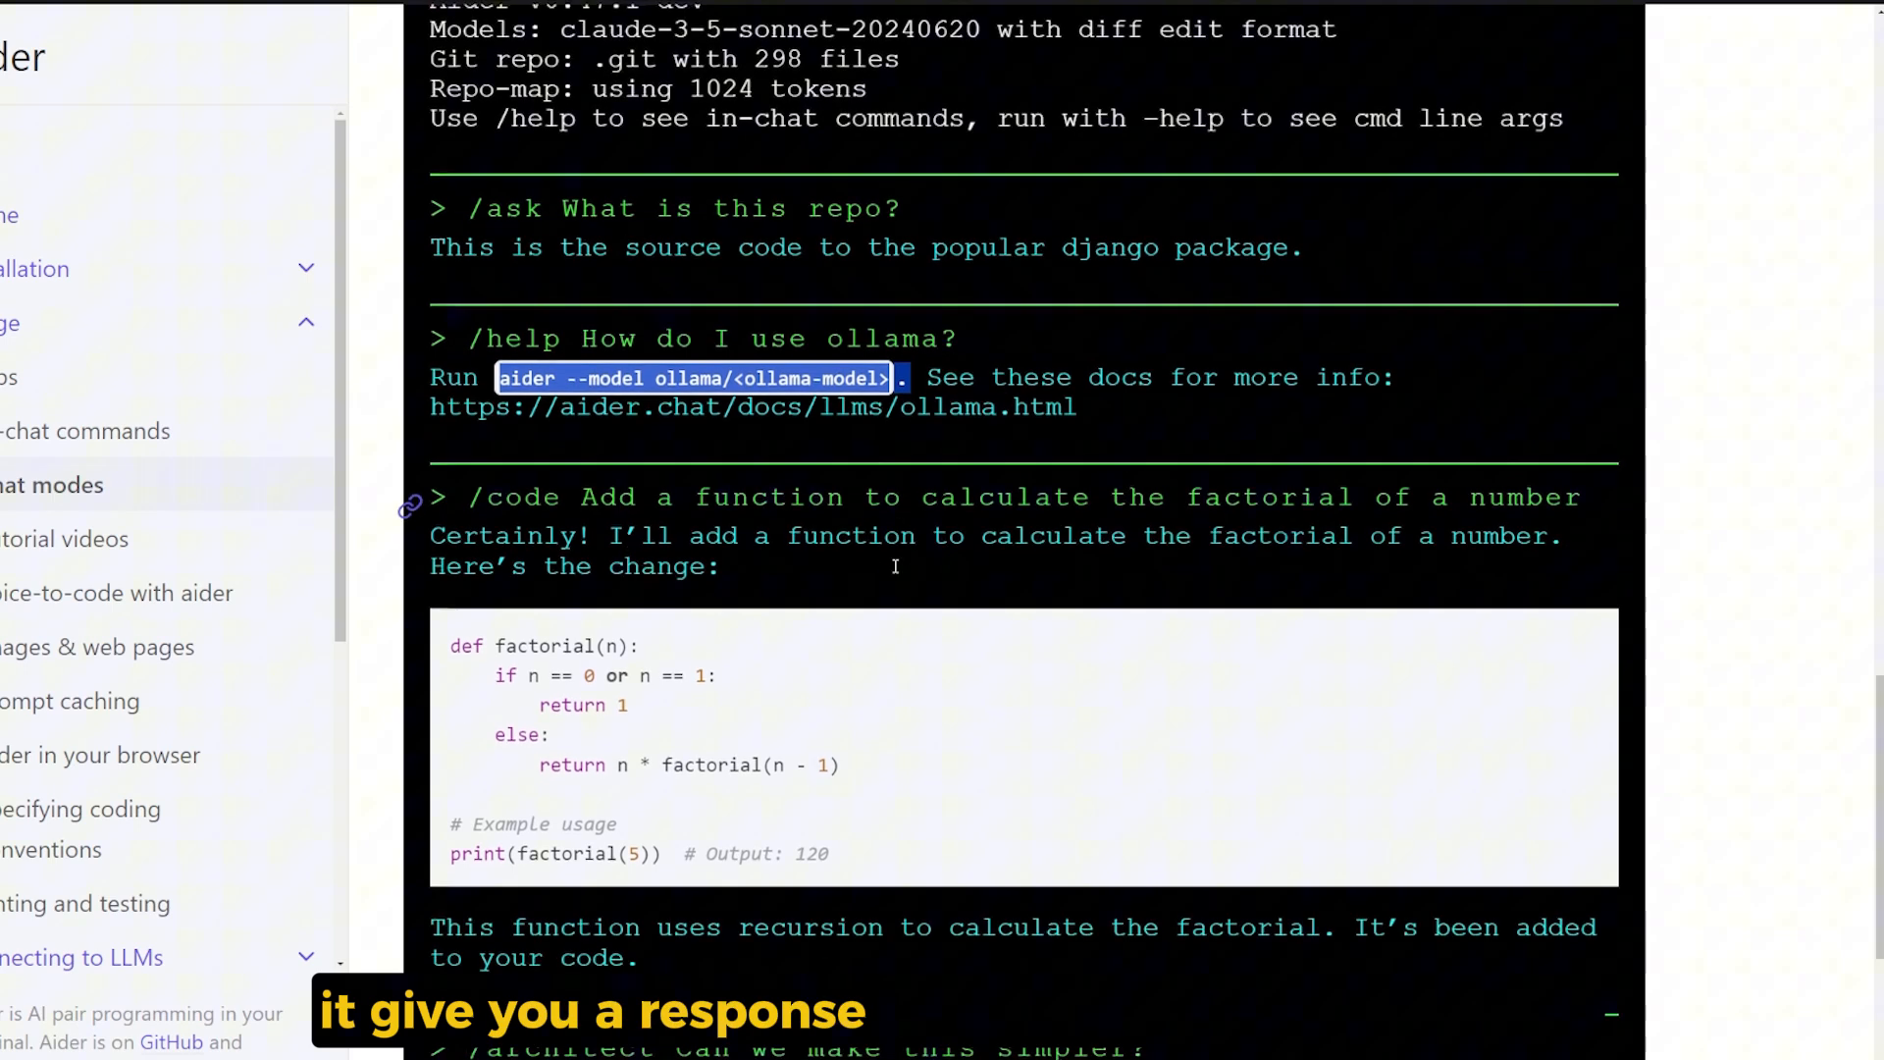
scroll(down, 3)
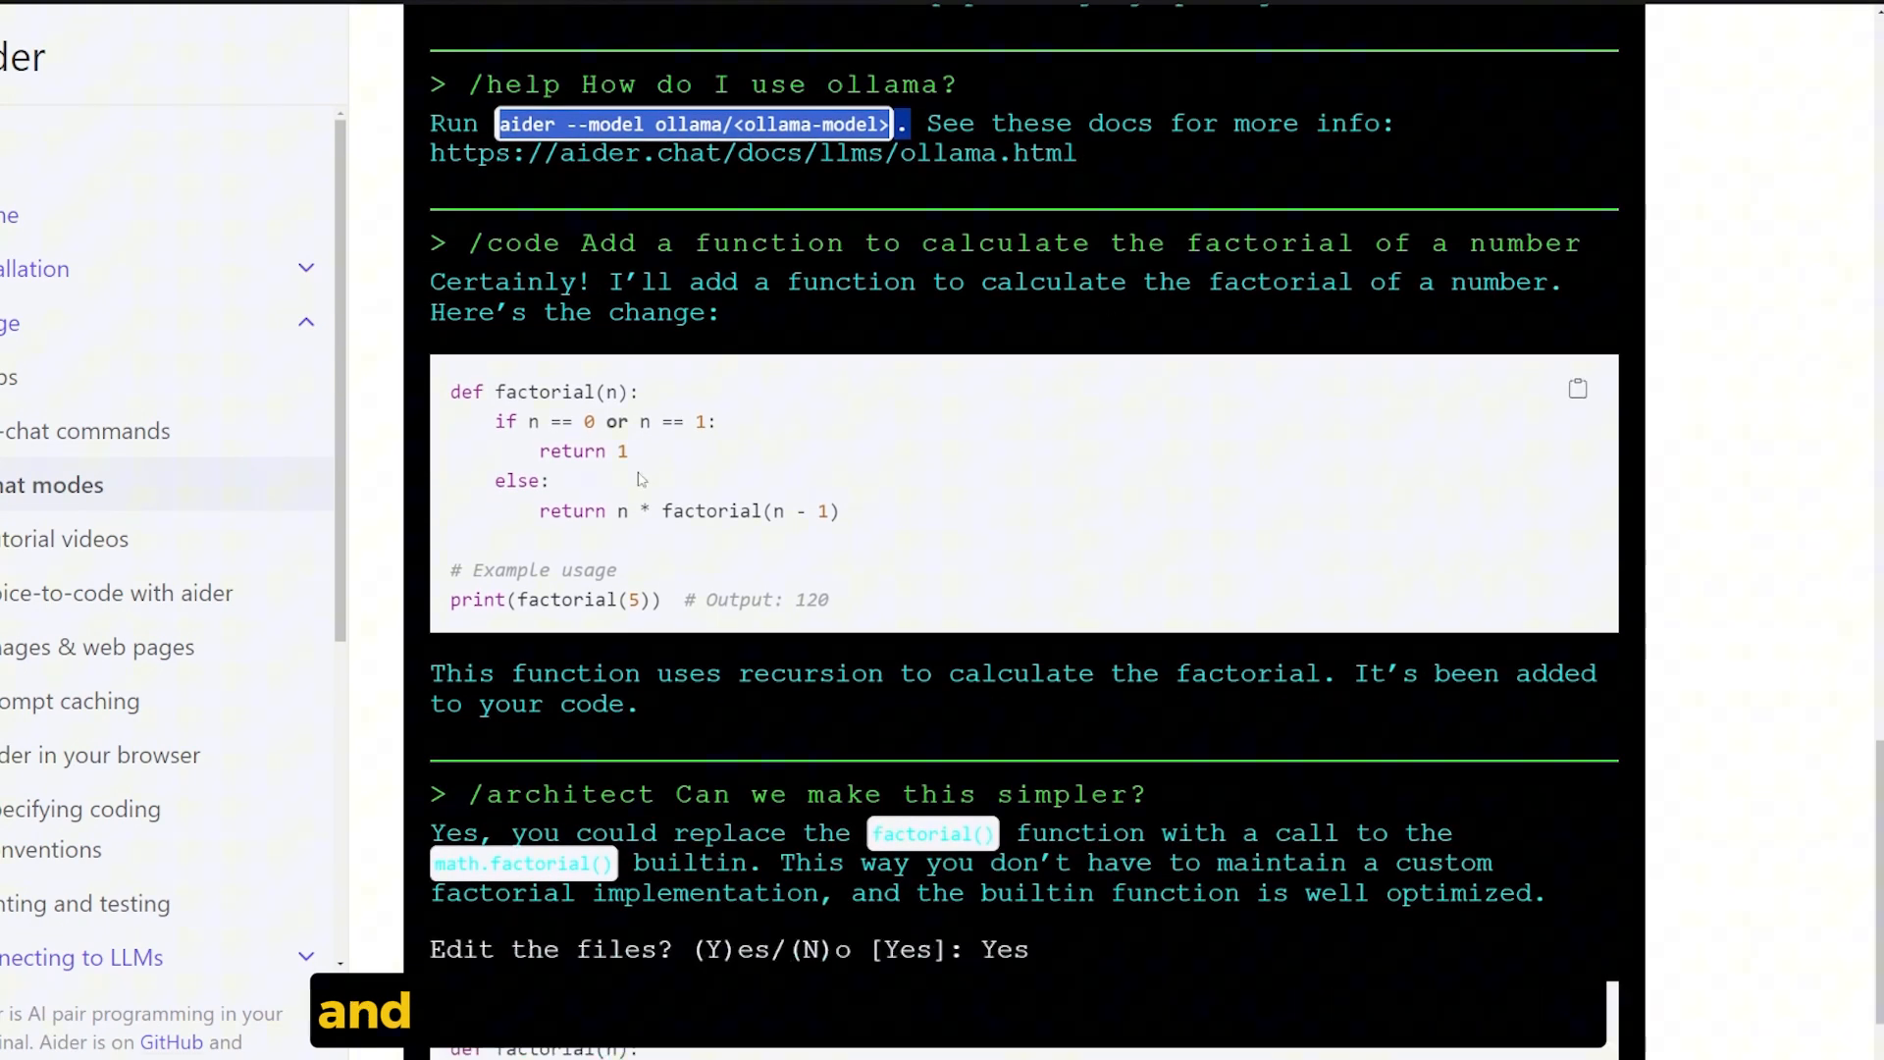
scroll(down, 3)
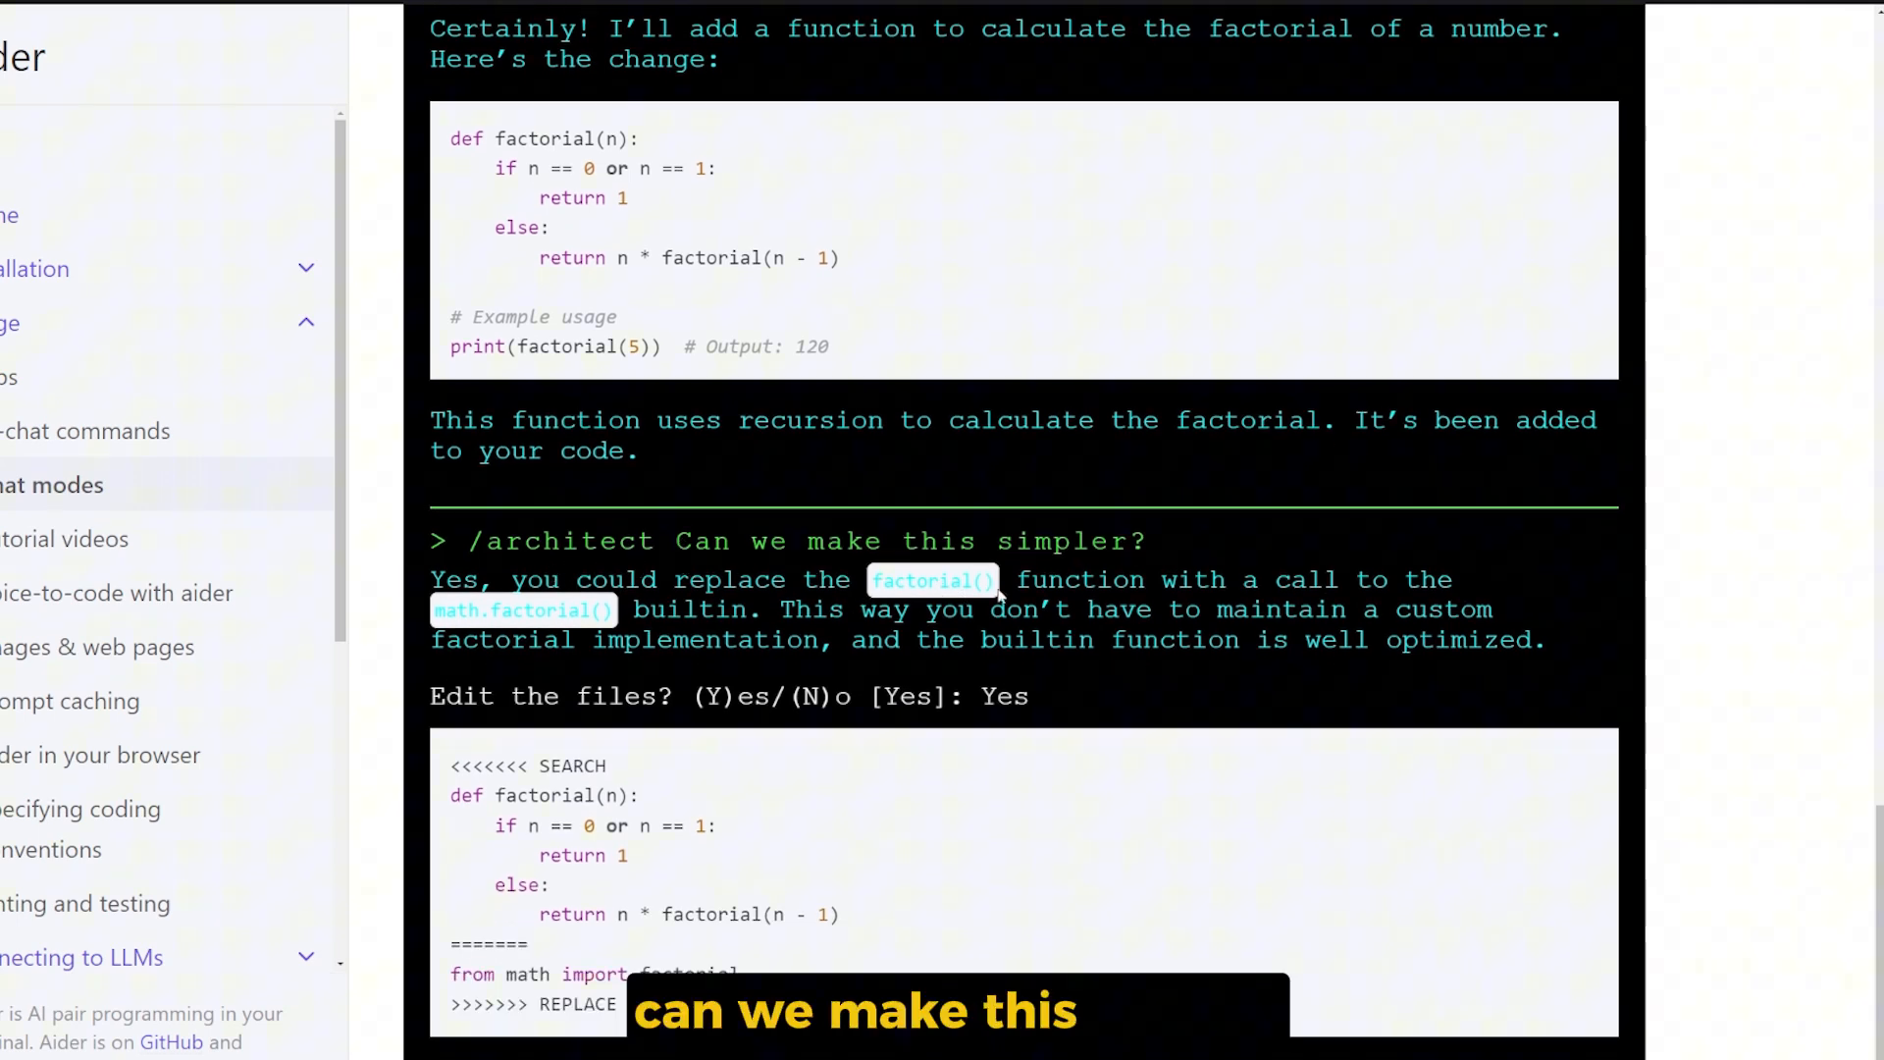
drag(430, 579, 720, 579)
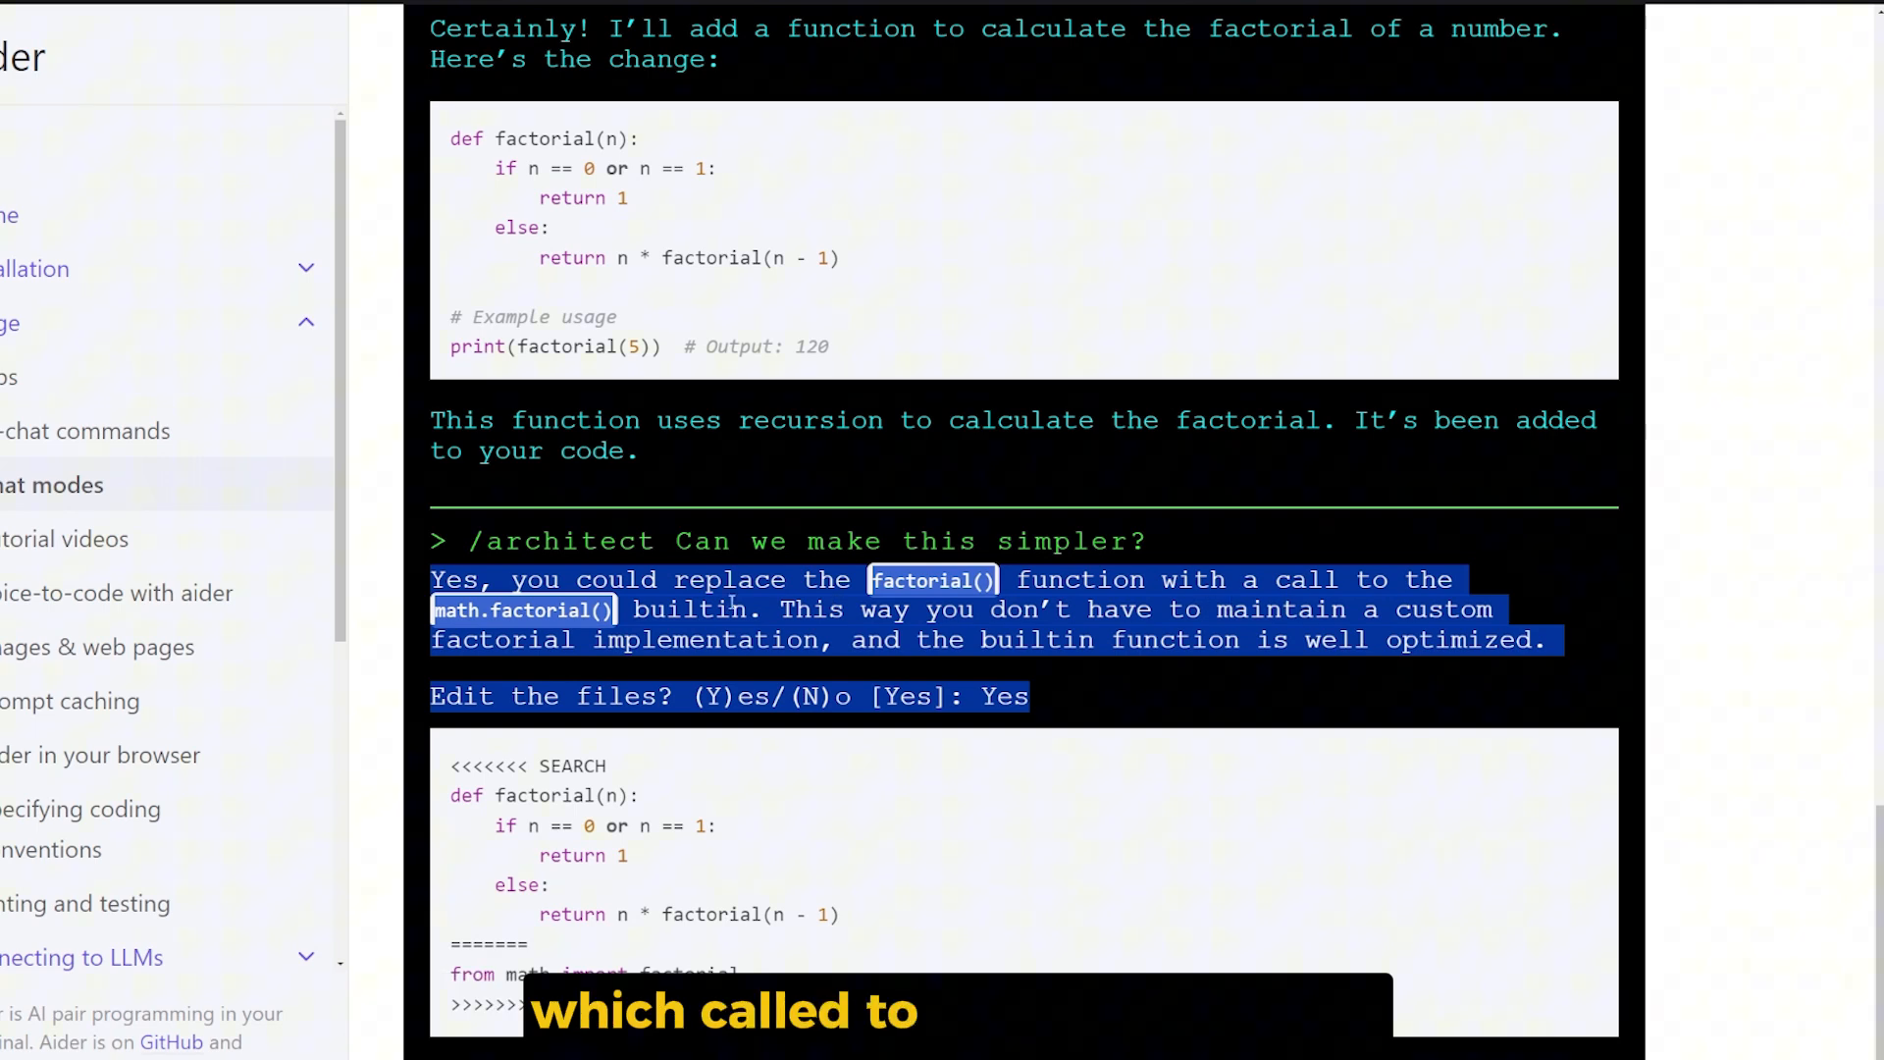
scroll(down, 3)
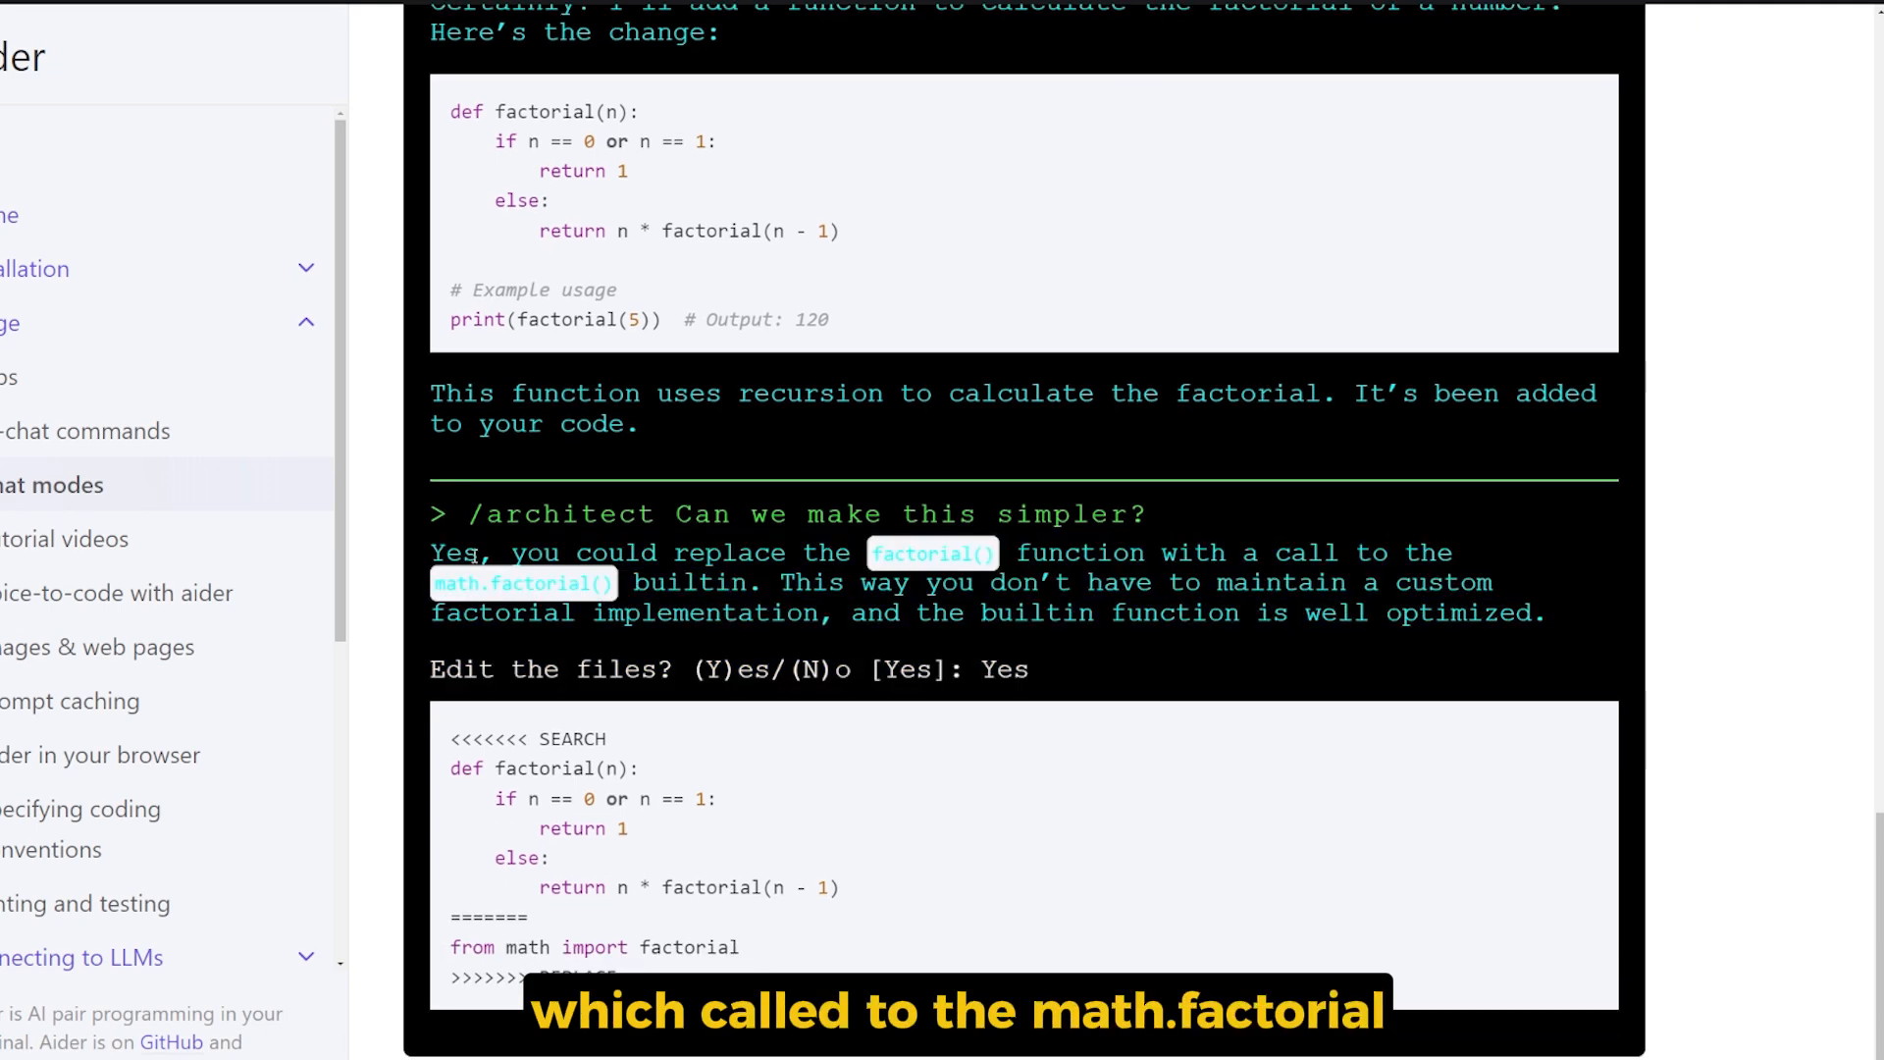
mouse_move(755, 604)
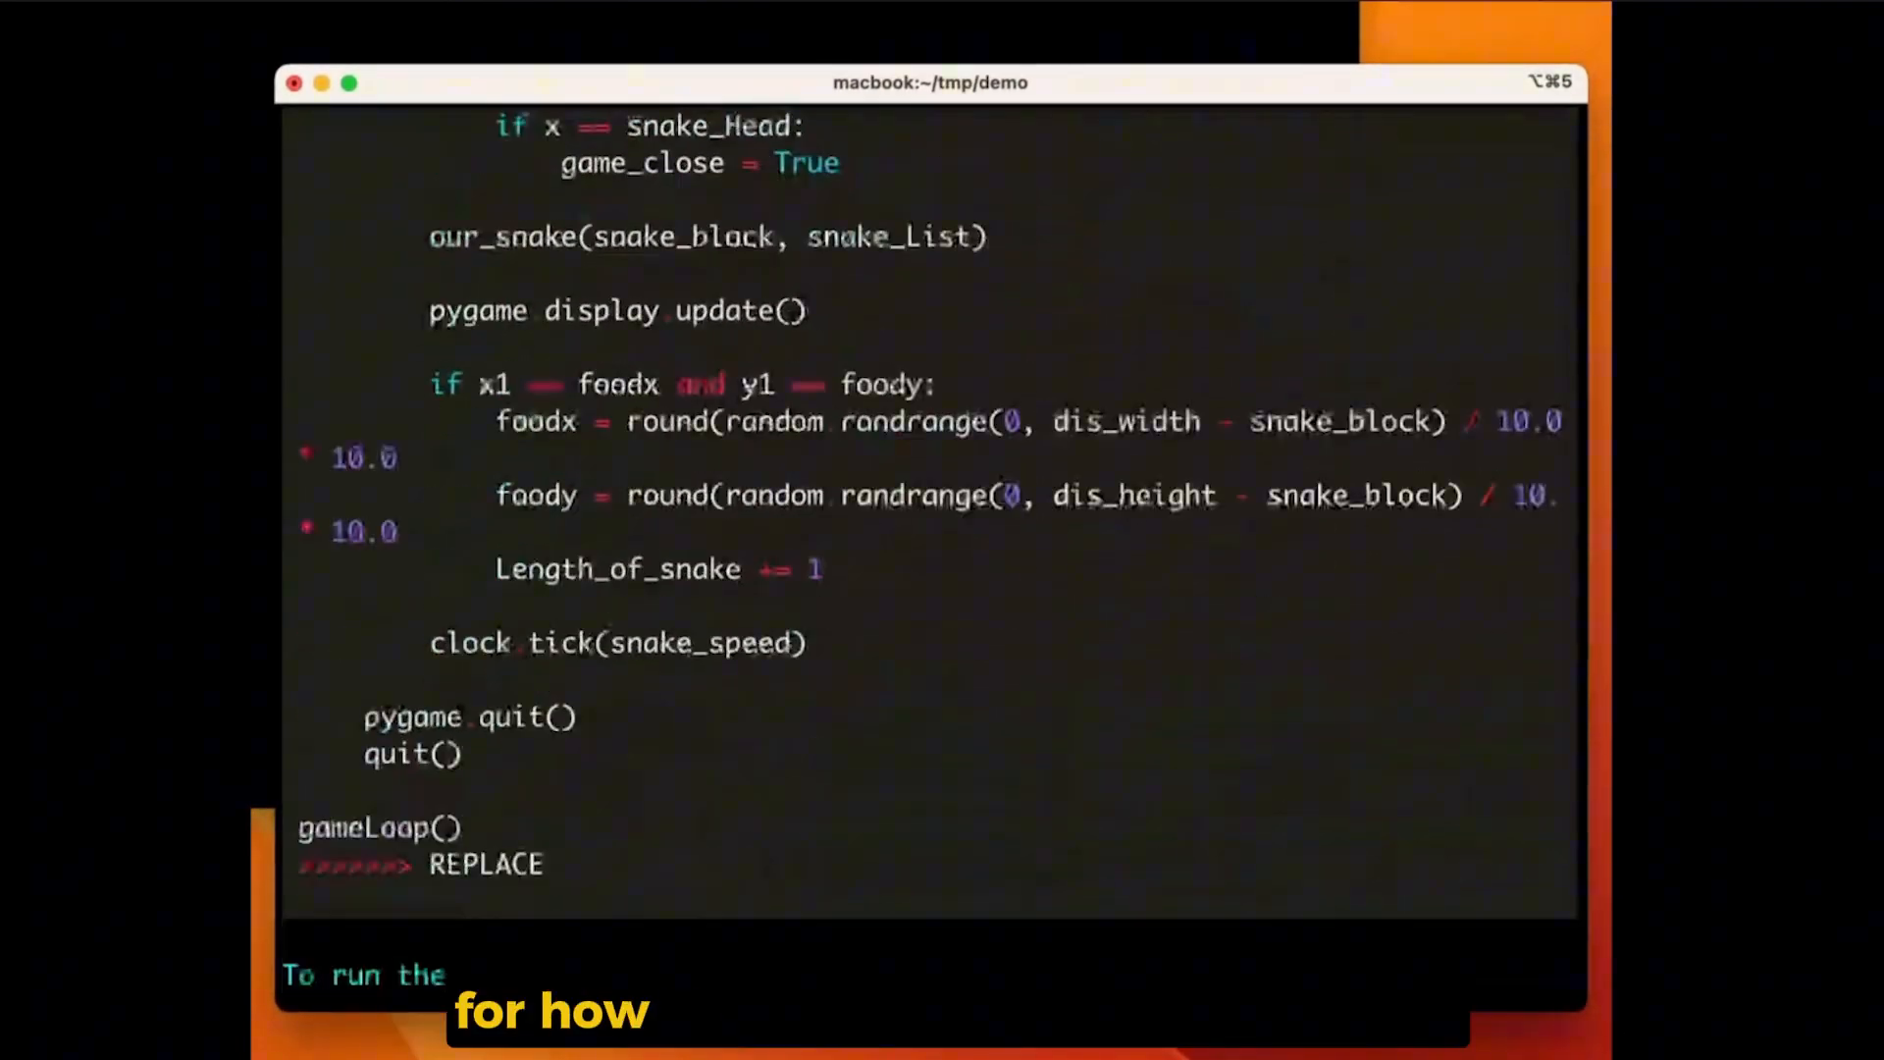
Scroll to the demo of Aider applying a search/replace edit to the pygame snake game
scroll(down, 3)
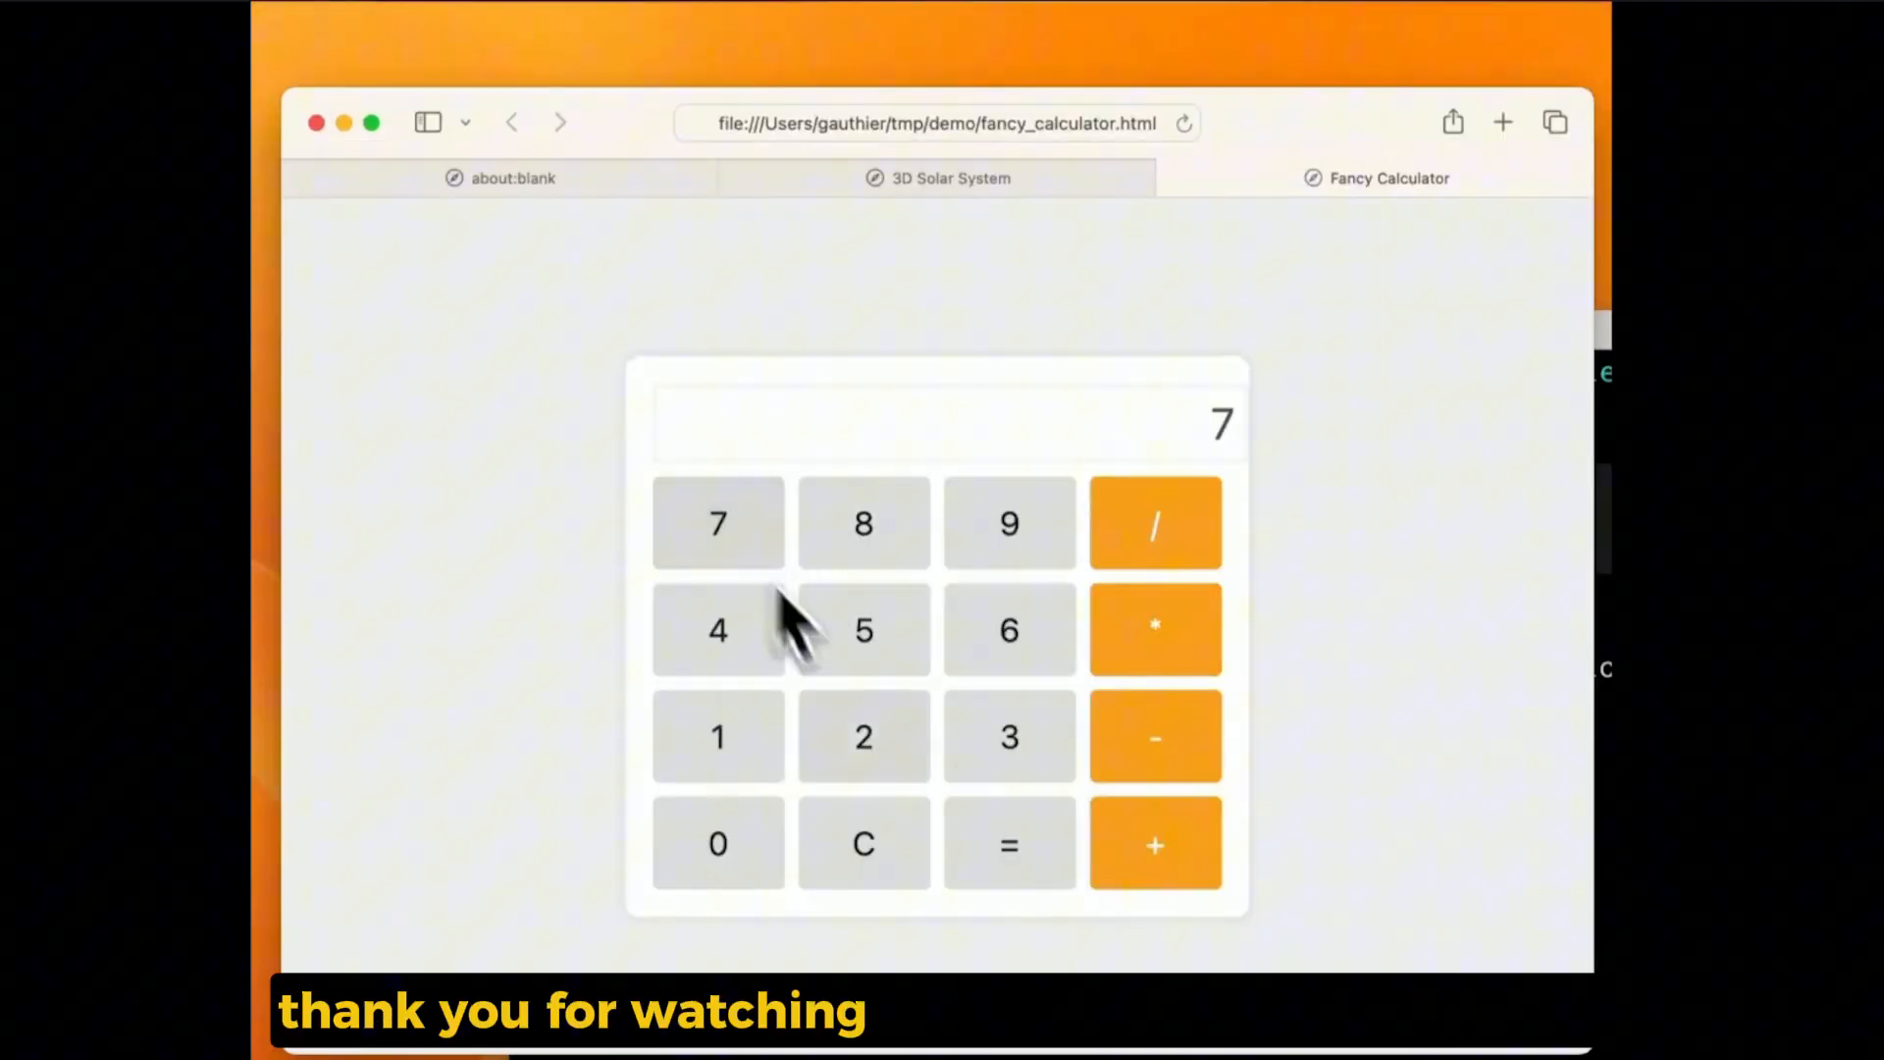
Evaluate the entered expression so the Fancy Calculator displays 42
click(1011, 844)
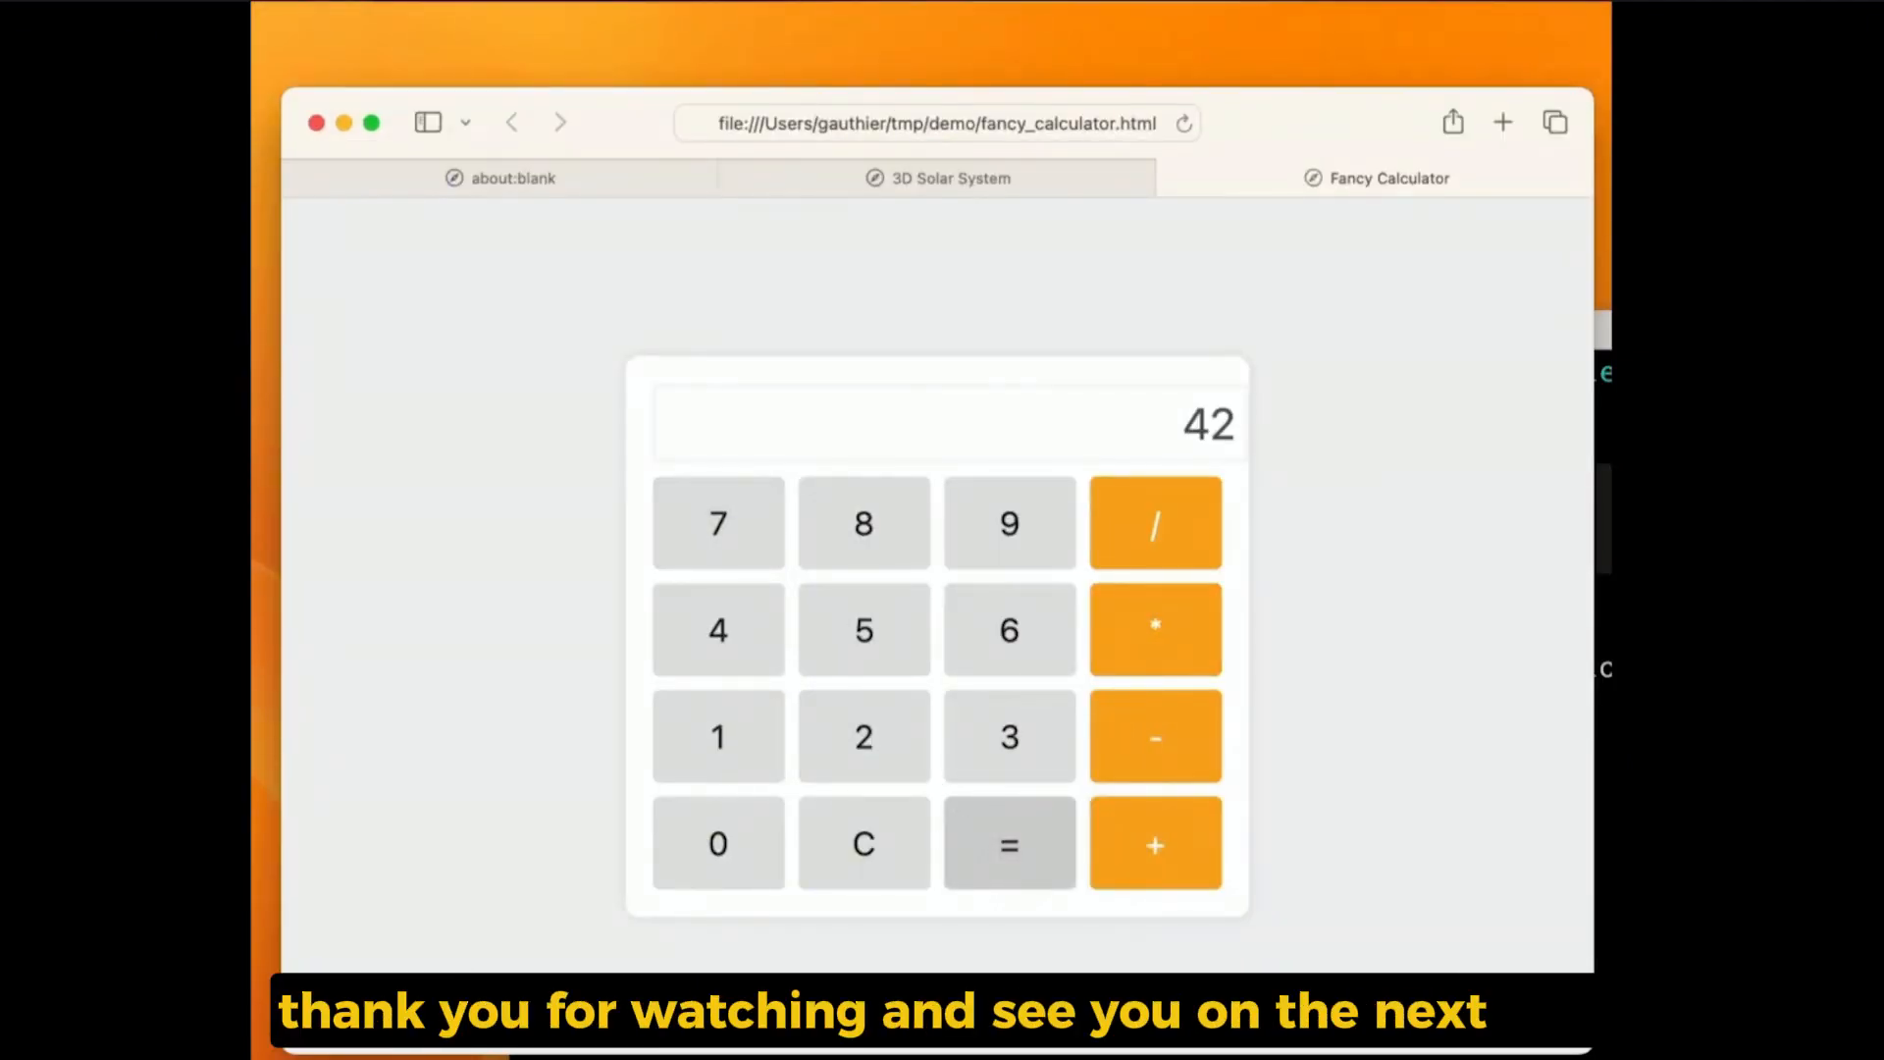